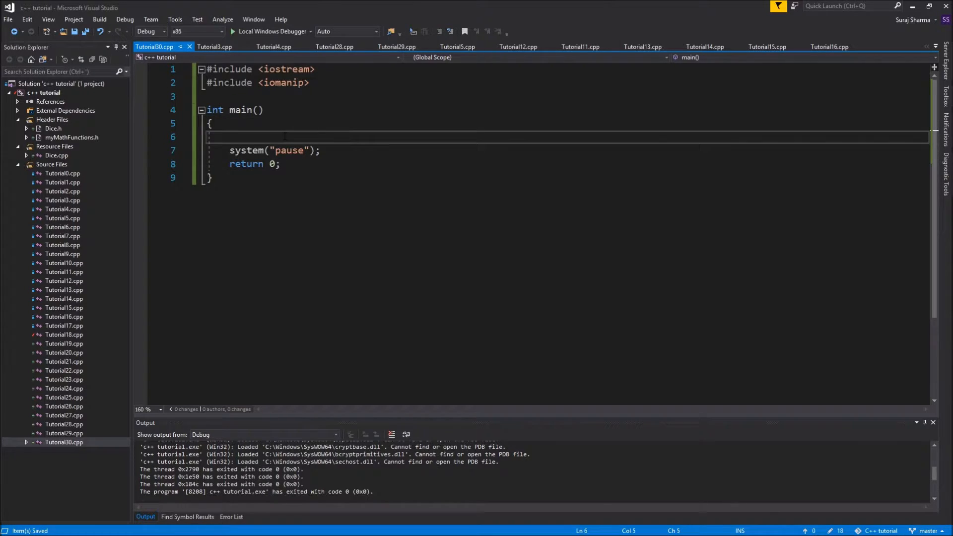
# Add blank lines between the #include directives and int main().
pyautogui.press('Enter')
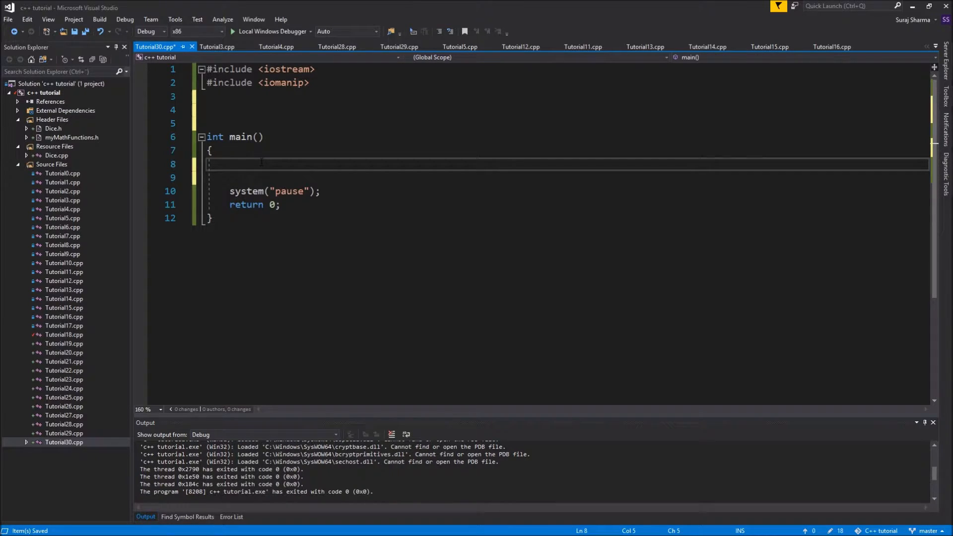
# Declare int choice = -1 and an empty while (choice > 0) loop commented //Menu.
pyautogui.write('int choice = -')
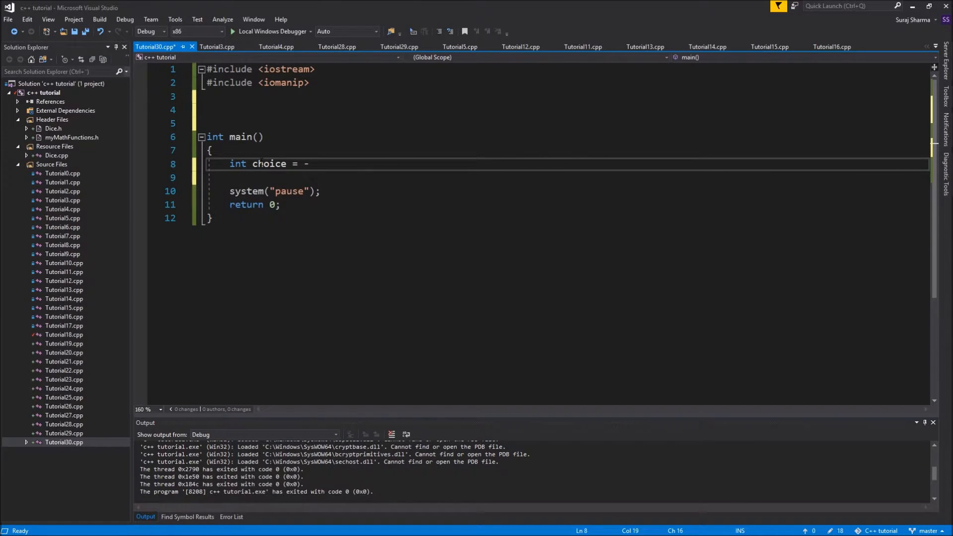
pyautogui.write('1;')
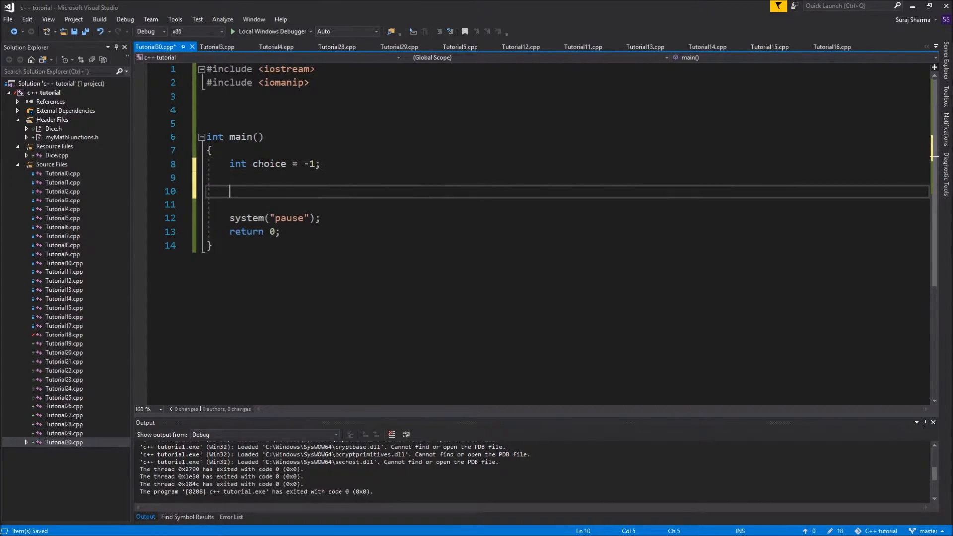
pyautogui.write('while ()')
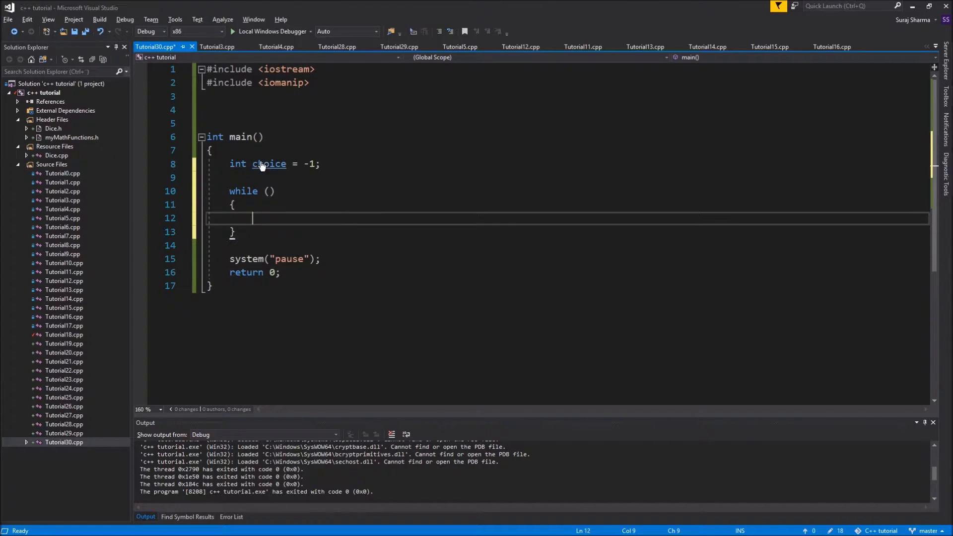
pyautogui.write('choice > 0')
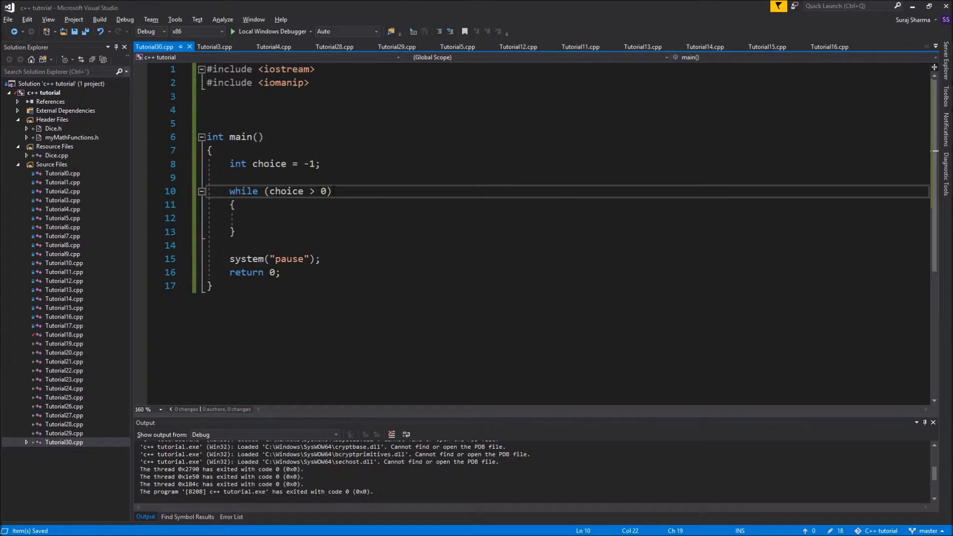
pyautogui.write('//Menu')
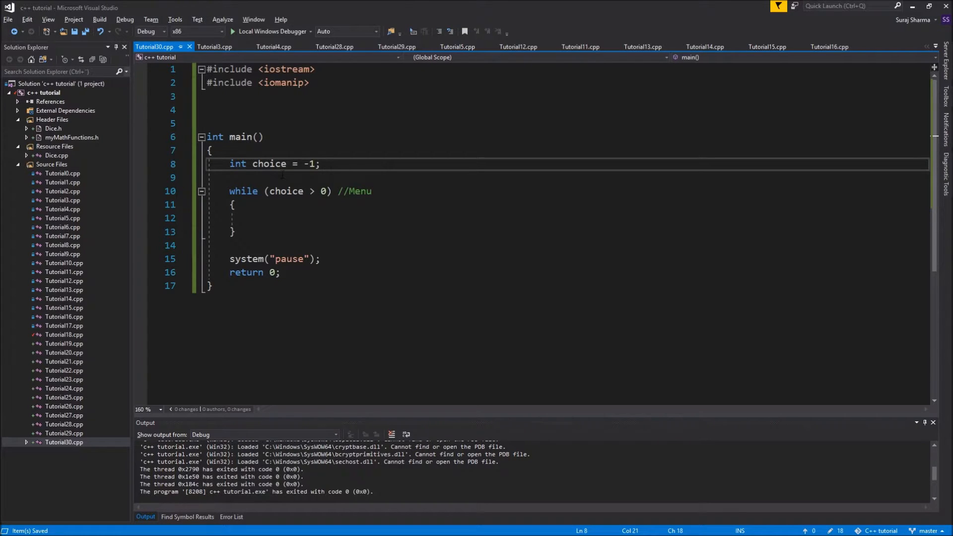
pyautogui.moveTo(230, 191); pyautogui.dragTo(237, 246)
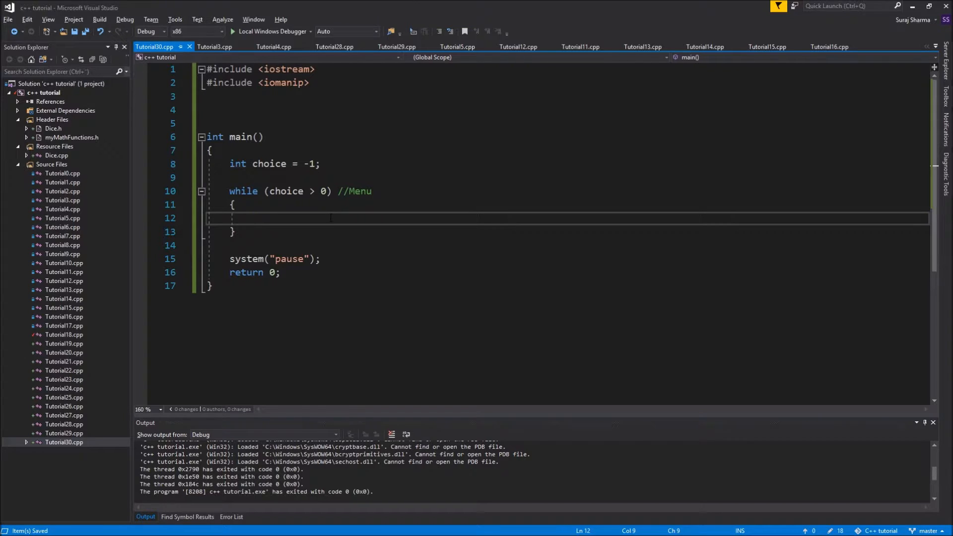
# Write switch (choice) inside the loop with case 1 and default labels ending in break.
pyautogui.write('switch')
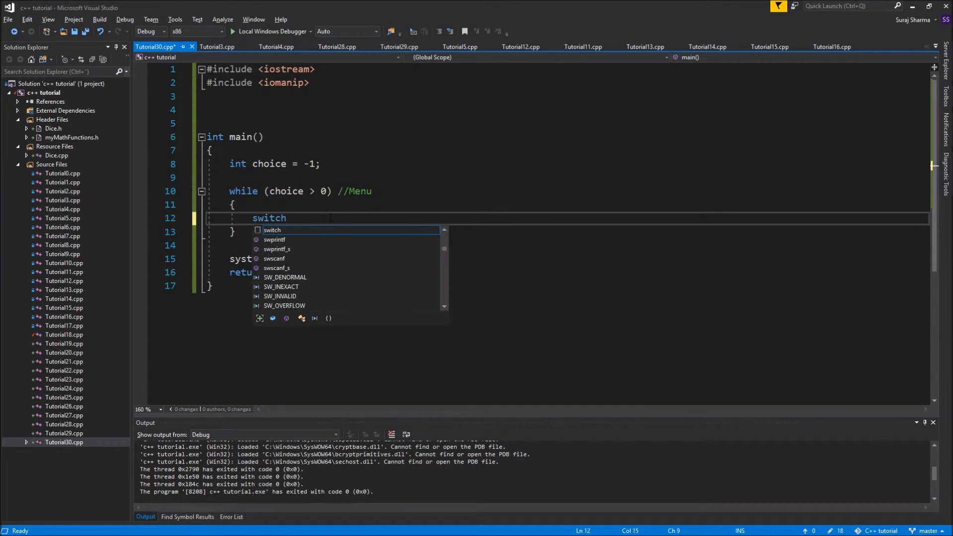
pyautogui.write('(choice)')
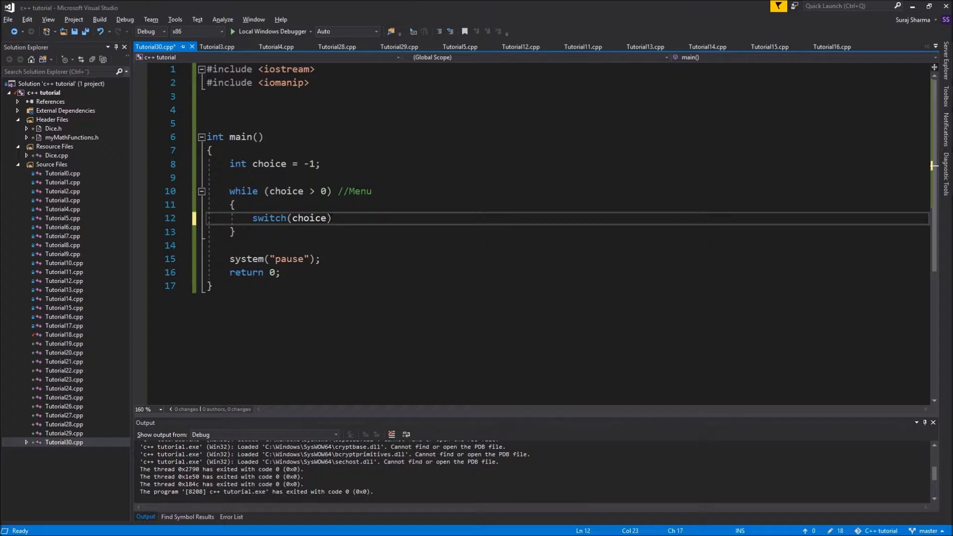
pyautogui.write('{')
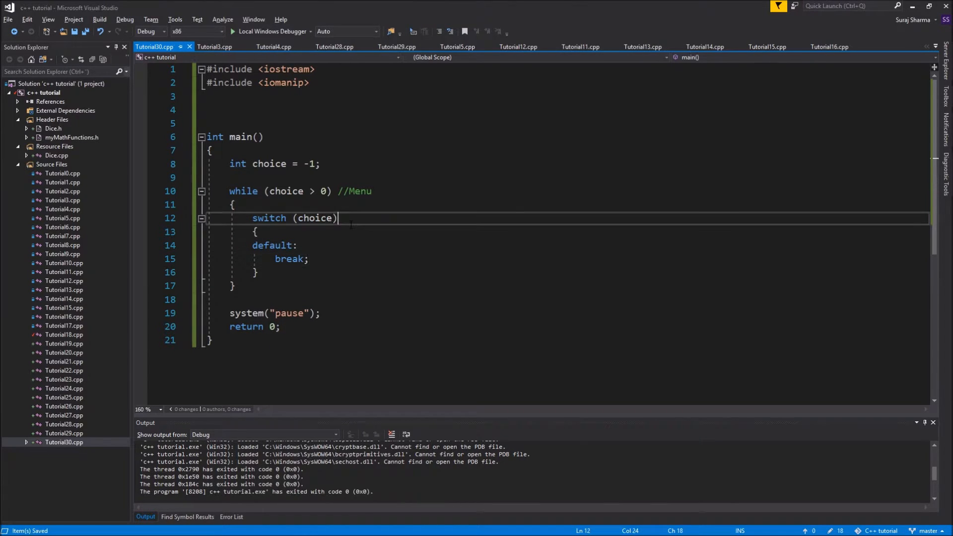
pyautogui.press('Enter')
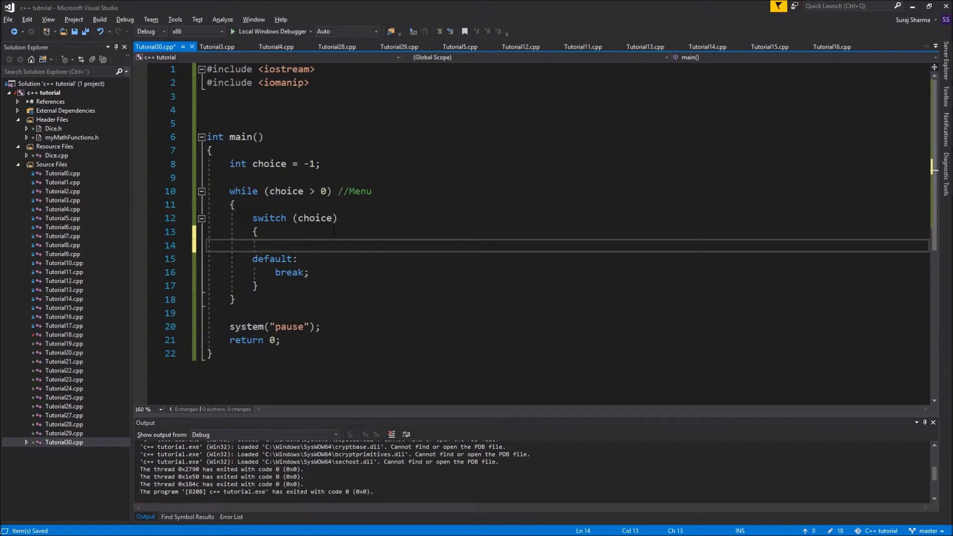
pyautogui.write('case 0:')
pyautogui.write('break;')
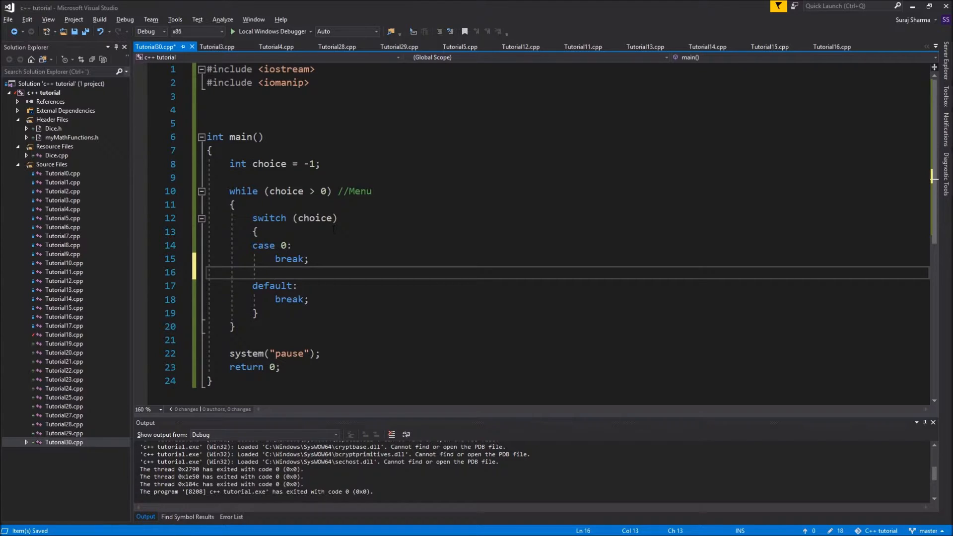
pyautogui.write('case 1')
pyautogui.click(293, 260)
pyautogui.write('M')
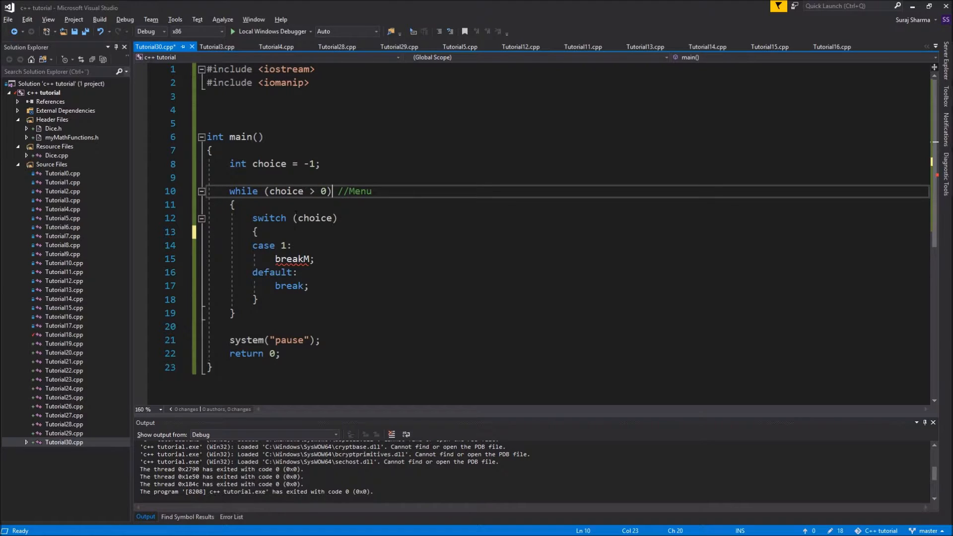
# Print "Quitting..." with std::cout after the menu loop.
pyautogui.click(244, 326)
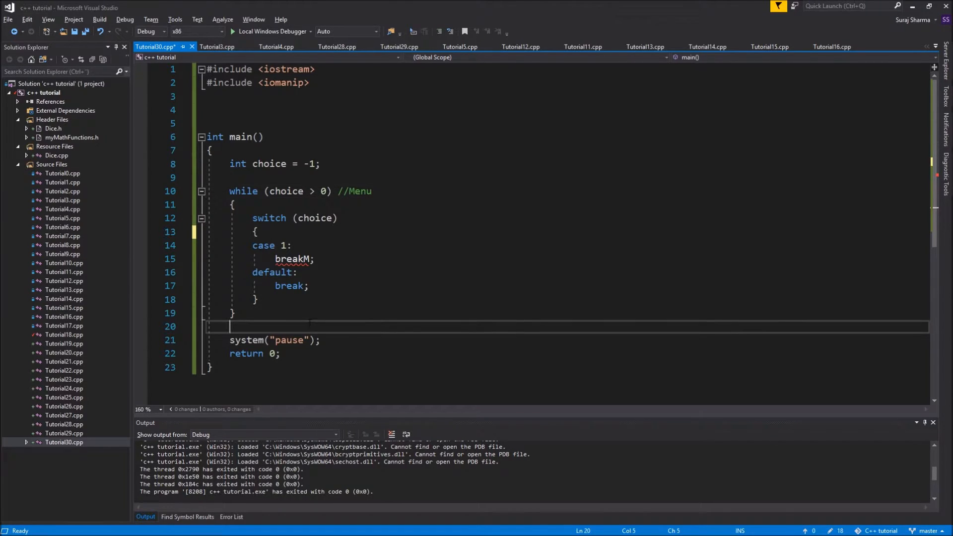
pyautogui.write('std::cout <')
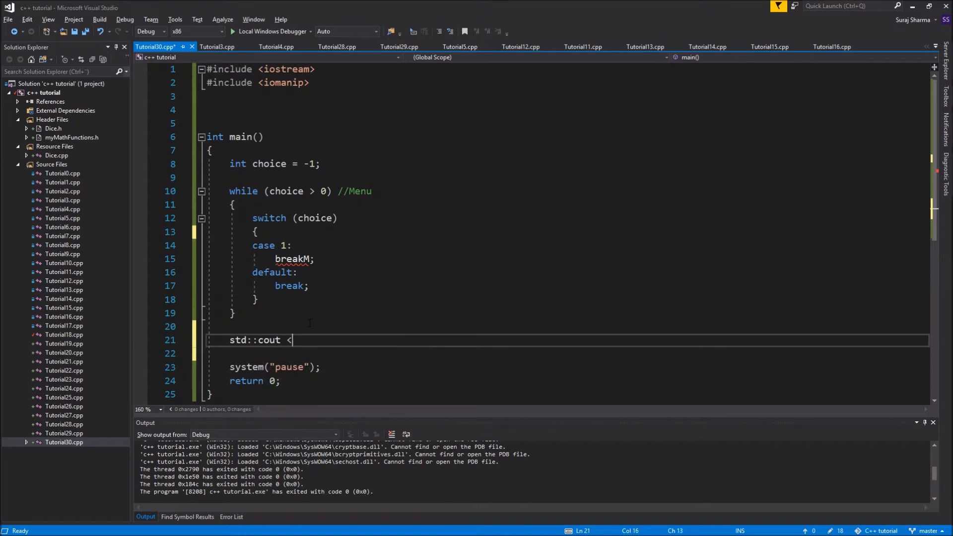
pyautogui.write('< "Quitti"')
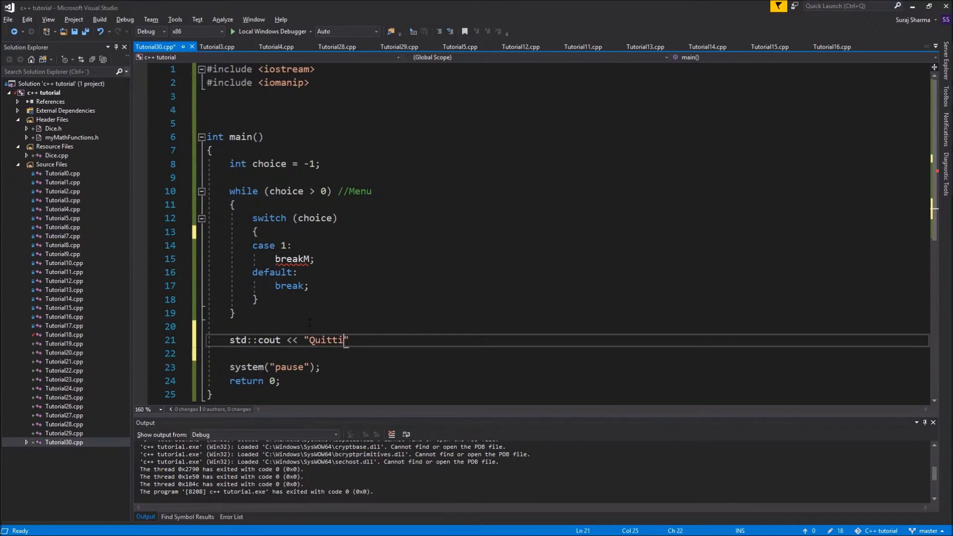
pyautogui.write('ng..." >')
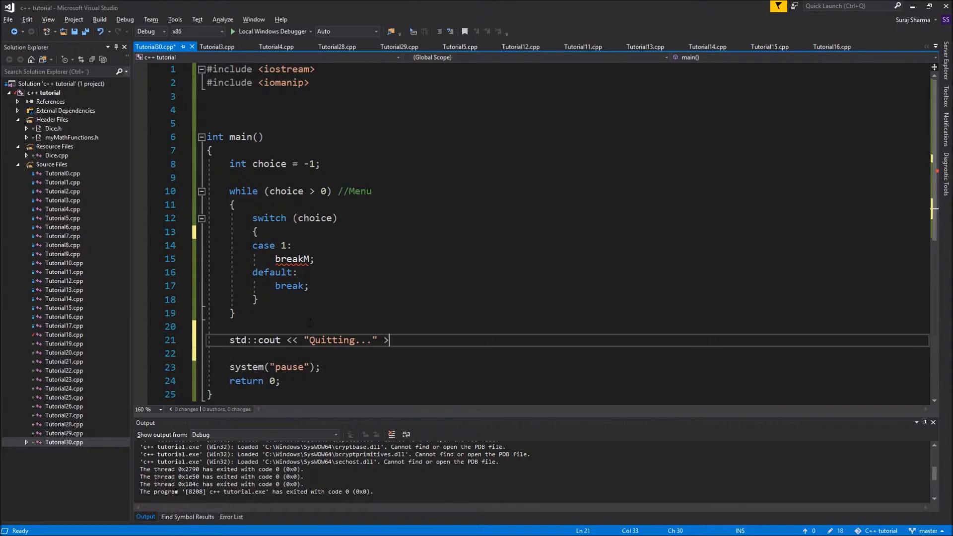
pyautogui.write('< "n"')
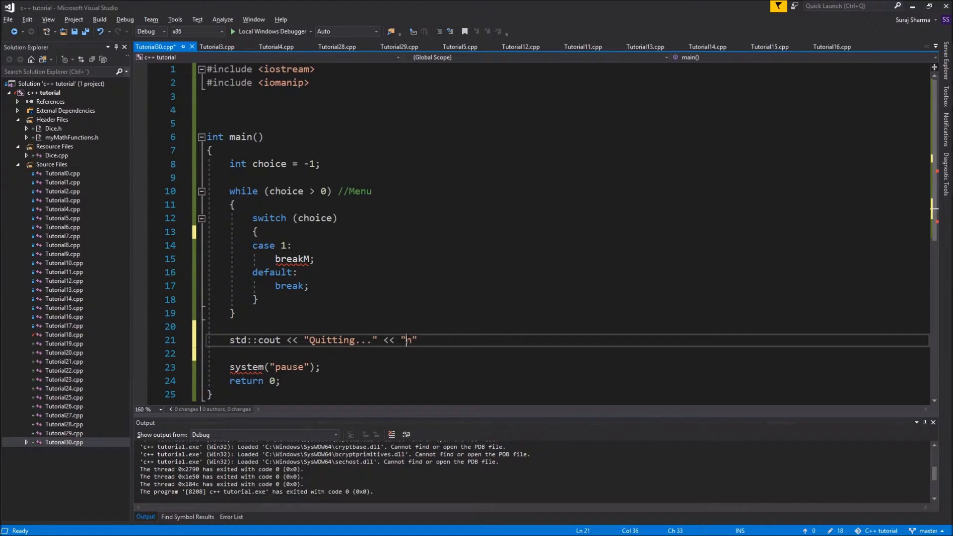
pyautogui.write('\\n";')
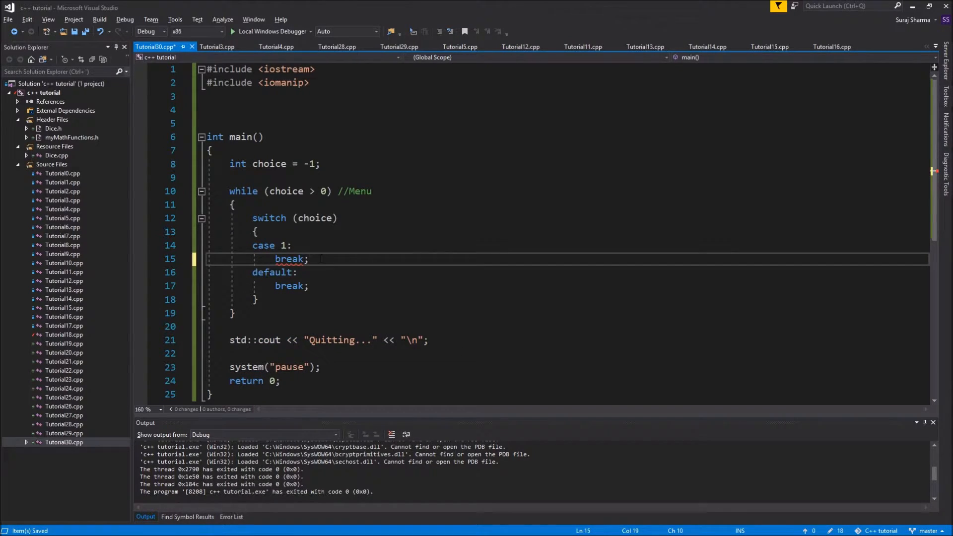
pyautogui.write('std::cout << "Quitting..." << "\\n";')
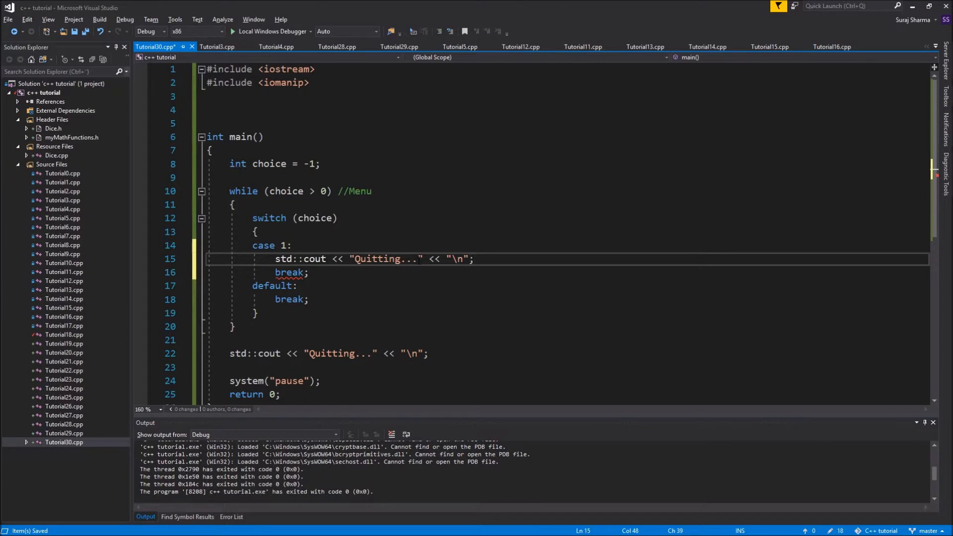
# Print "Option ONE" in cases 1–3 and "No such option!" in default.
pyautogui.write('Optio')
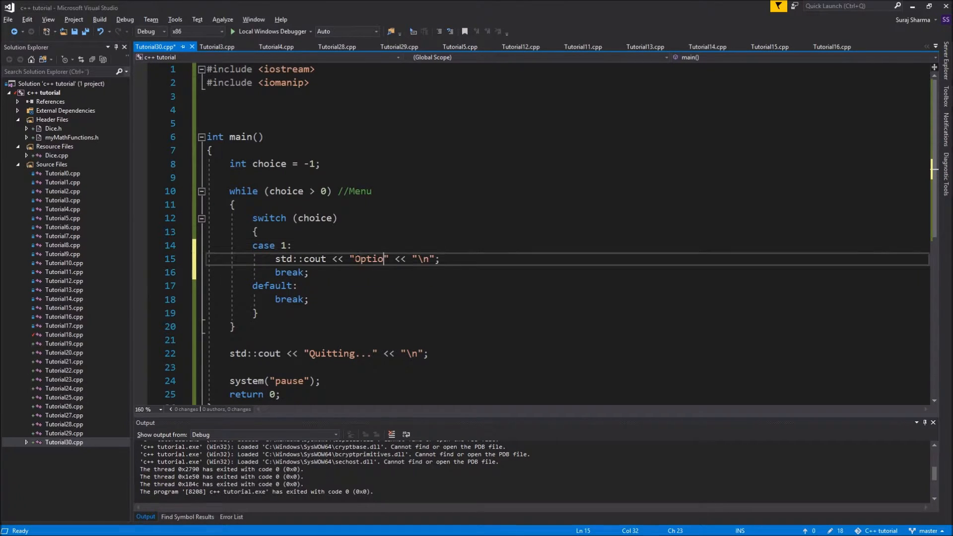
pyautogui.write('n ONE')
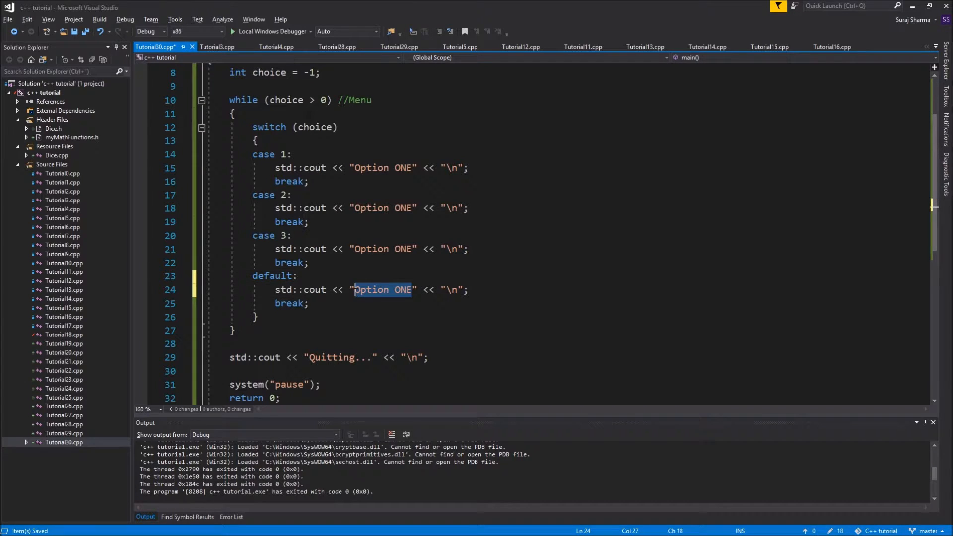
pyautogui.write('No such op')
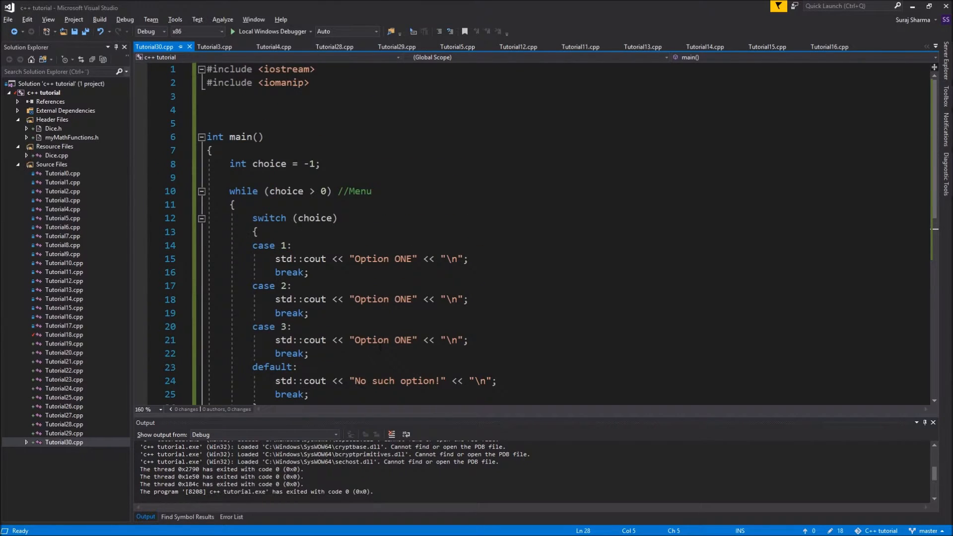
pyautogui.scroll(-3)
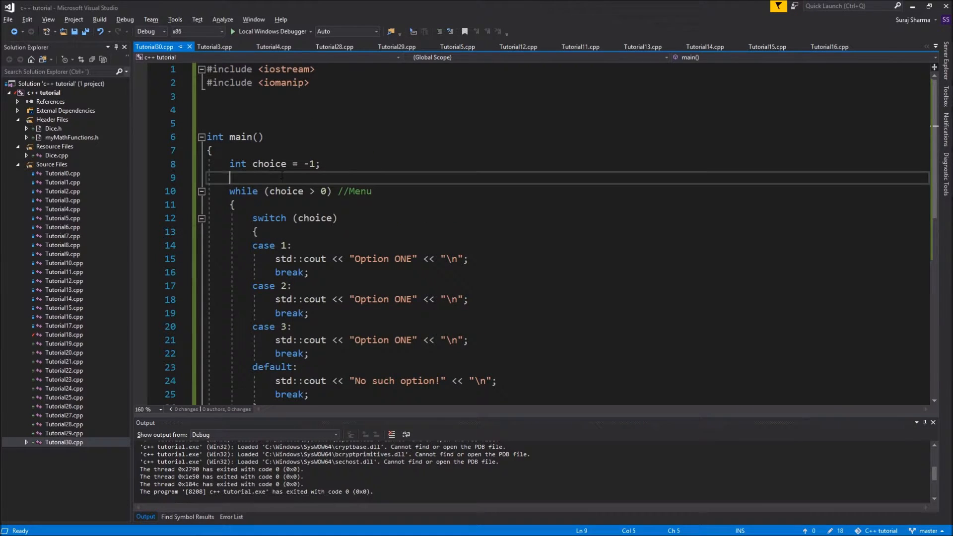
# Add a "- Enter Choice: " cout prompt and std::cin read of choice before the loop.
pyautogui.write('st')
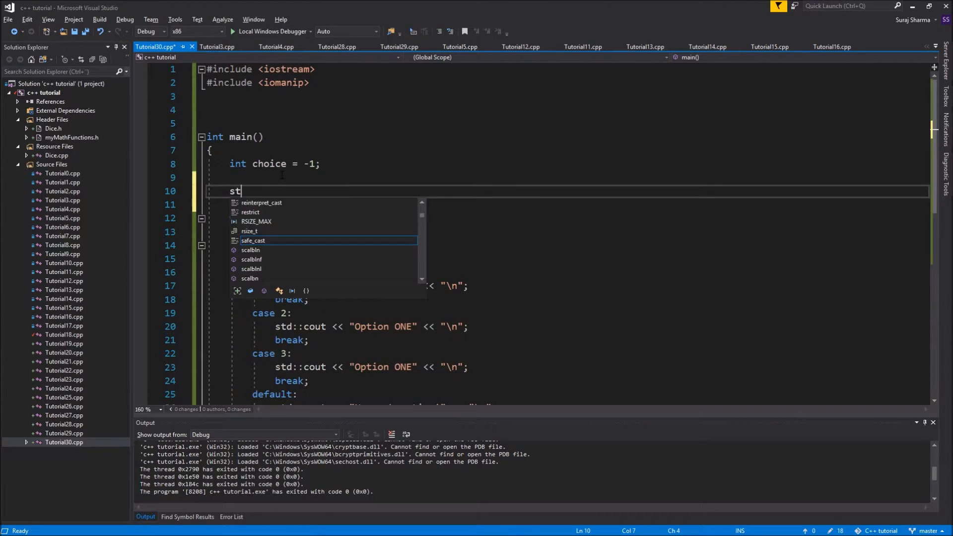
pyautogui.write('d::cout << ""')
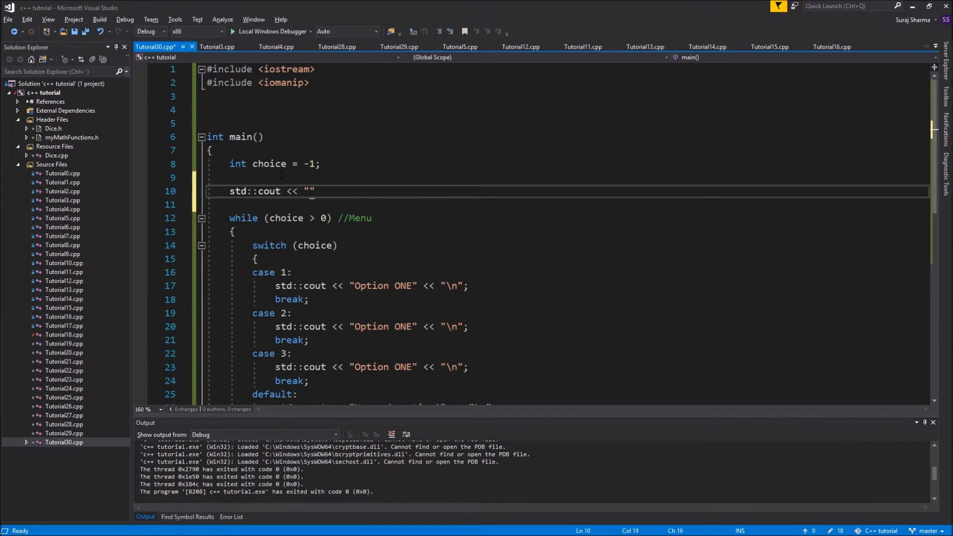
pyautogui.write('- Enter')
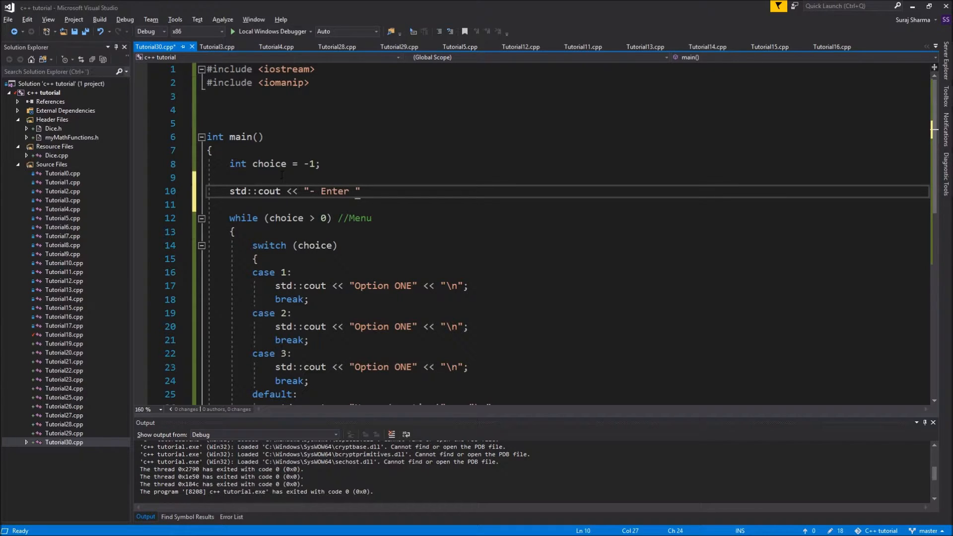
pyautogui.write('Choice:')
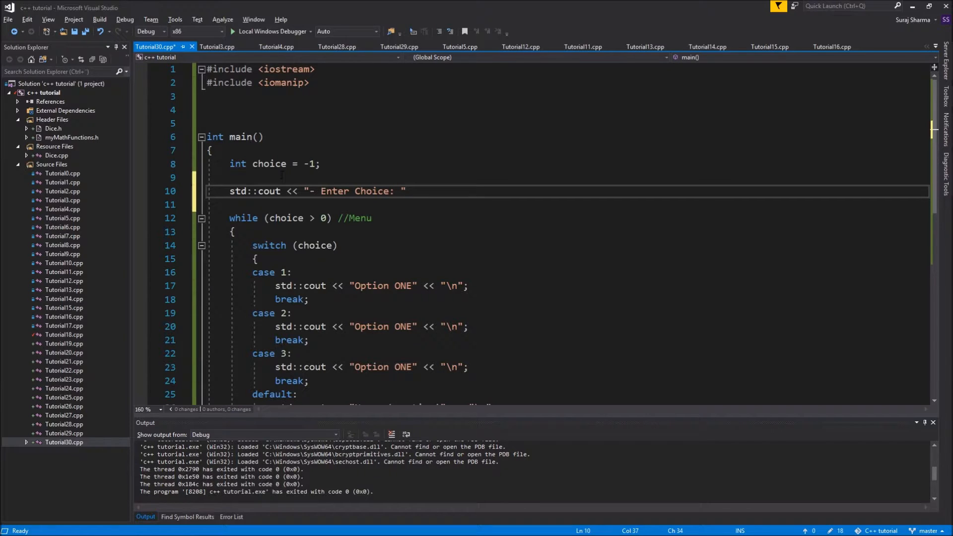
pyautogui.write('<< ""')
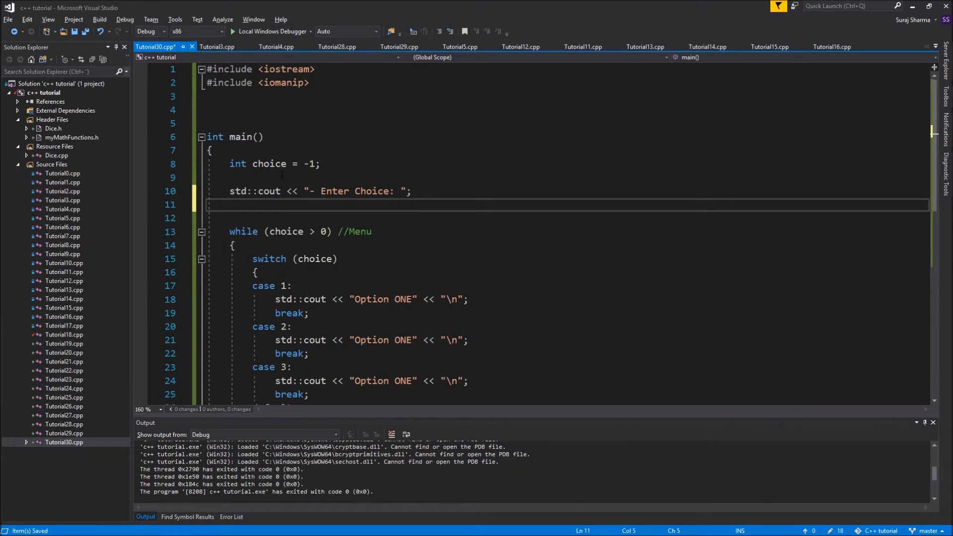
pyautogui.write('std::cin >> choice;')
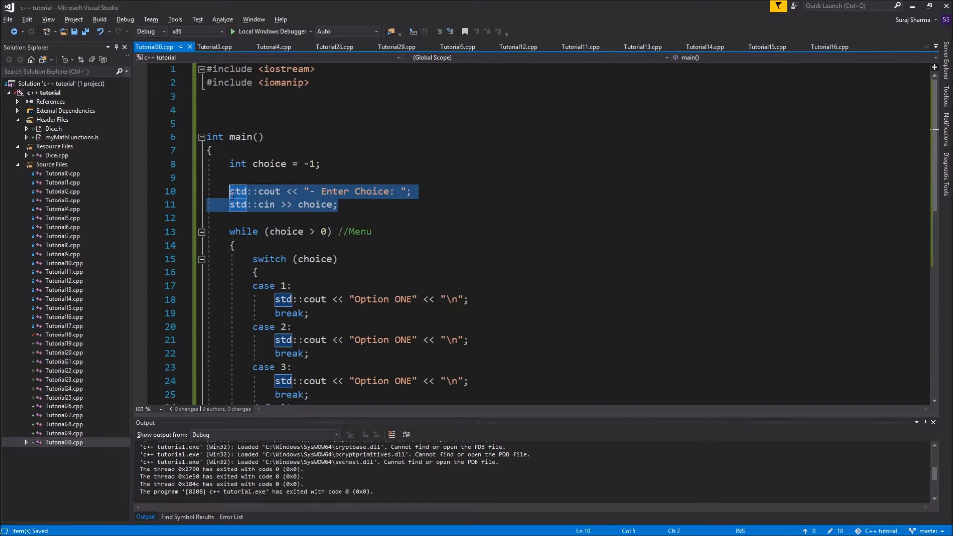
# Place the copied prompt-and-read lines at the end of the while loop, after the switch.
pyautogui.scroll(-3)
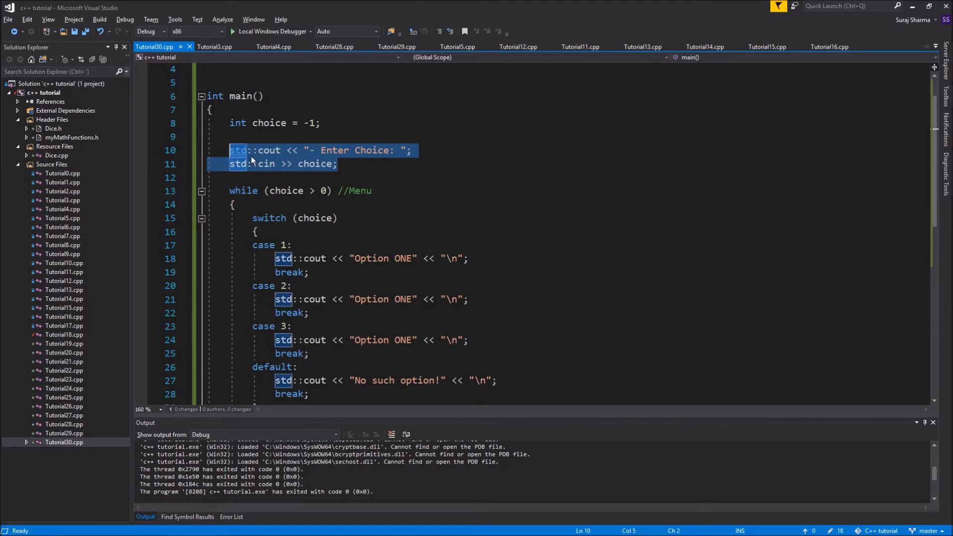
pyautogui.scroll(-3)
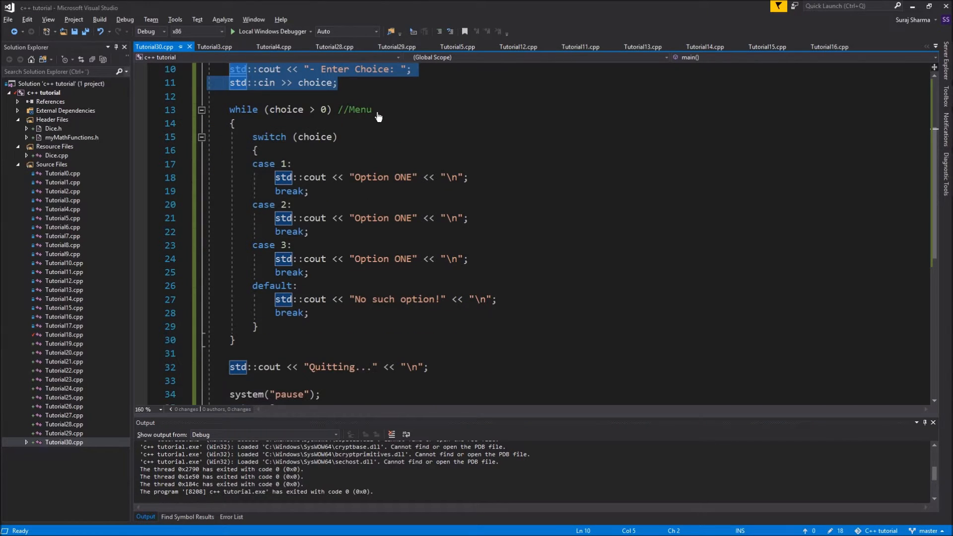
pyautogui.click(291, 327)
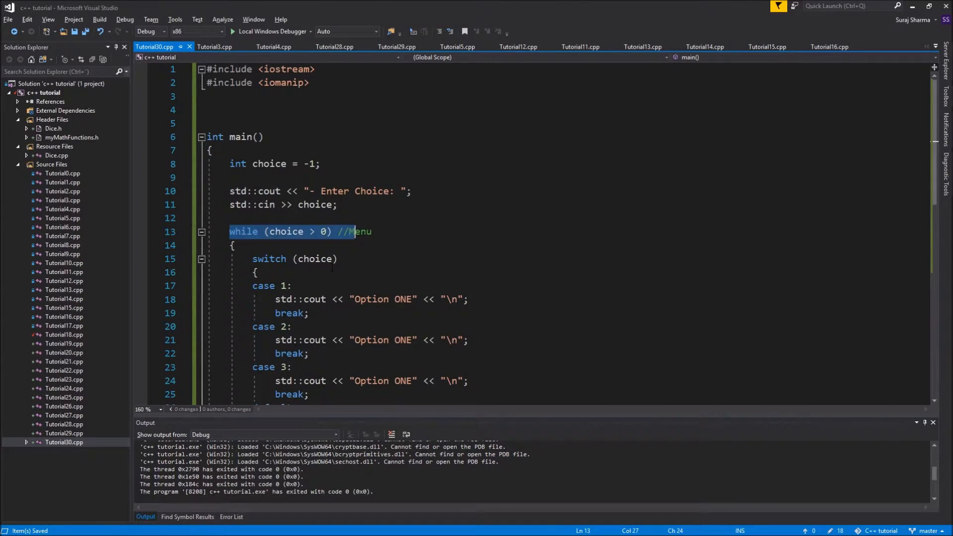
pyautogui.scroll(-3)
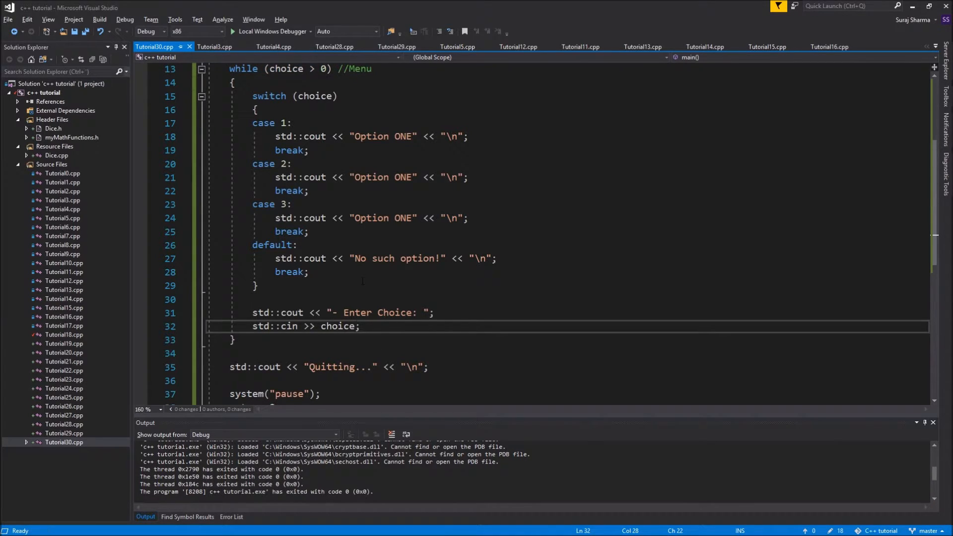
pyautogui.moveTo(289, 38)
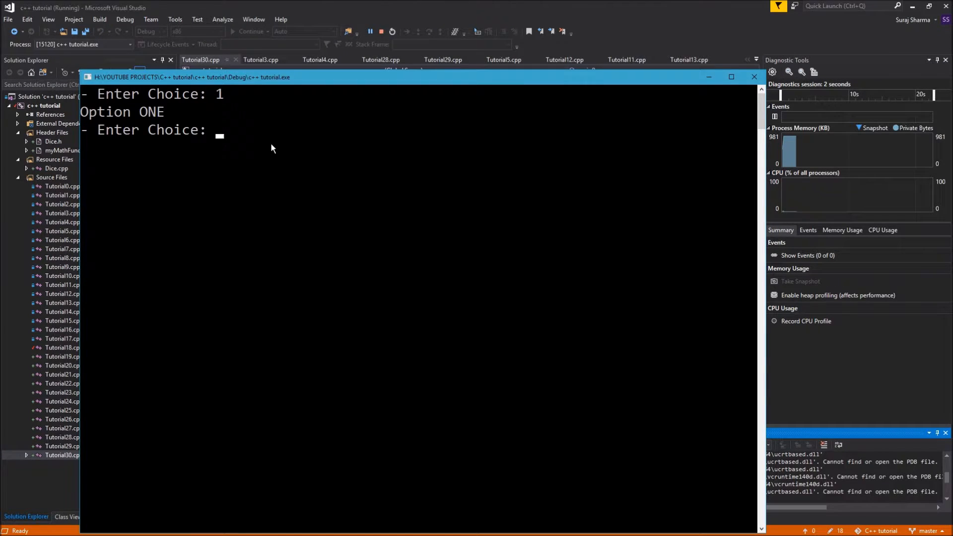
# Run the program and enter menu choices 2 and 3 in the console.
pyautogui.write('2')
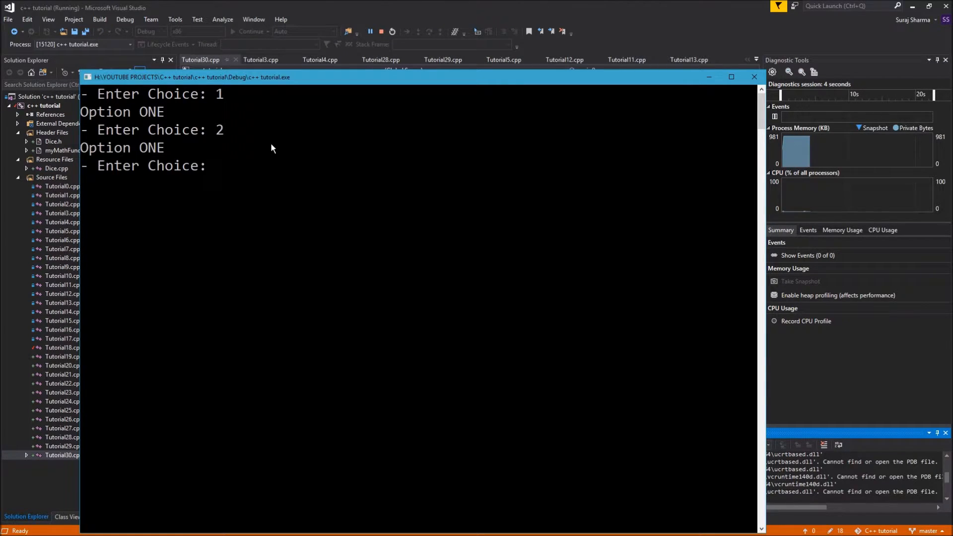
pyautogui.write('3')
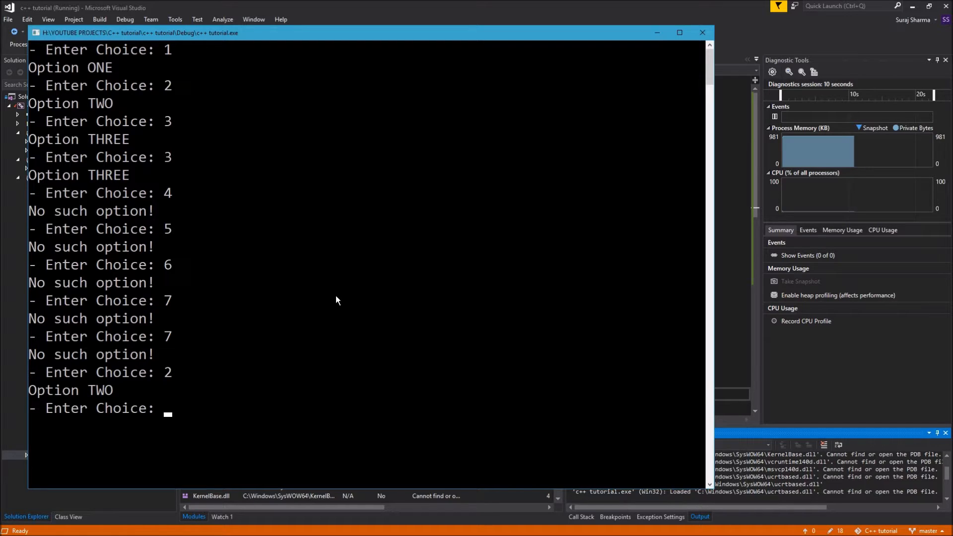
# Test the console with 1, several numbers on one line, and text 'sadasdf'.
pyautogui.write('1 2 3 4')
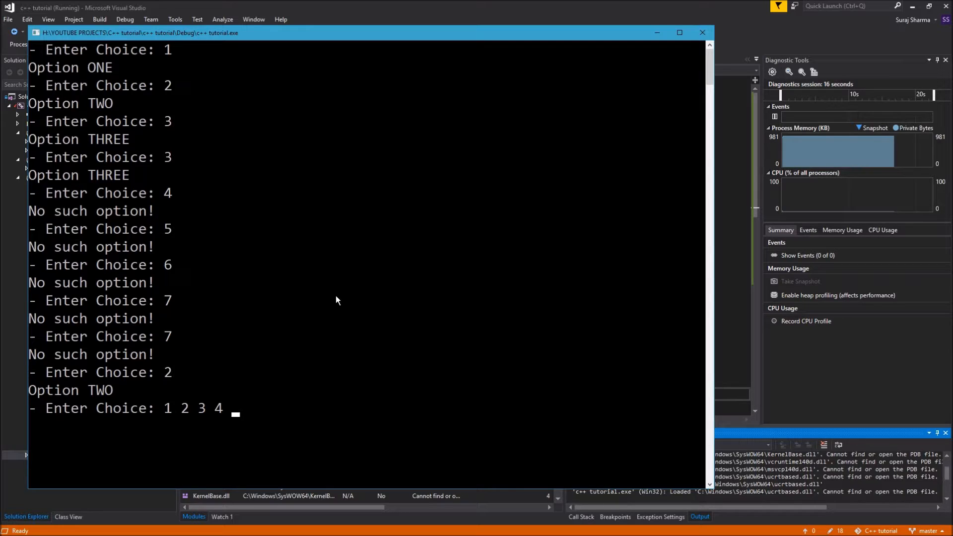
pyautogui.write('5 6564536')
pyautogui.write('1 2 0')
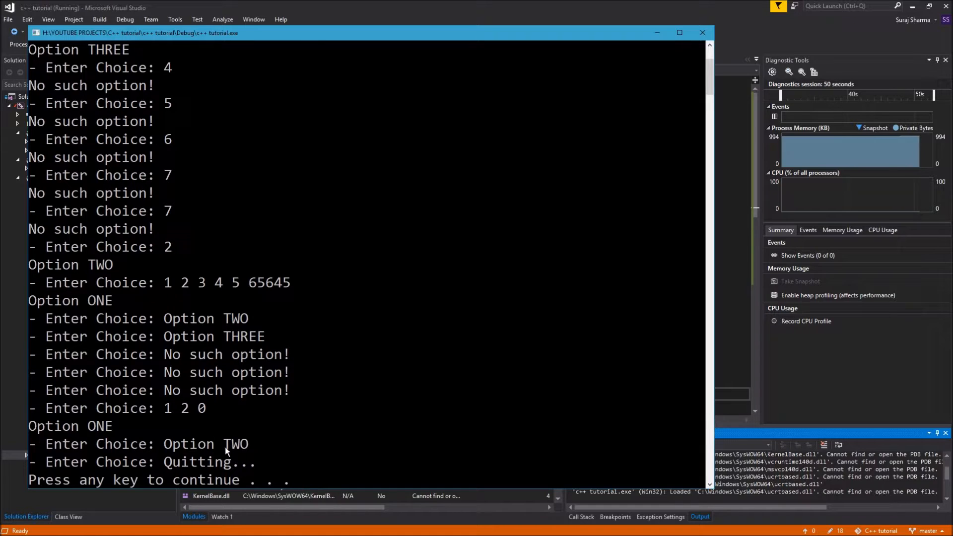
pyautogui.moveTo(315, 433)
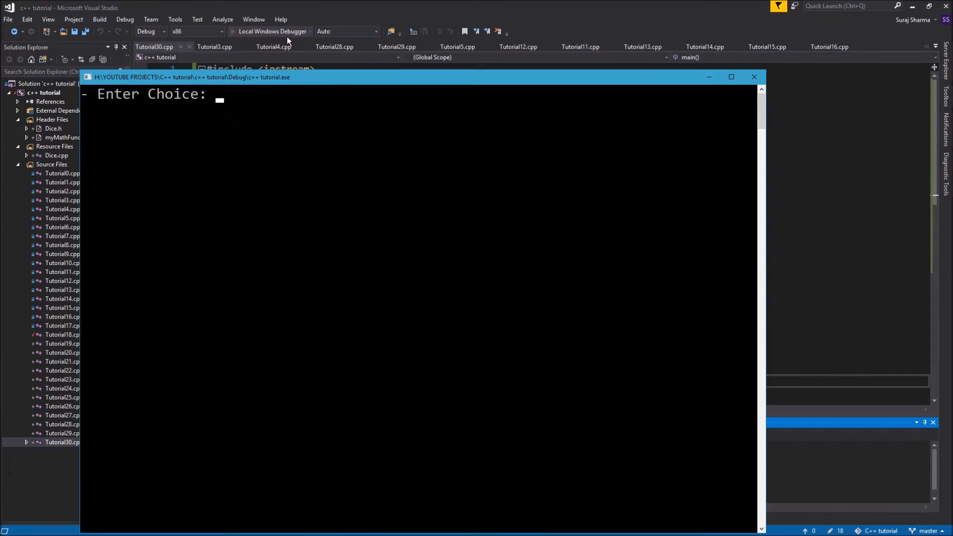
pyautogui.write('sadasdf')
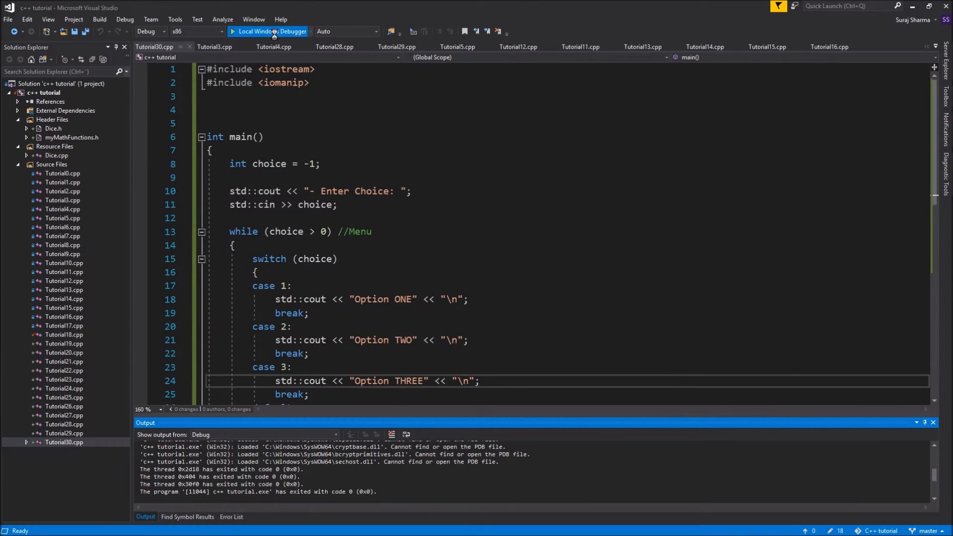
pyautogui.click(266, 31)
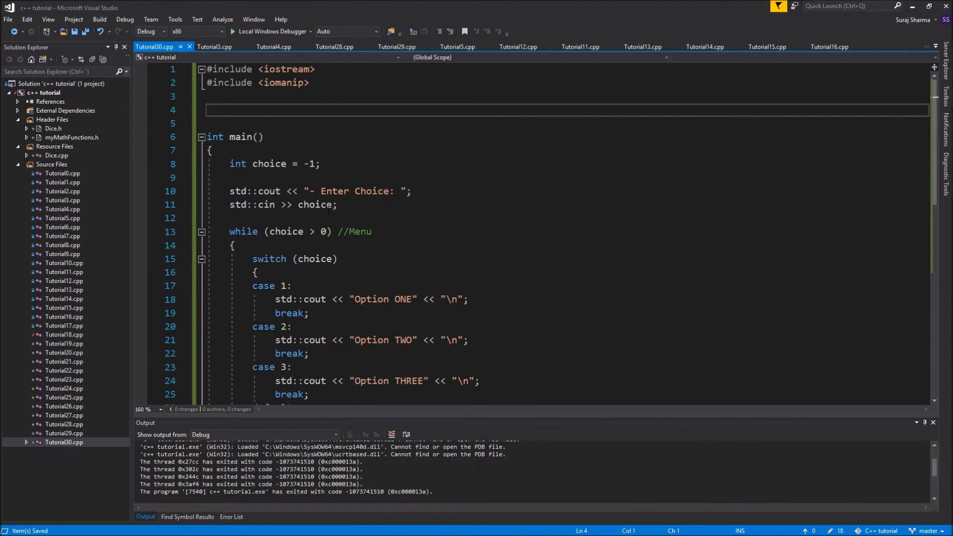
pyautogui.doubleClick(314, 205)
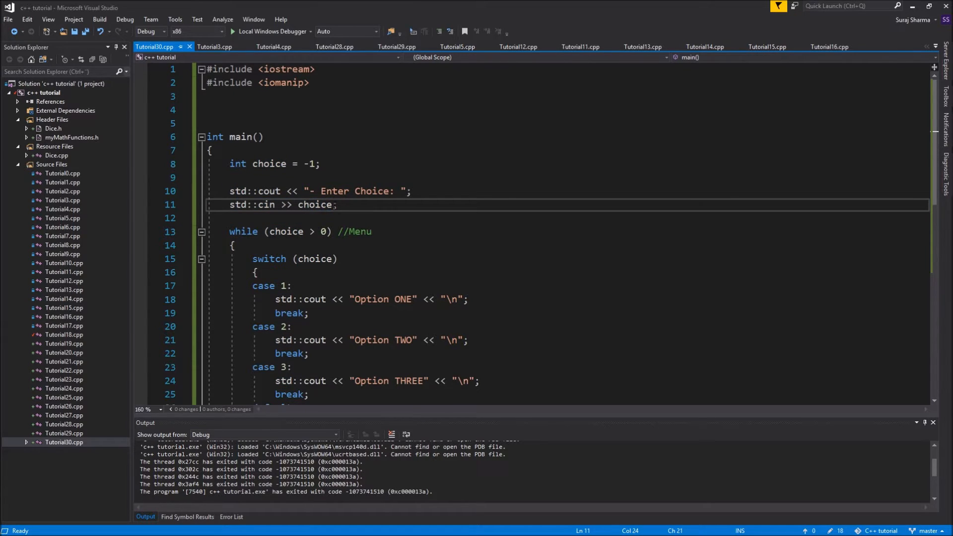
pyautogui.doubleClick(269, 164)
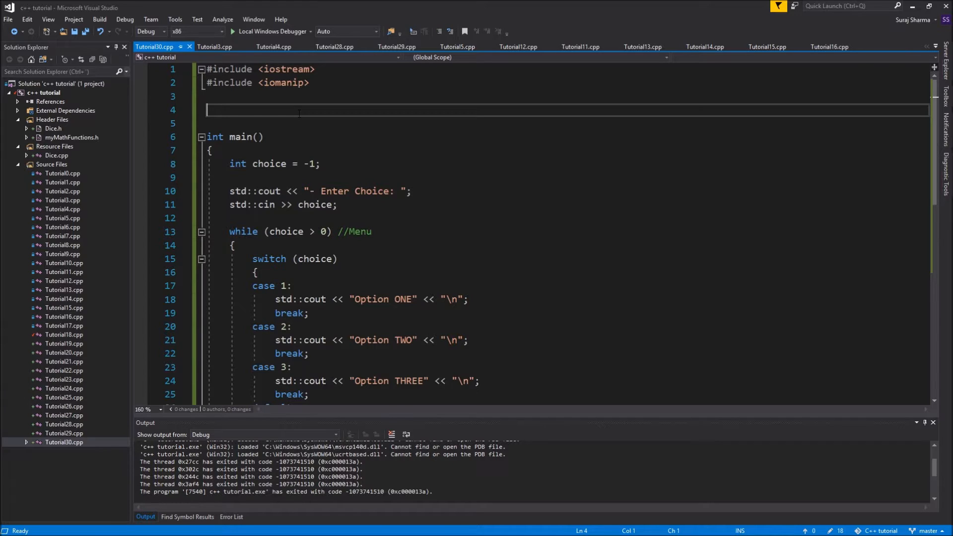
pyautogui.scroll(-3)
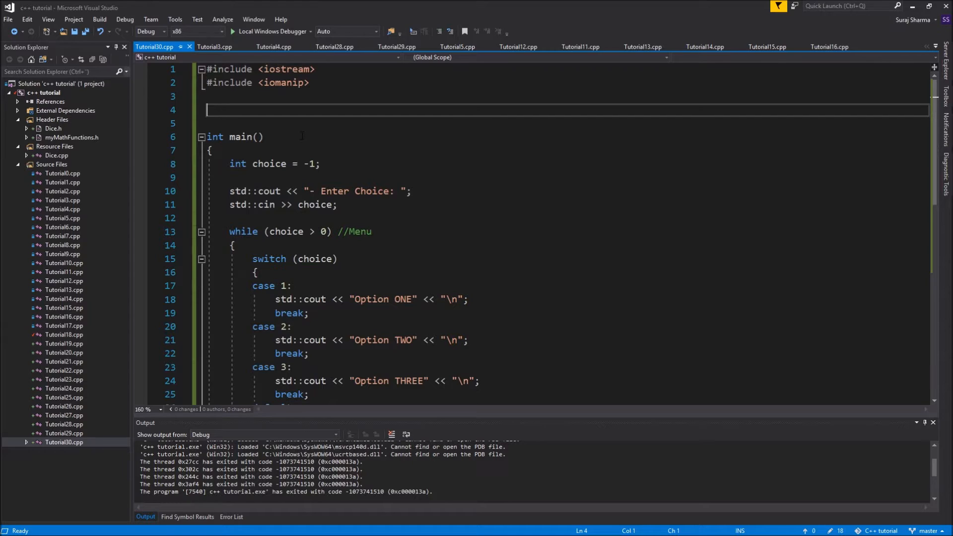
# Write int getChoice() above main with int choice = 0, prompt, read and return choice.
pyautogui.write('int getC')
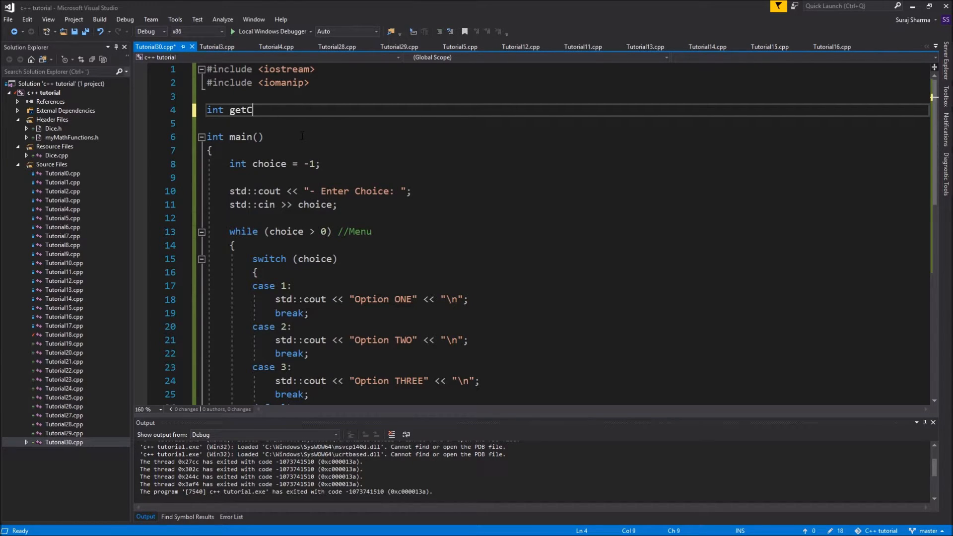
pyautogui.write('hou')
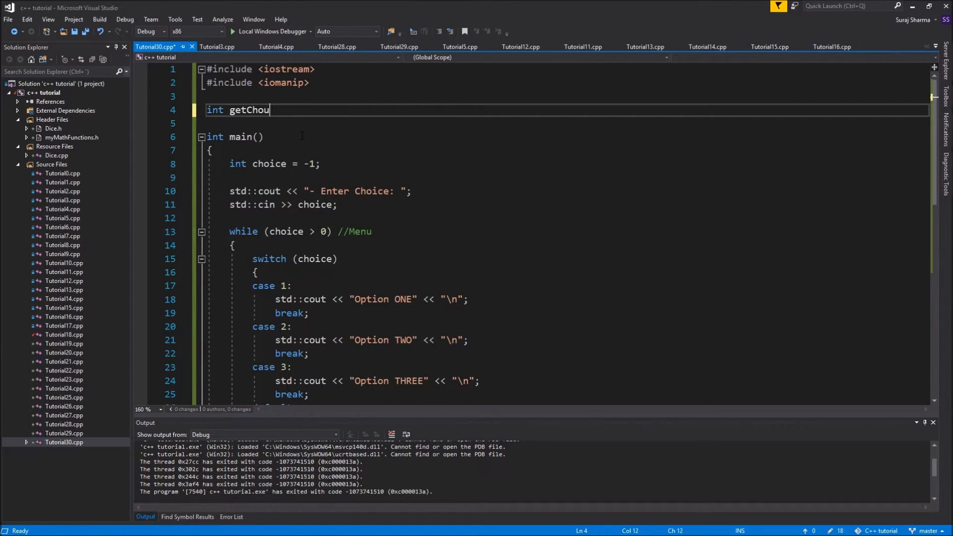
pyautogui.write('ice()')
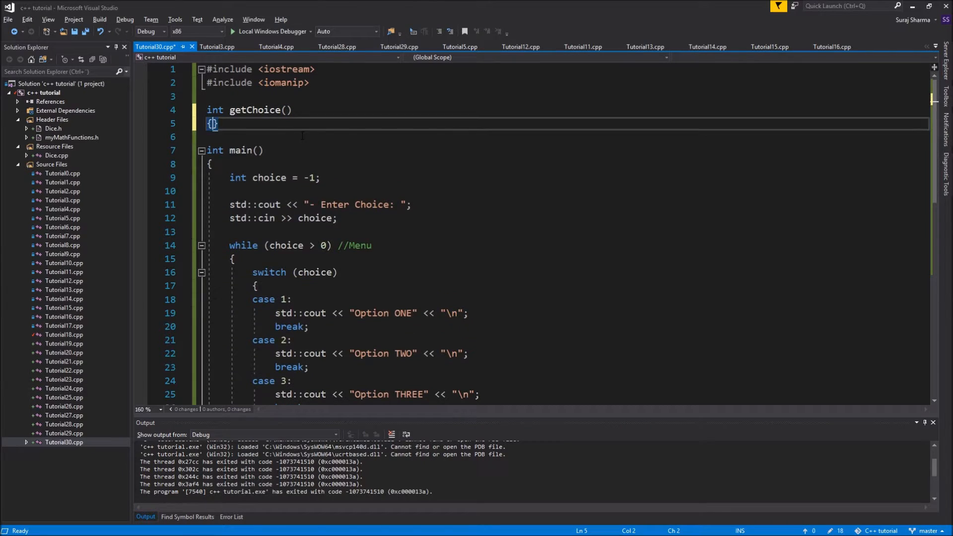
pyautogui.press('Enter')
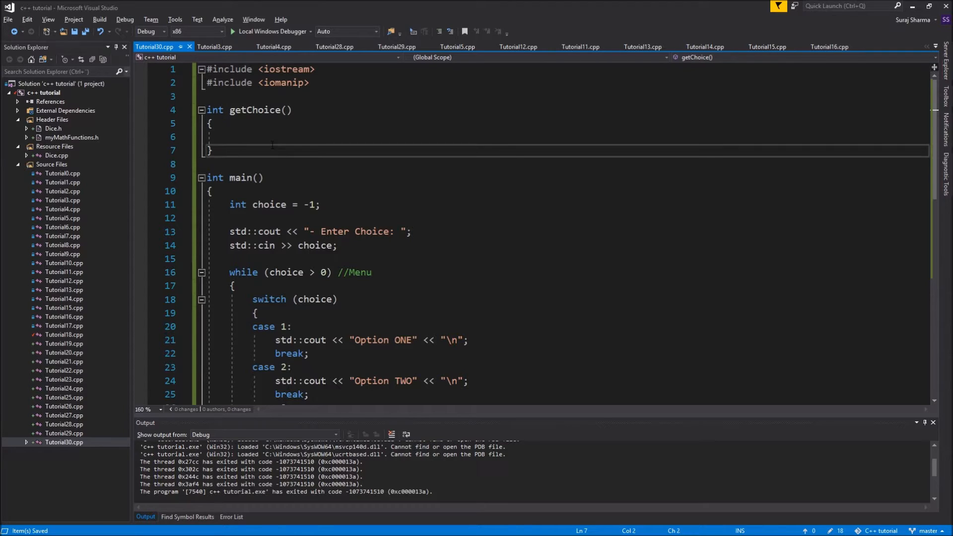
pyautogui.write('int choice;')
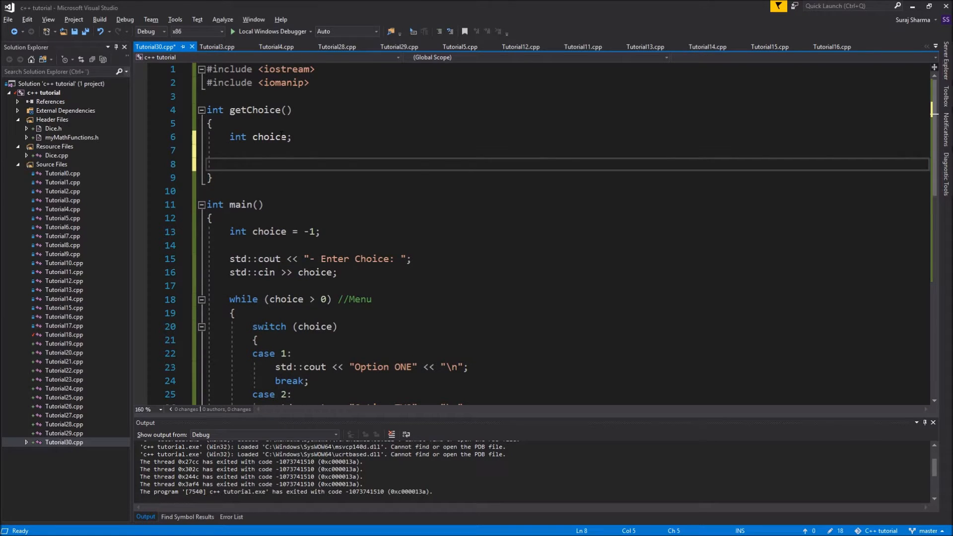
pyautogui.write('retrun')
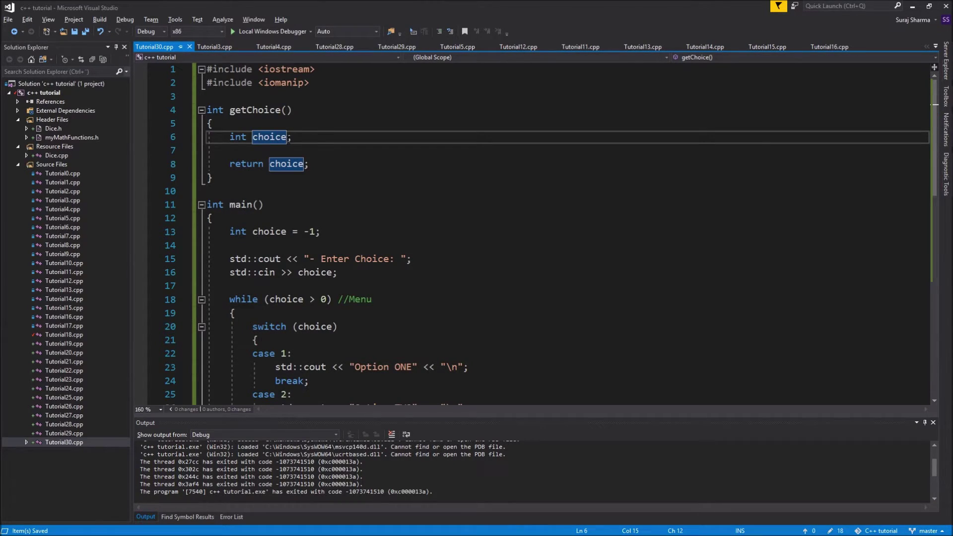
pyautogui.write('= 0')
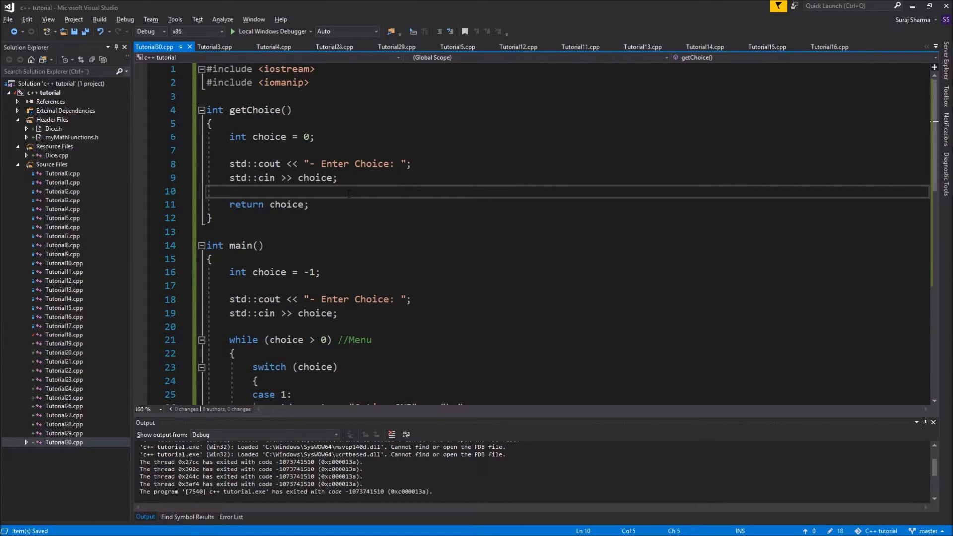
# Add an //Error check comment and a while (!std::cin.good()) loop in getChoice.
pyautogui.press('Enter')
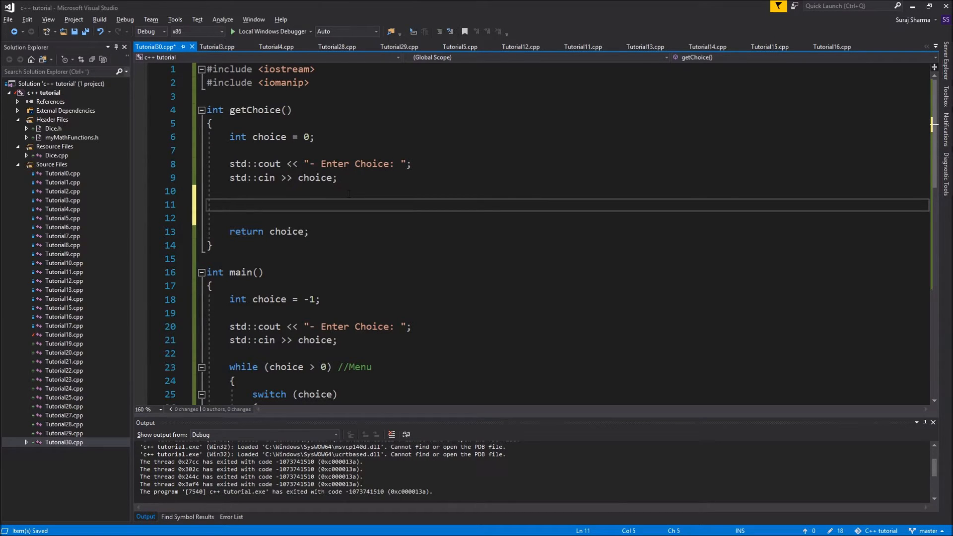
pyautogui.write('//Error check')
pyautogui.click(568, 218)
pyautogui.write('while(')
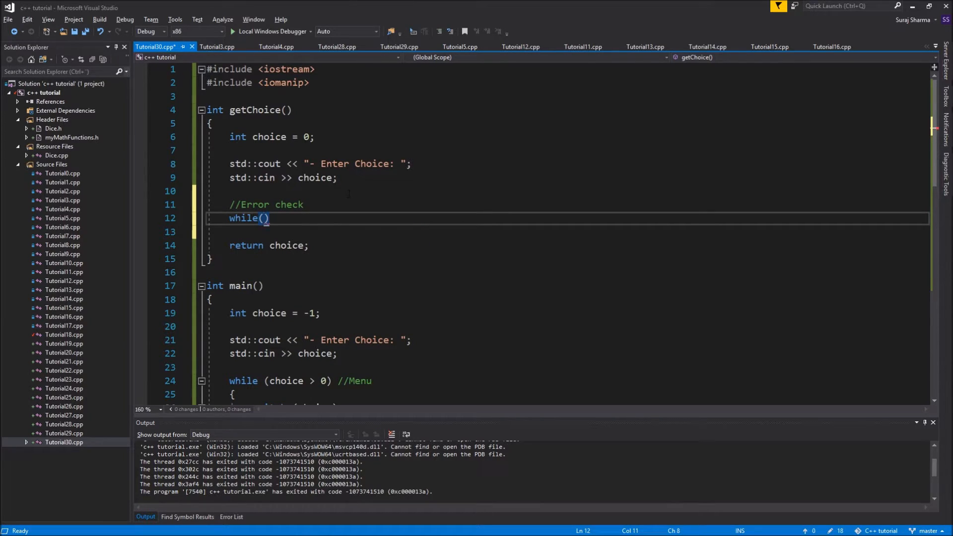
pyautogui.write('c')
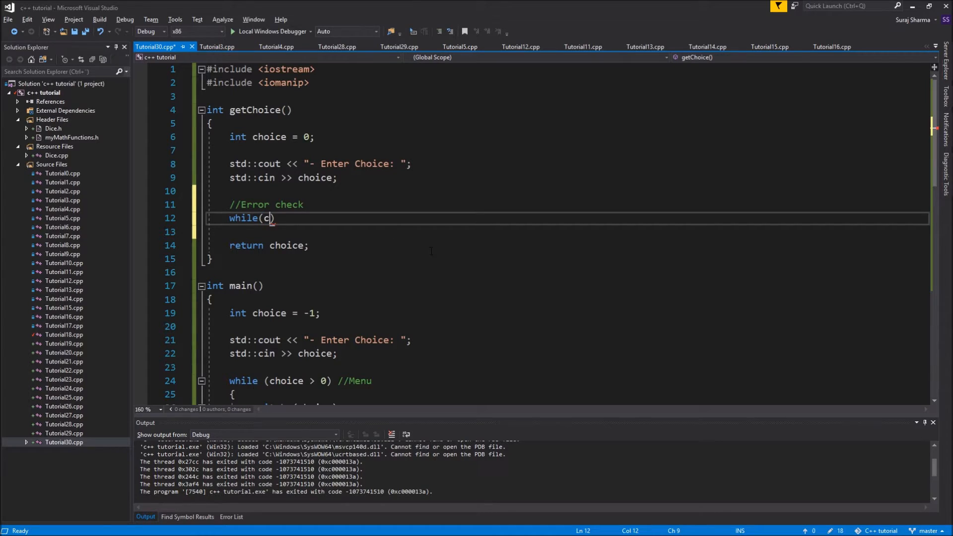
pyautogui.write('std_')
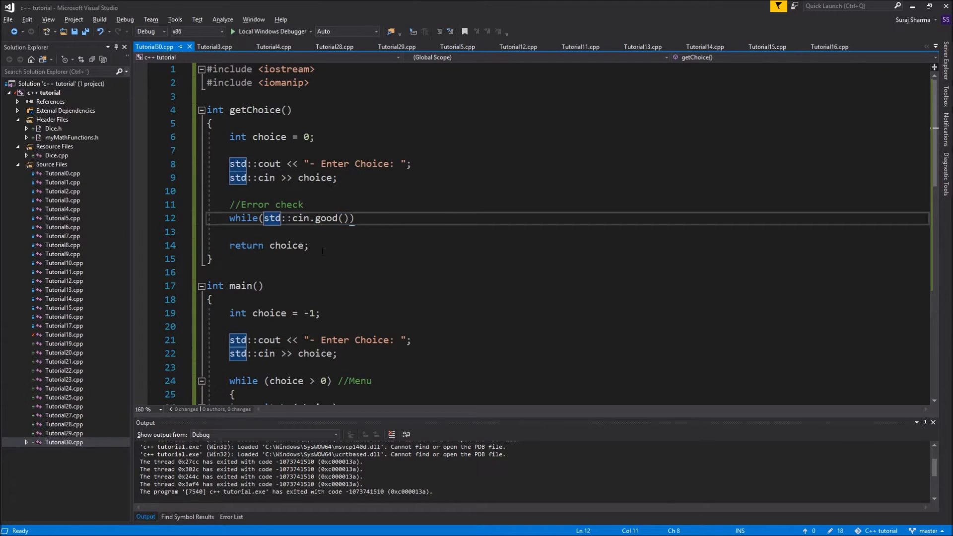
pyautogui.write('!')
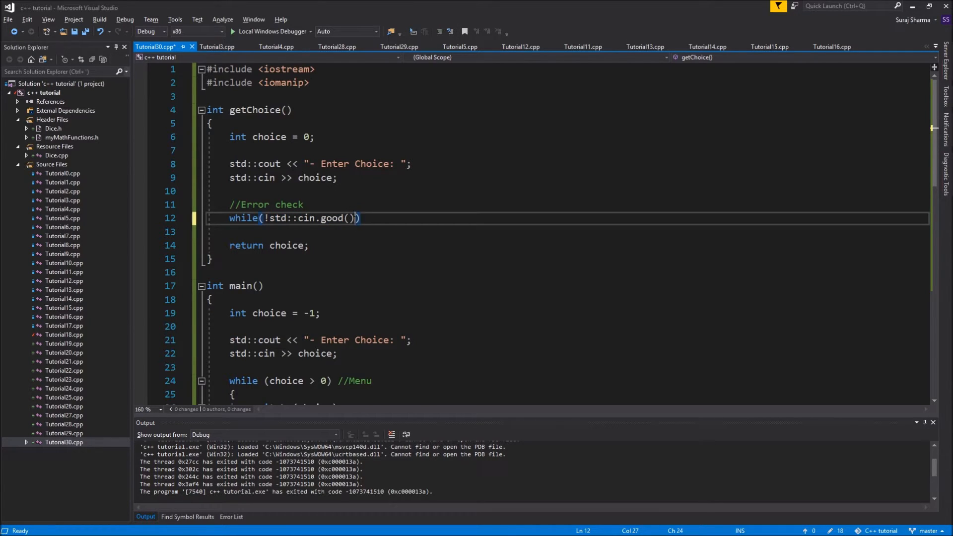
pyautogui.write('== false')
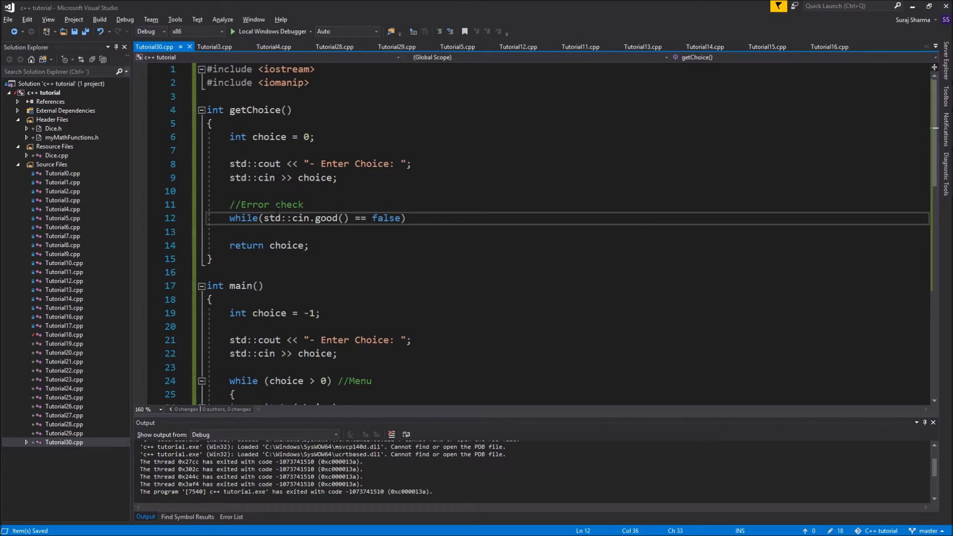
pyautogui.moveTo(263, 219); pyautogui.dragTo(346, 219)
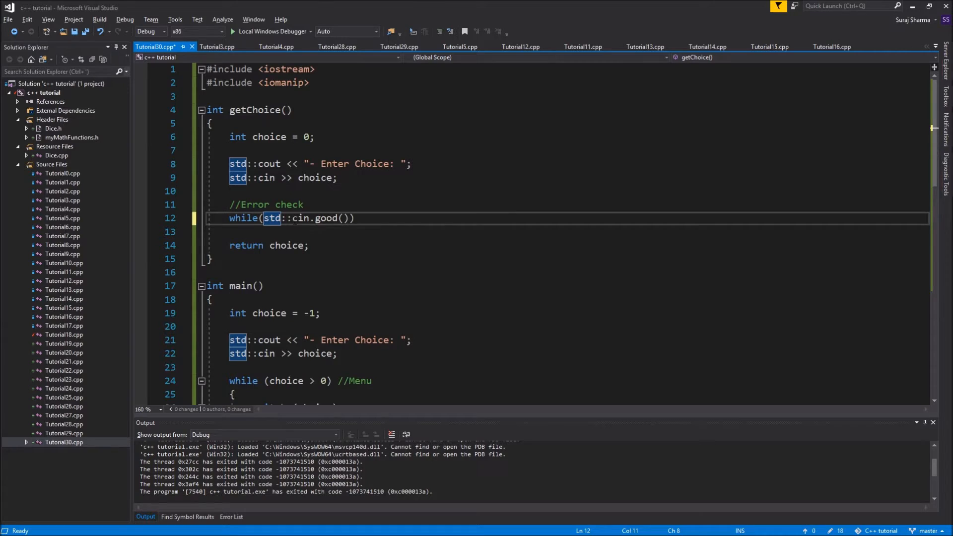
pyautogui.write('!')
pyautogui.write('{')
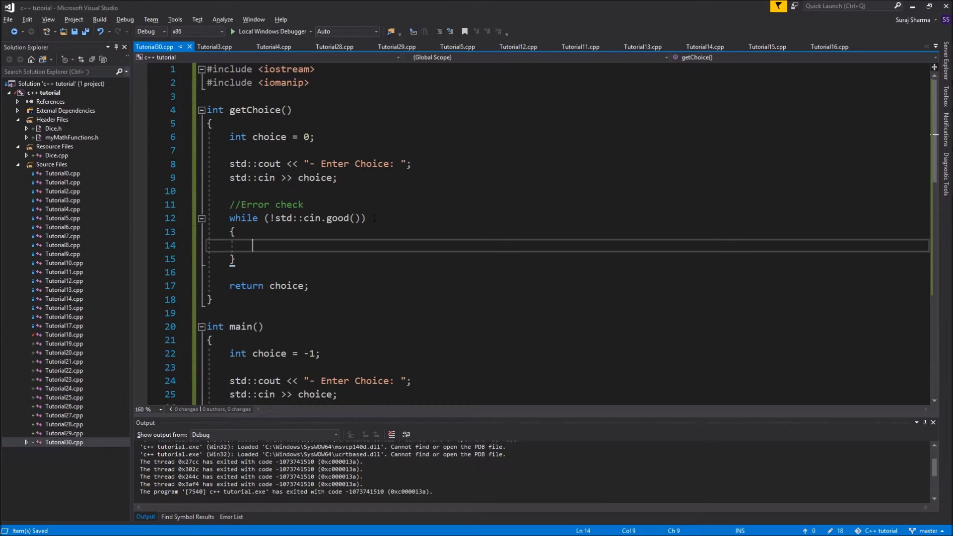
# Call std::cin.clear() inside the error-check loop and start an ignore line.
pyautogui.write('s')
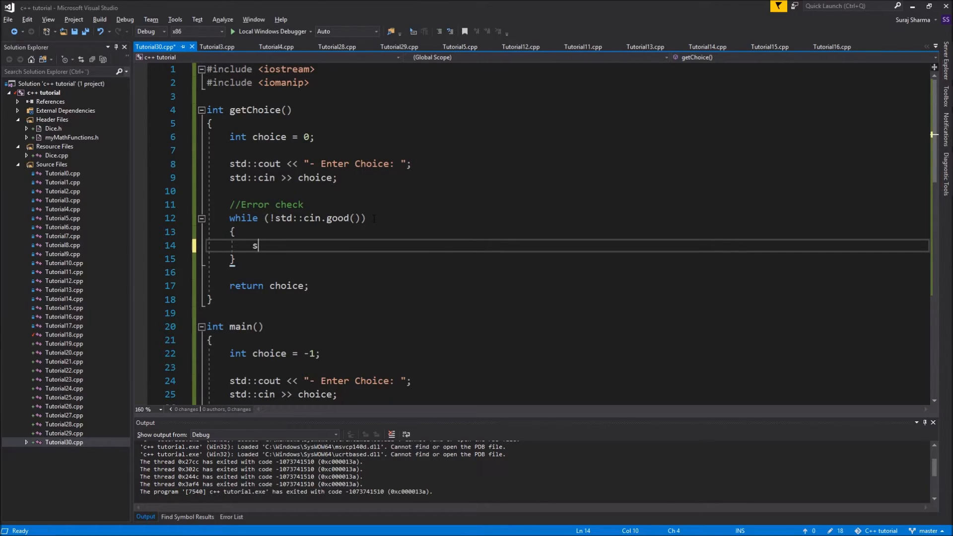
pyautogui.write('td::cuin')
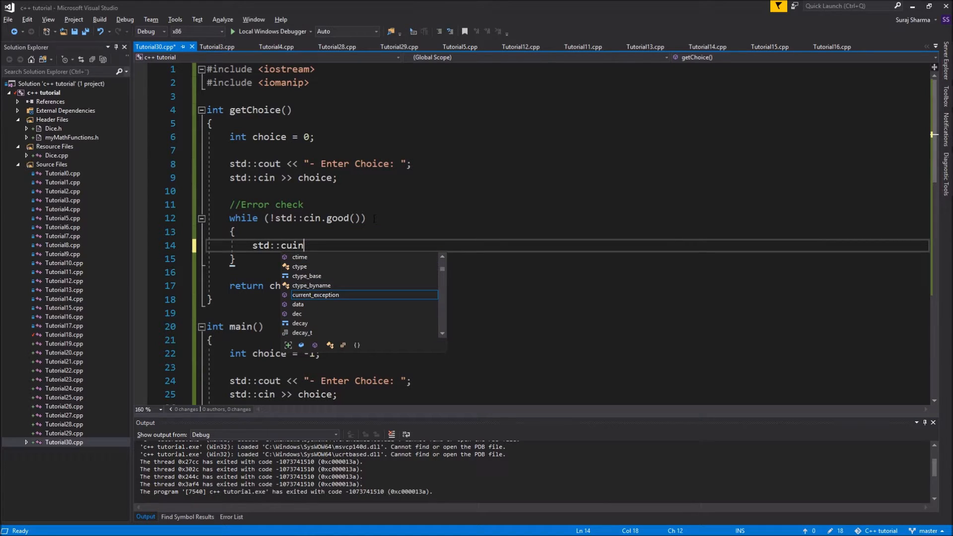
pyautogui.write('.clear()')
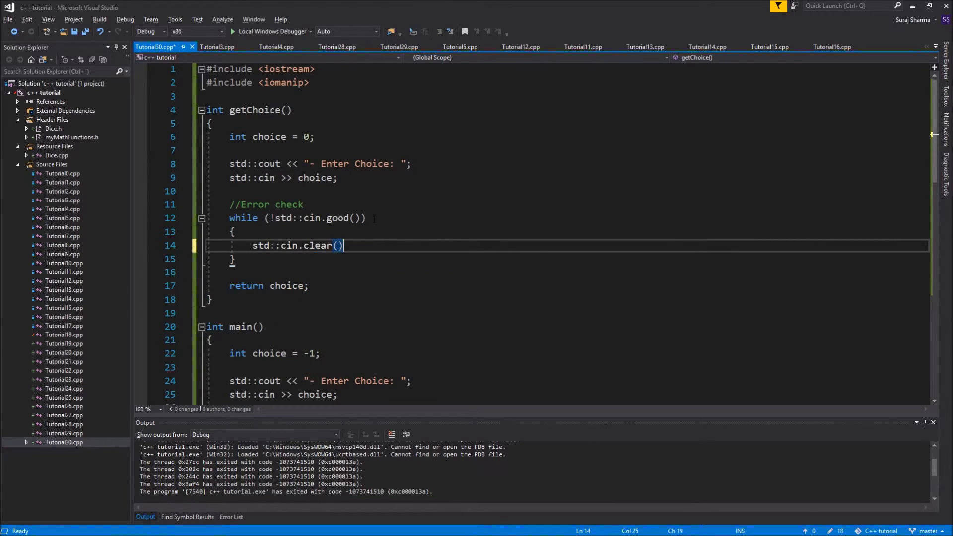
pyautogui.press('Enter')
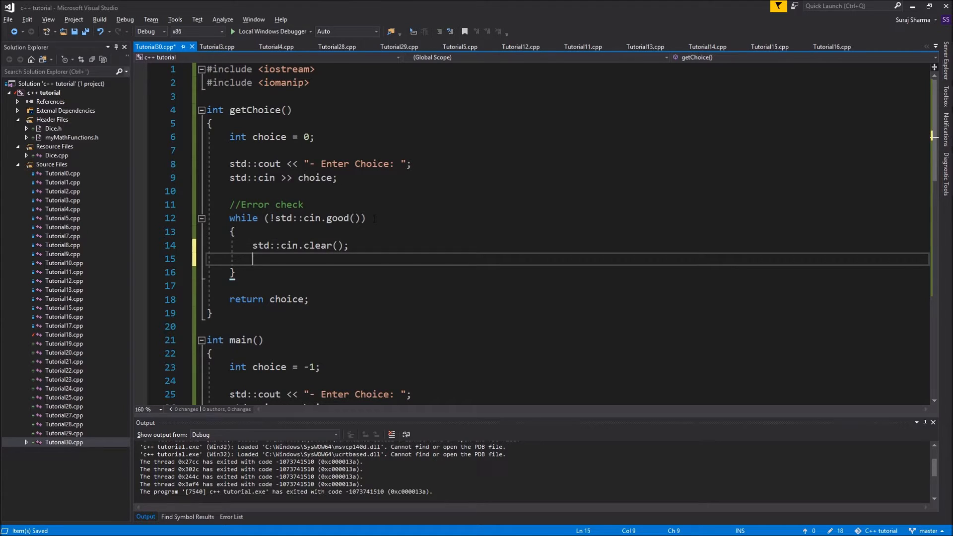
pyautogui.write('std::cin.ignore(')
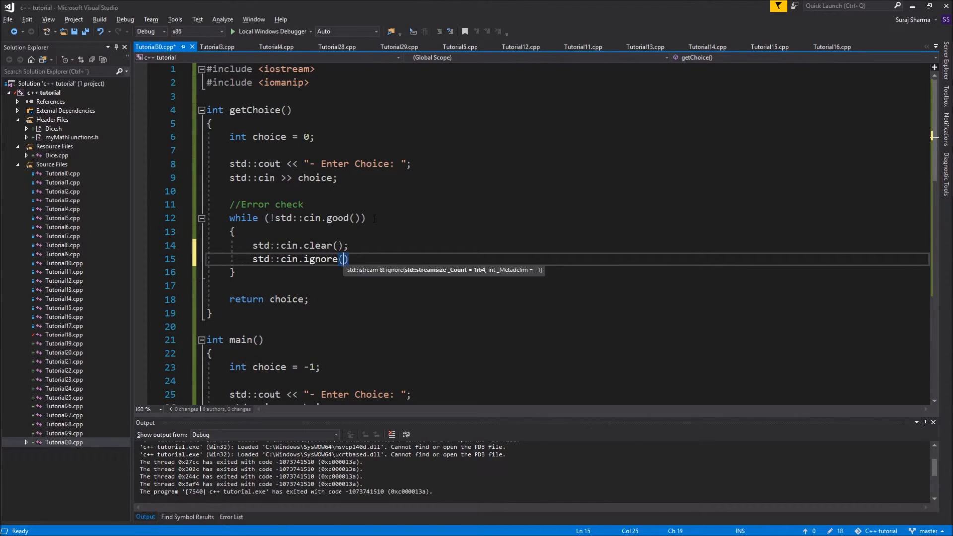
pyautogui.write(';')
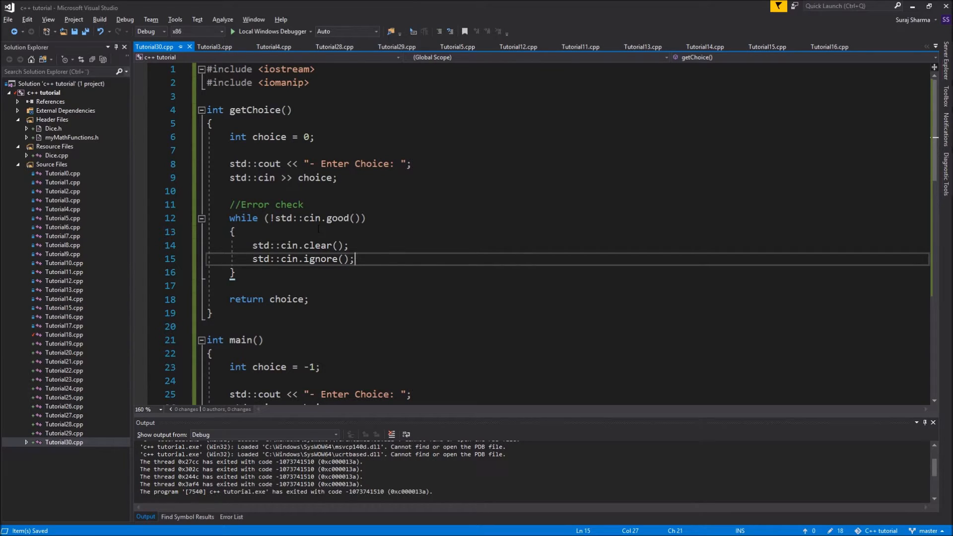
# Complete std::cin.ignore(INT_MAX, '\n') and add a blank line after it.
pyautogui.doubleClick(266, 178)
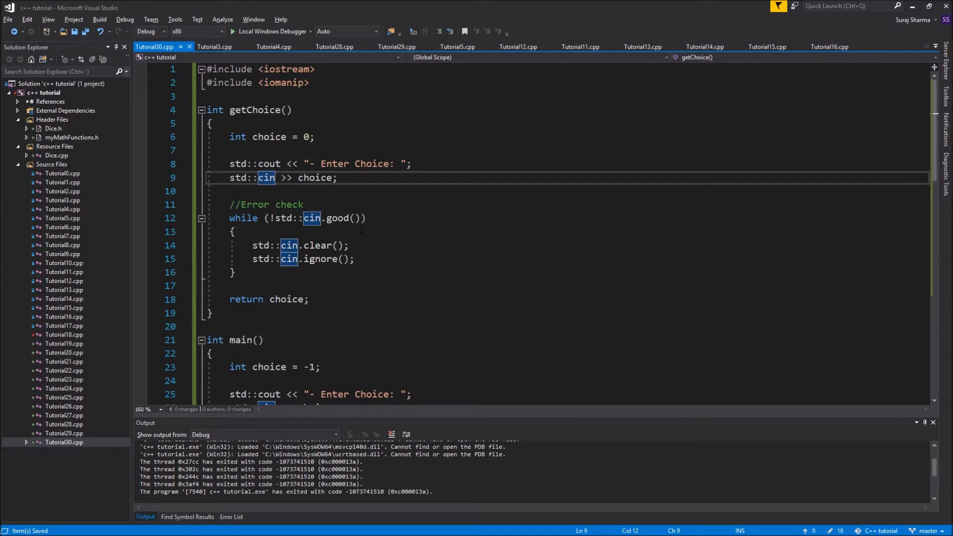
pyautogui.moveTo(266, 178)
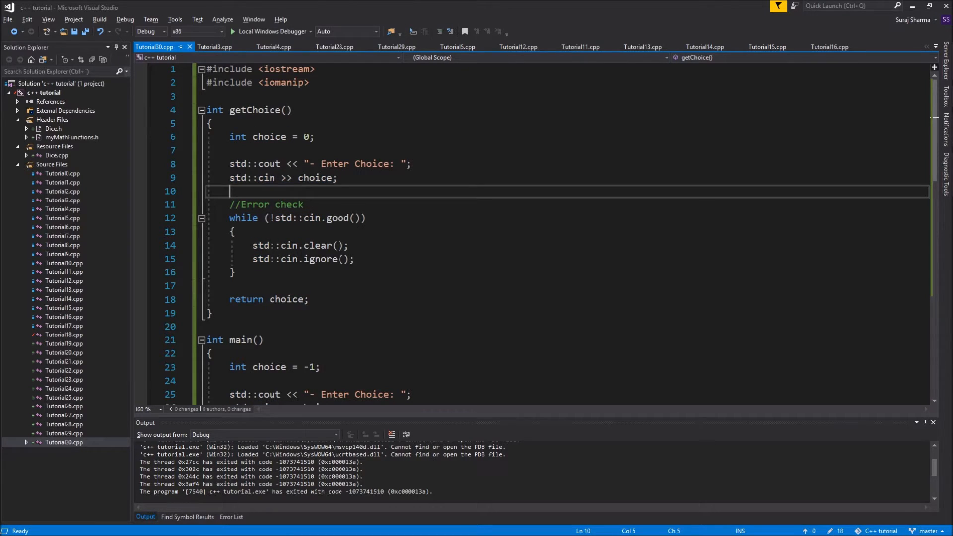
pyautogui.doubleClick(319, 259)
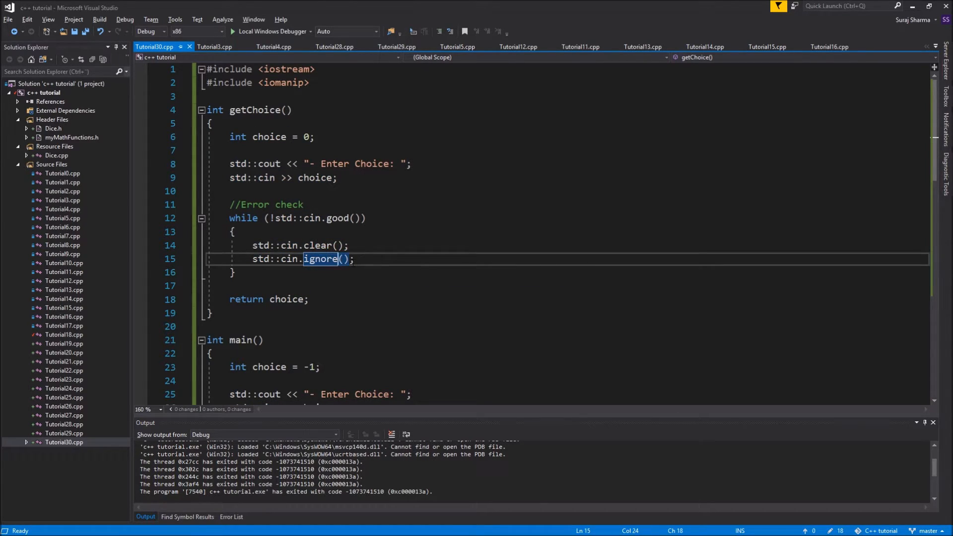
pyautogui.write("INT_MAX, '")
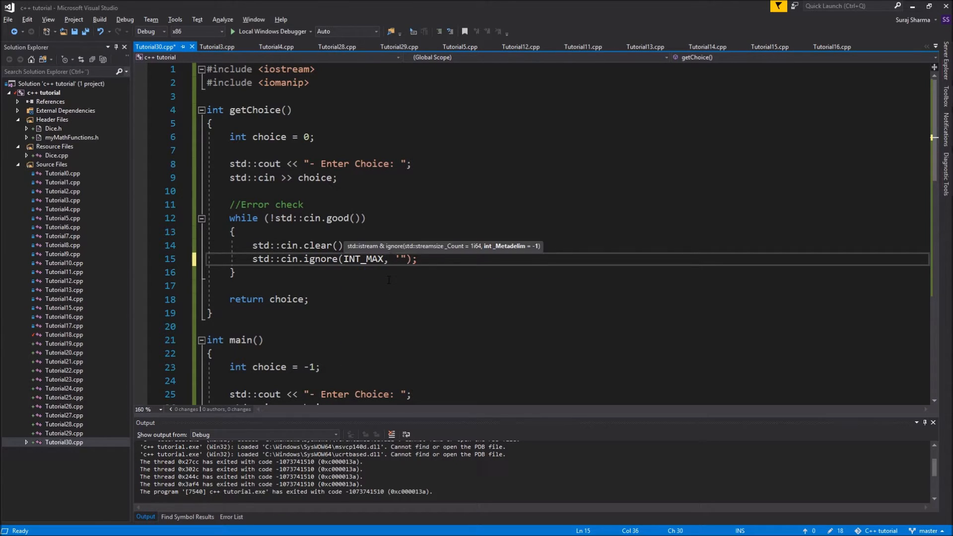
pyautogui.write('\\n')
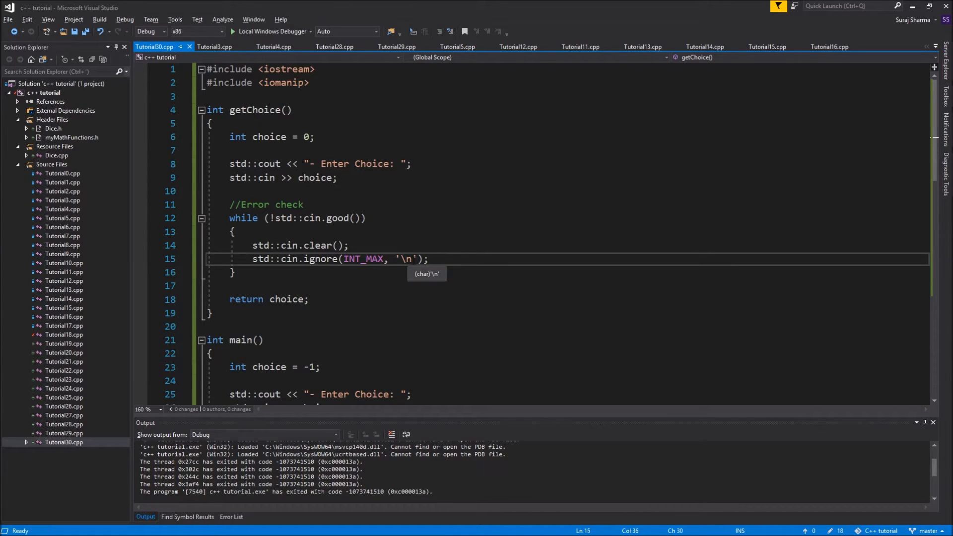
pyautogui.doubleClick(320, 259)
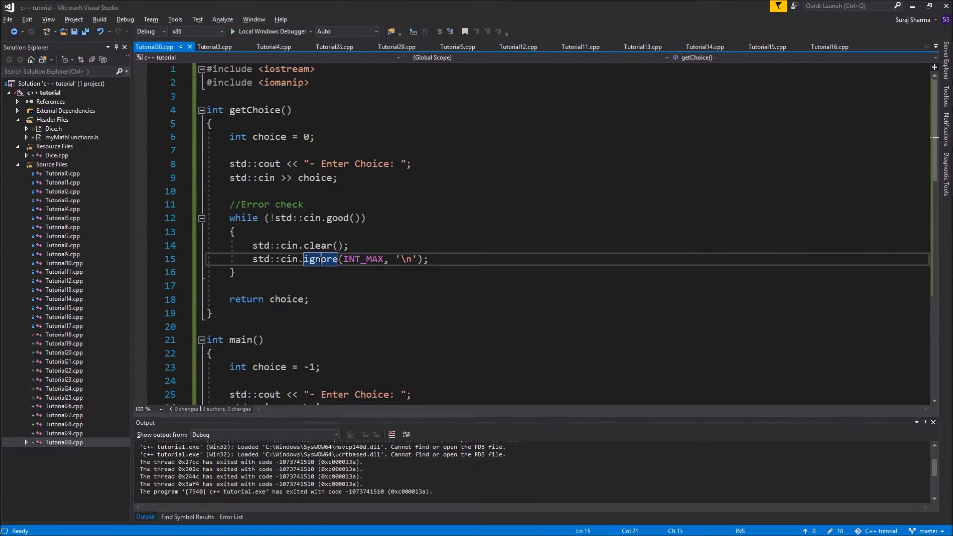
pyautogui.doubleClick(363, 259)
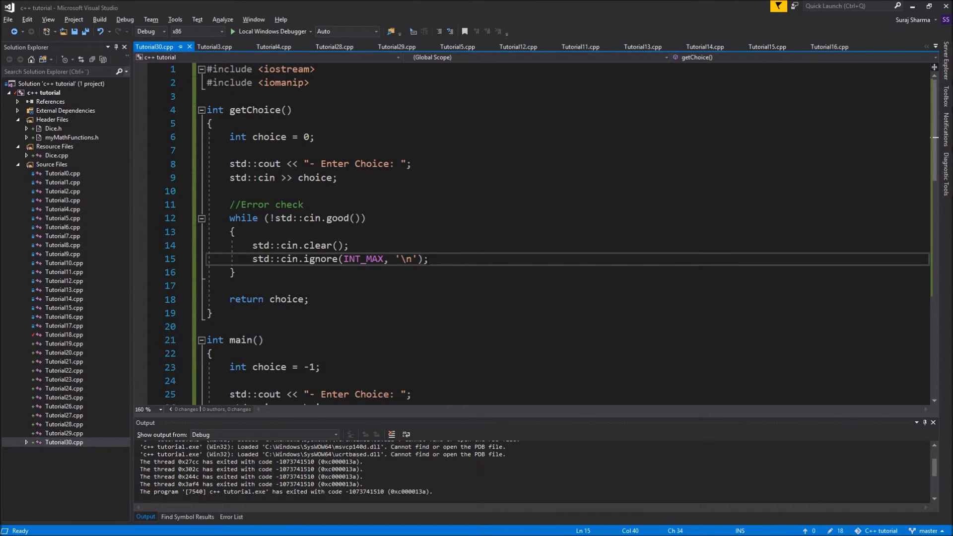
pyautogui.press('Enter')
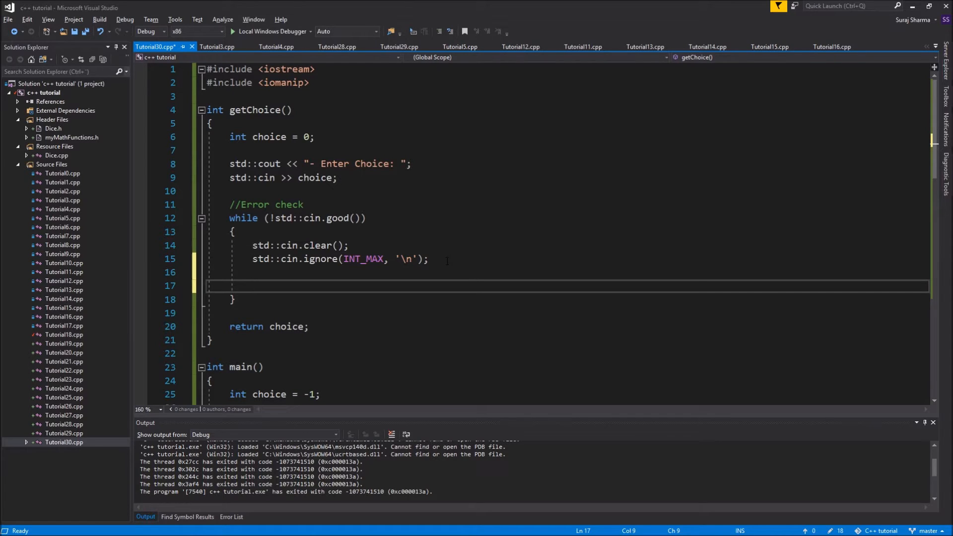
# Add //Clear stream and //Get input again.. comments, then paste the prompt and cin >> choice lines.
pyautogui.write('//Clear')
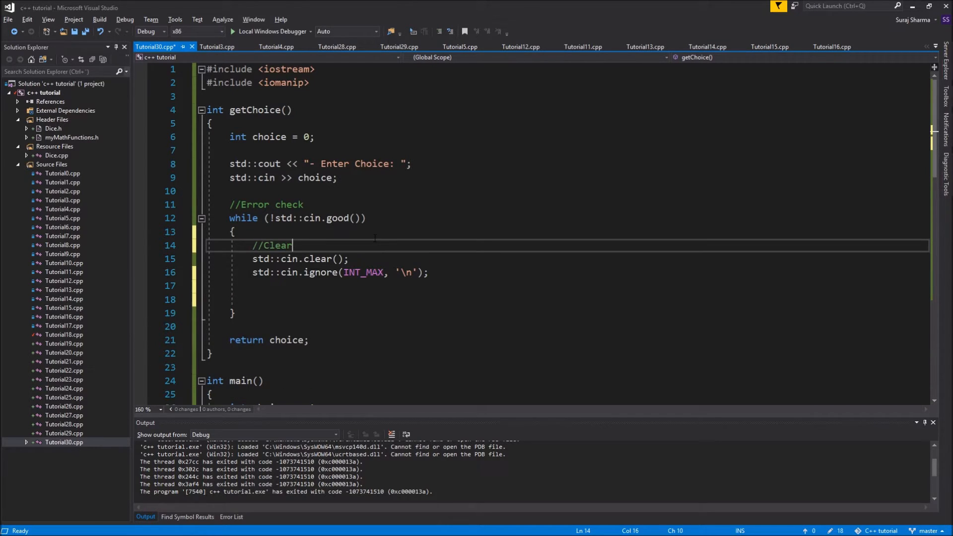
pyautogui.write('stream')
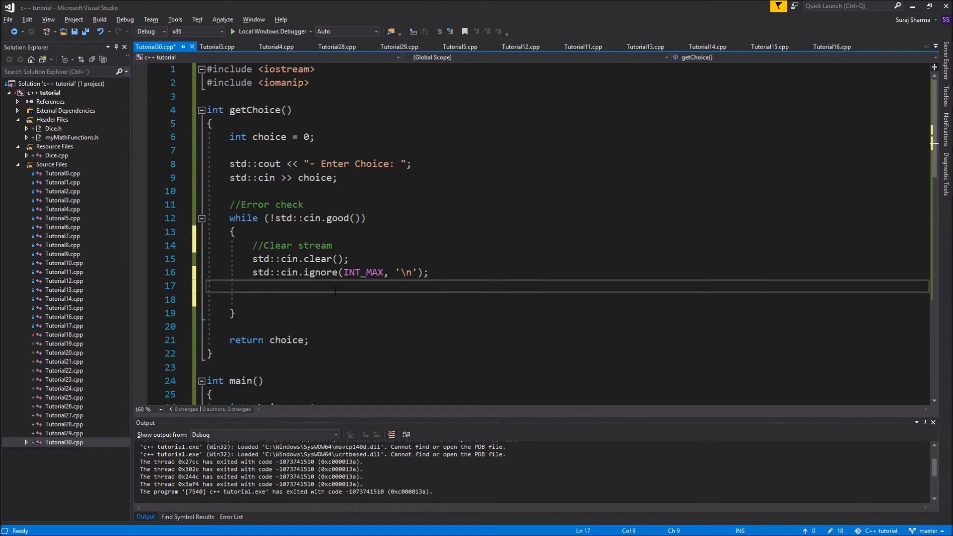
pyautogui.write('//Get input ah')
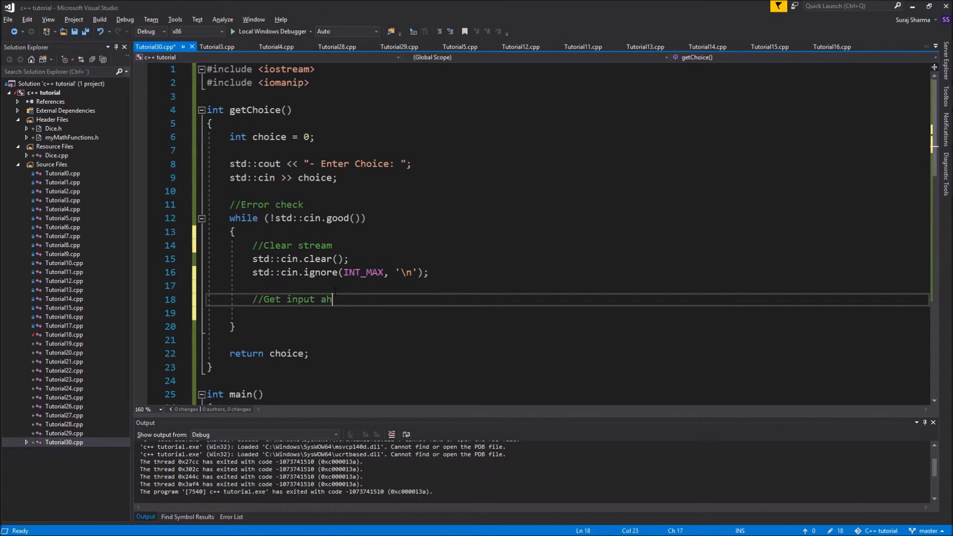
pyautogui.write('gain..')
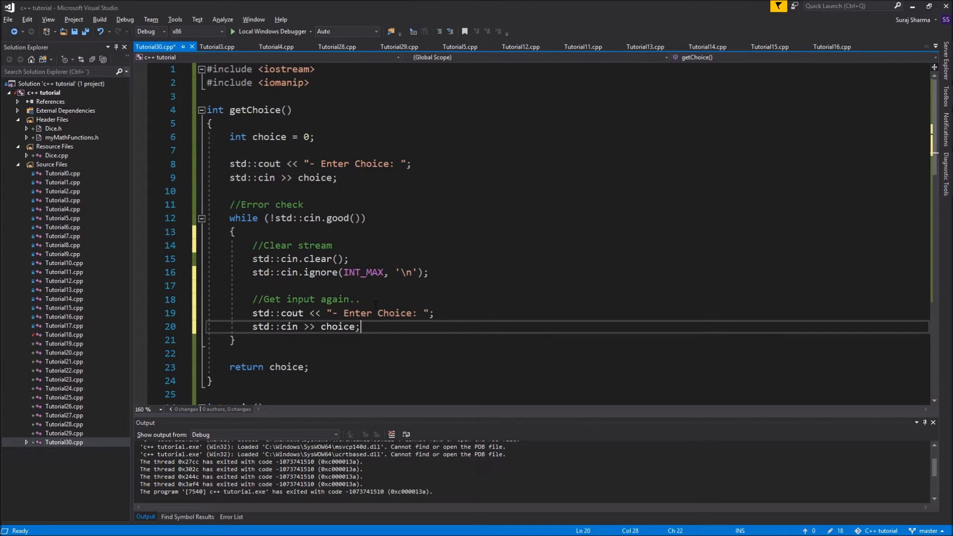
pyautogui.press('Ctrl+S')
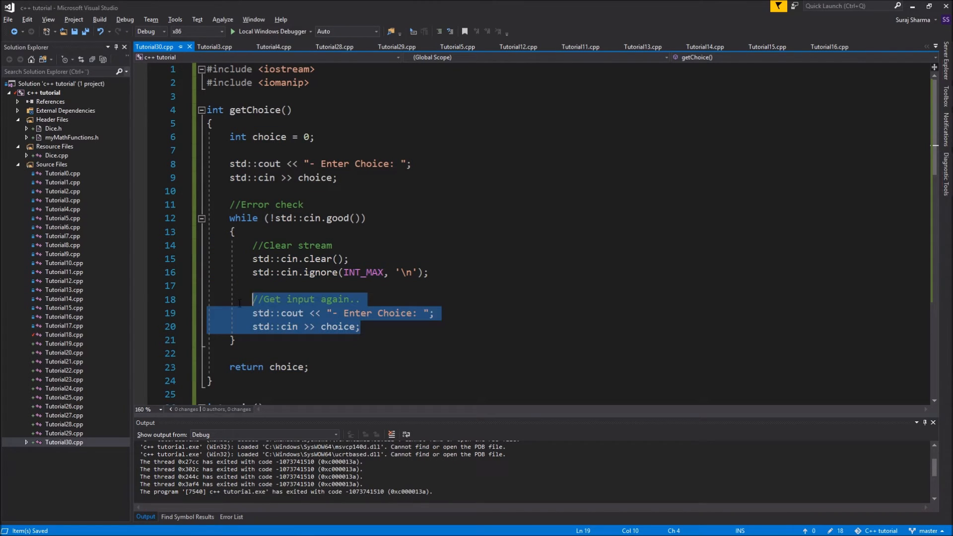
pyautogui.click(362, 327)
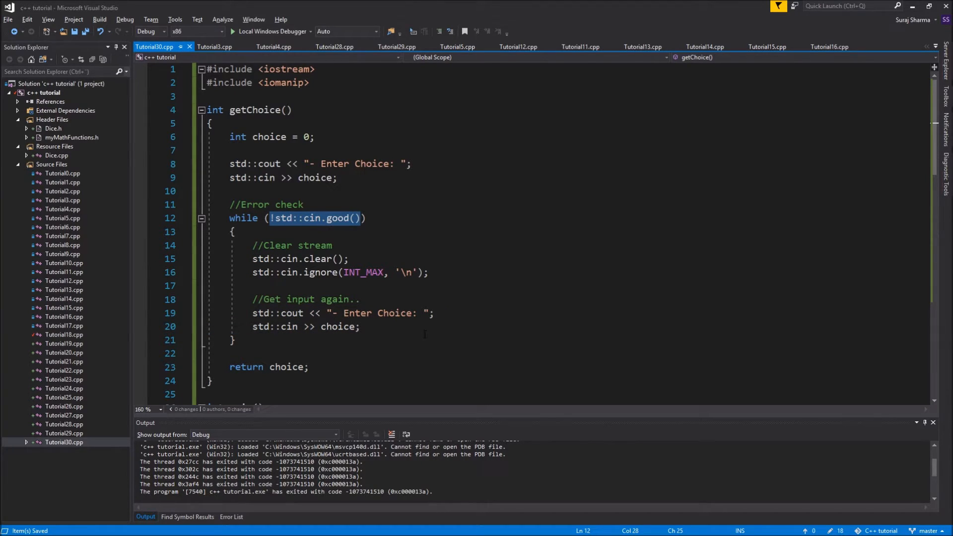
# Print "ERROR: Faulty input! Try again..." and a newline under //Report problem at the loop's start.
pyautogui.click(361, 327)
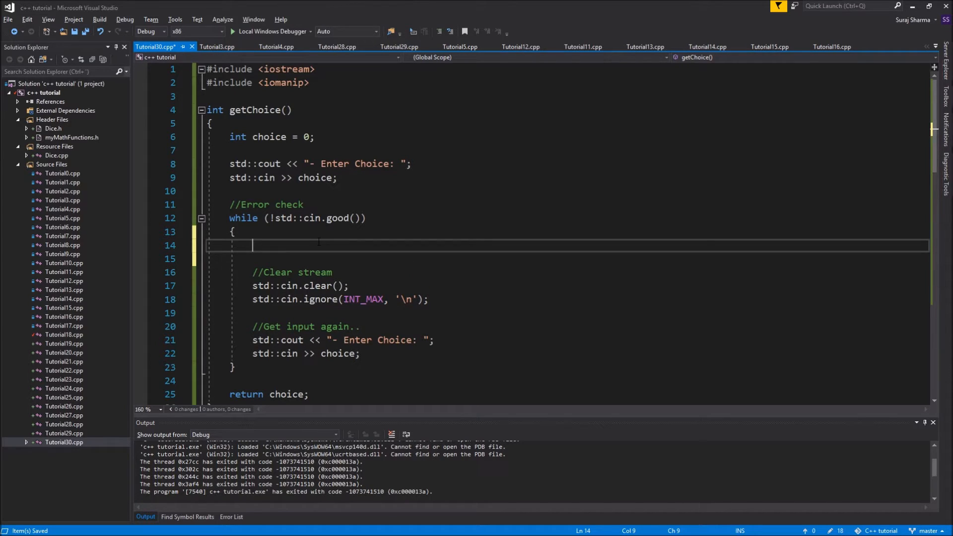
pyautogui.write('//Report problem')
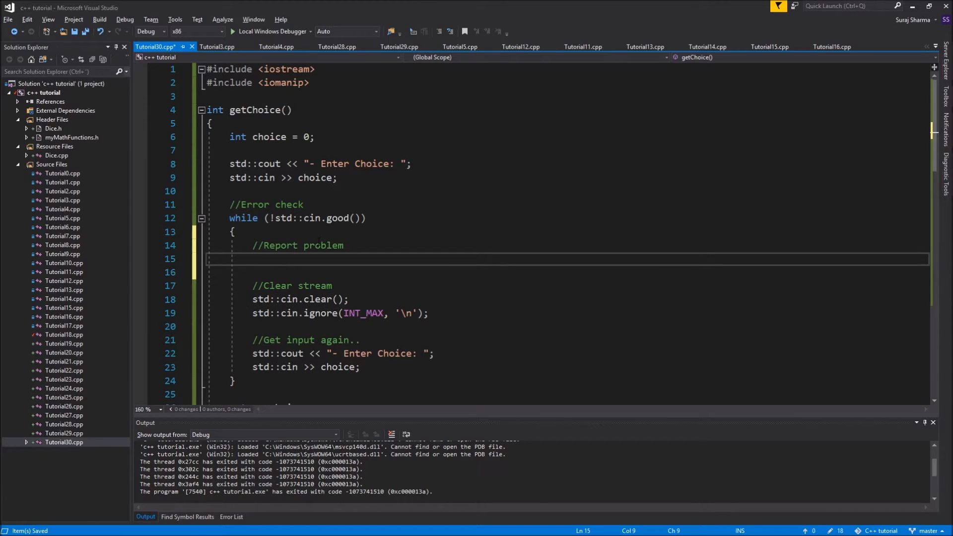
pyautogui.write('std::cout << ""')
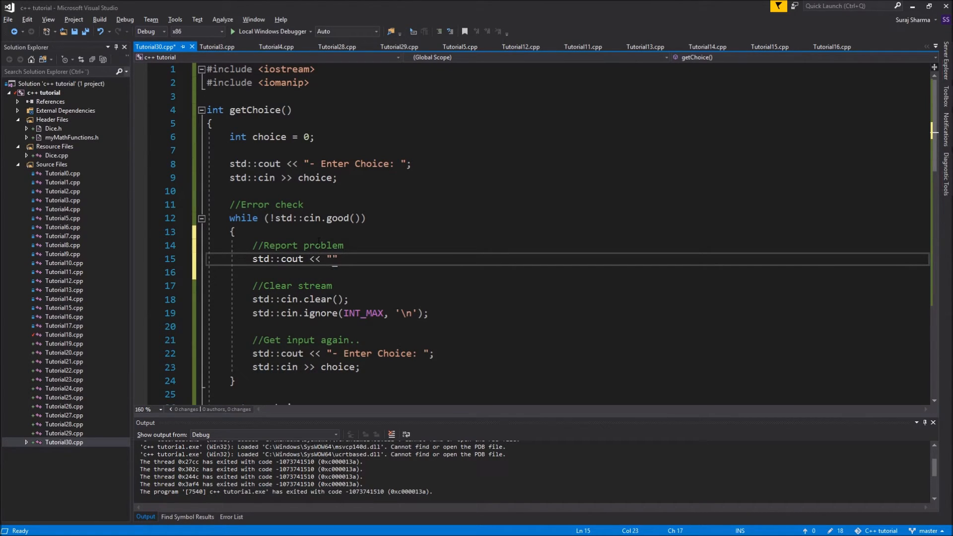
pyautogui.write('ERROR')
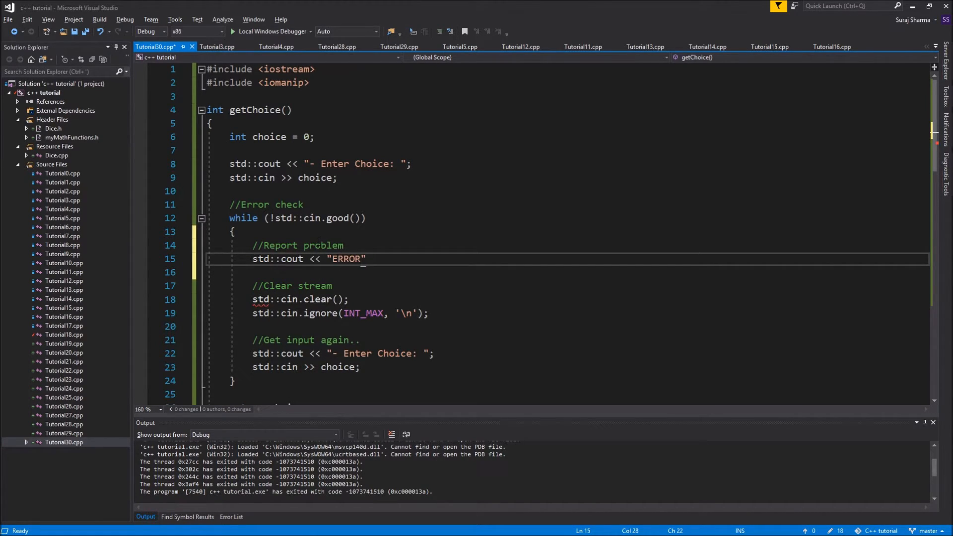
pyautogui.write(': Faul')
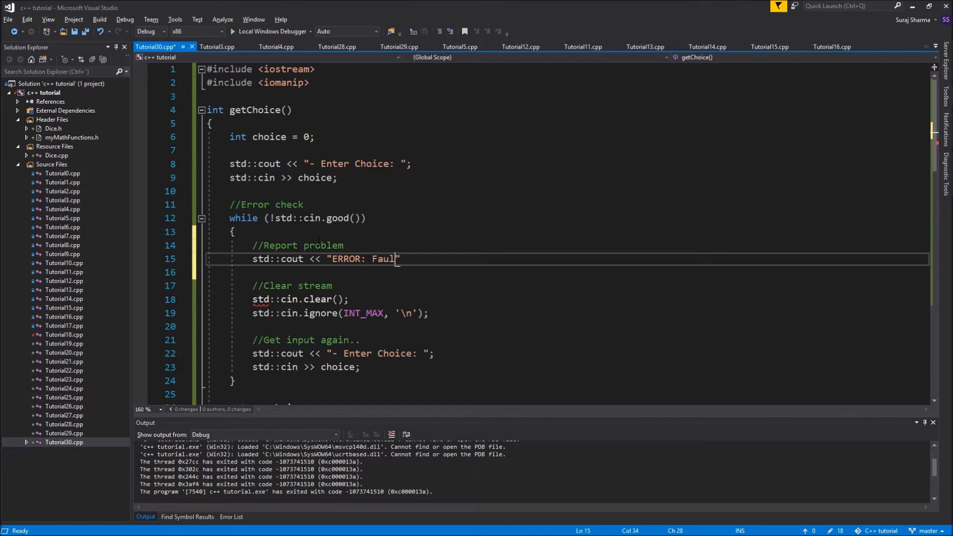
pyautogui.write('ty input!')
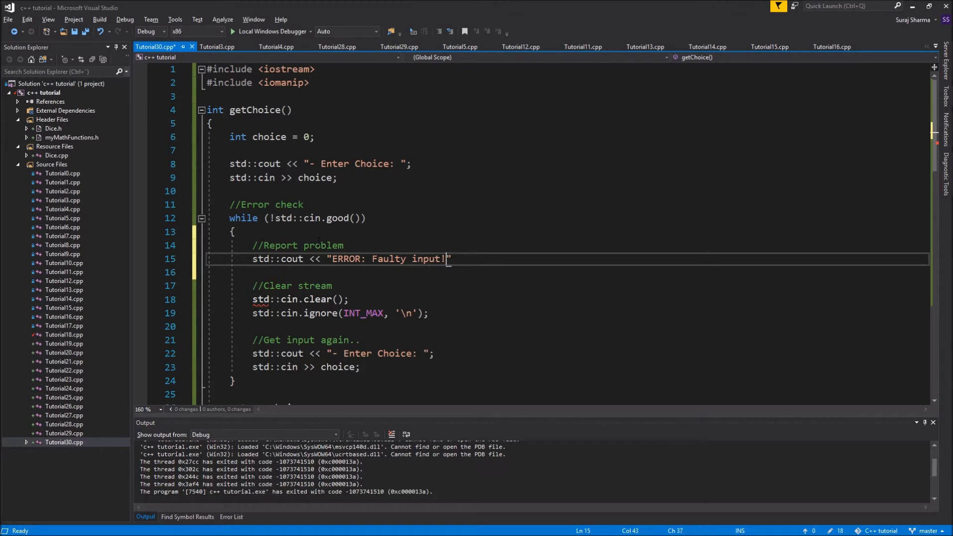
pyautogui.write('Trt')
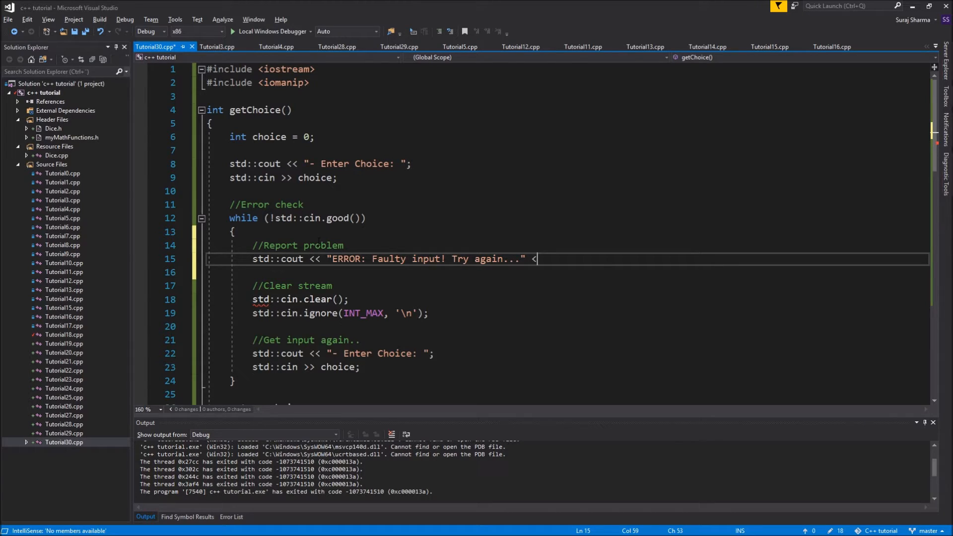
pyautogui.write('< "\\n";')
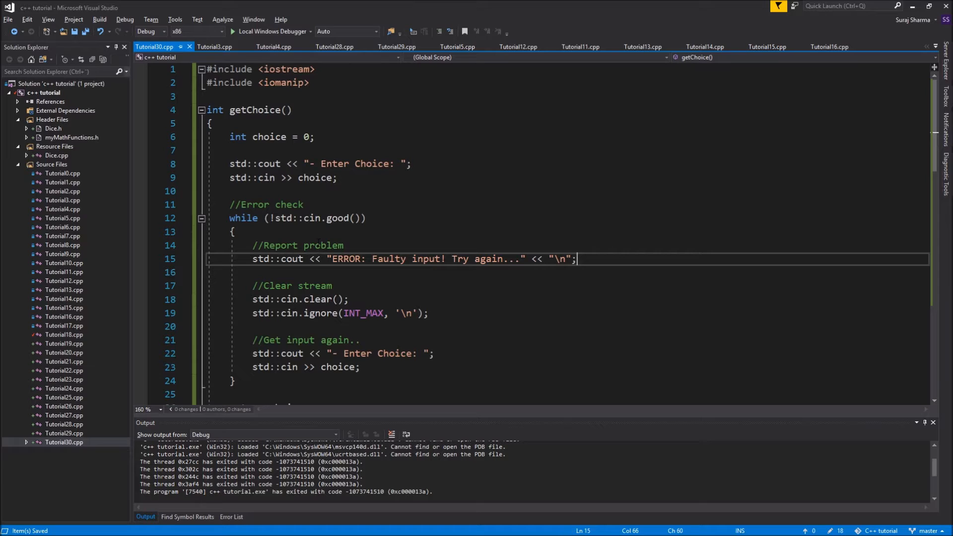
pyautogui.scroll(-3)
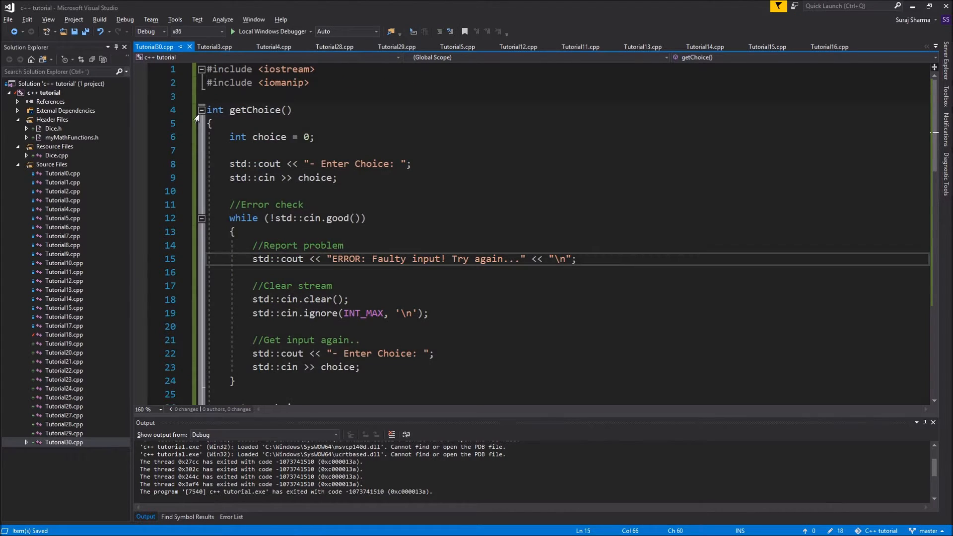
# Collapse getChoice and replace main's two prompt-and-read pairs with choice = getChoice();.
pyautogui.click(201, 110)
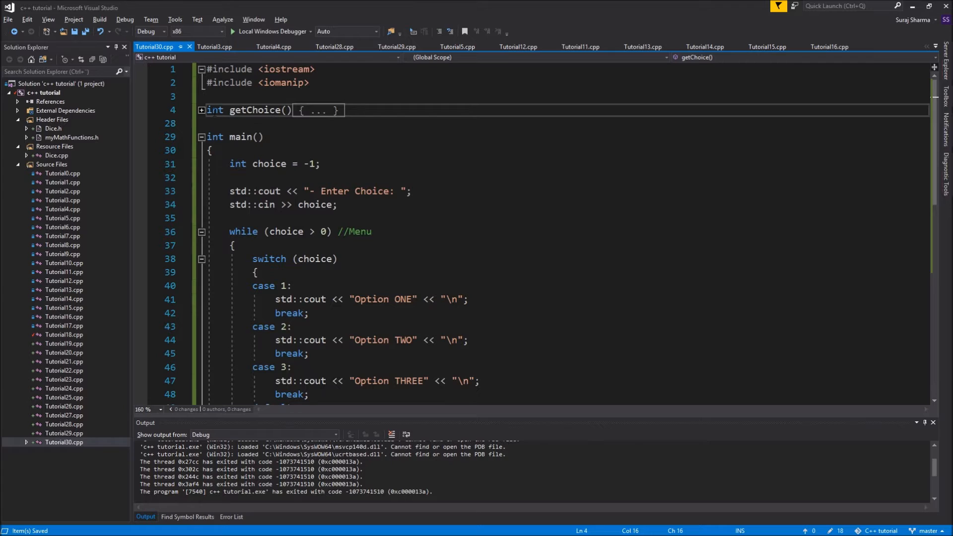
pyautogui.click(201, 110)
pyautogui.write('choice = get')
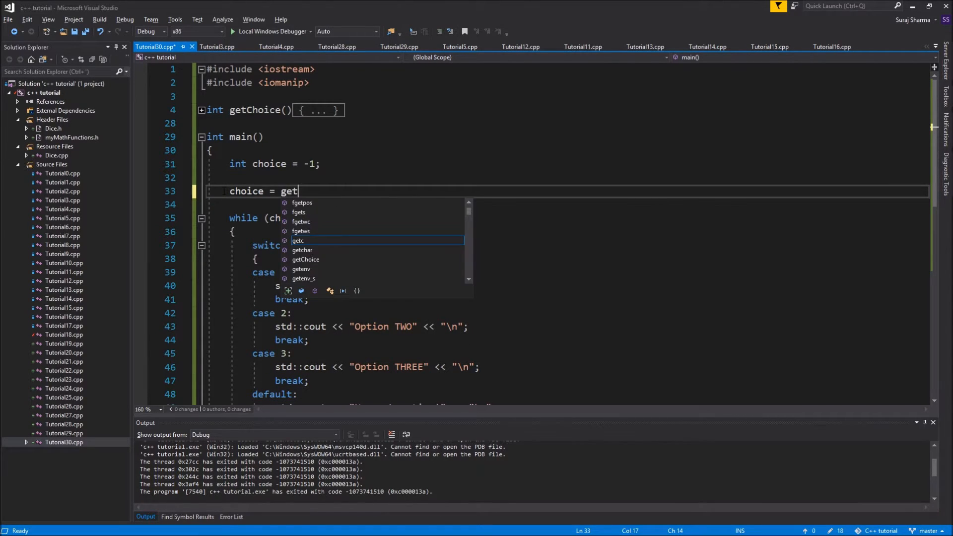
pyautogui.write('Inpu')
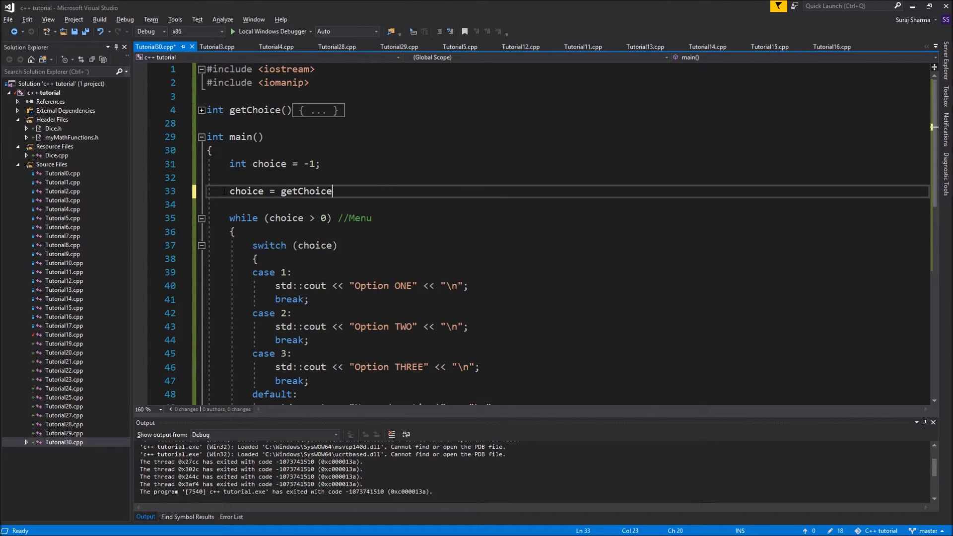
pyautogui.write('();')
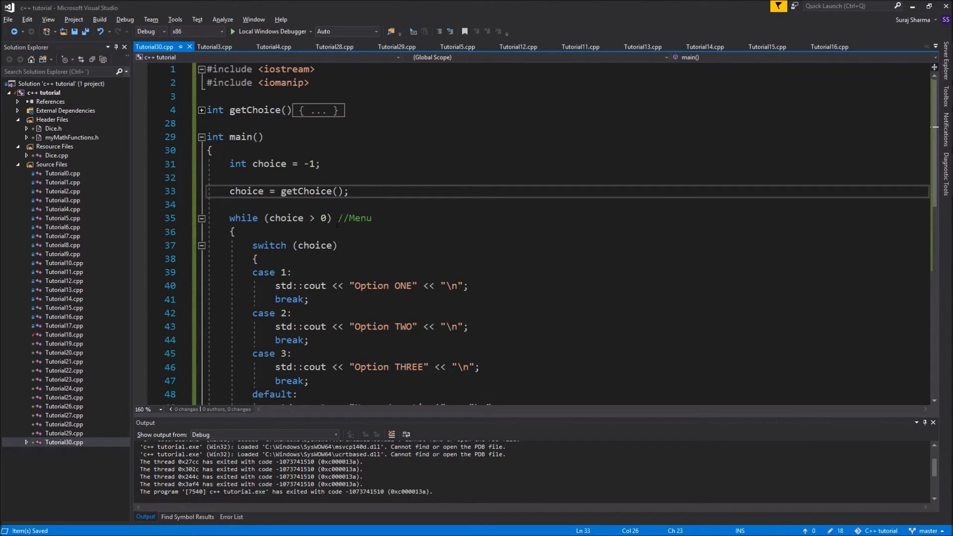
pyautogui.scroll(-3)
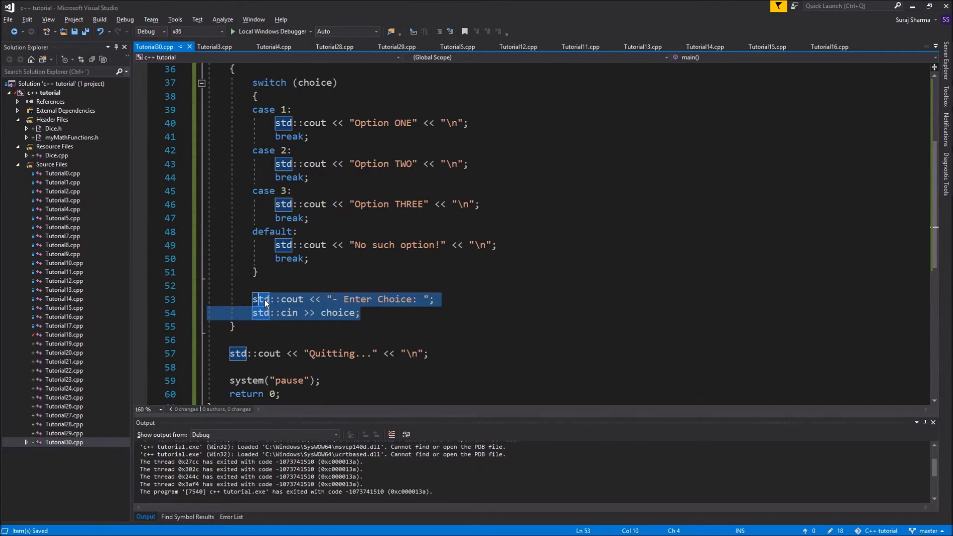
pyautogui.write('choice = get')
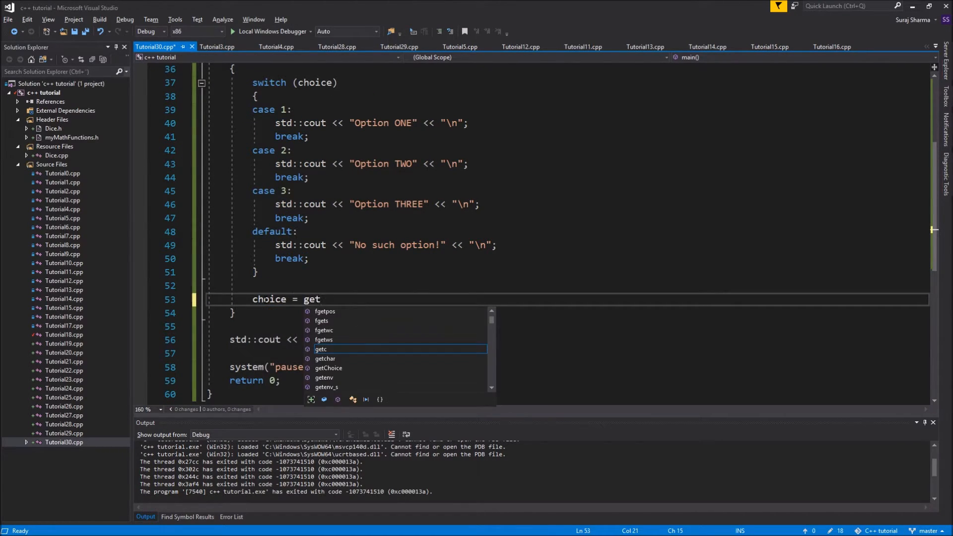
pyautogui.write('Choice();')
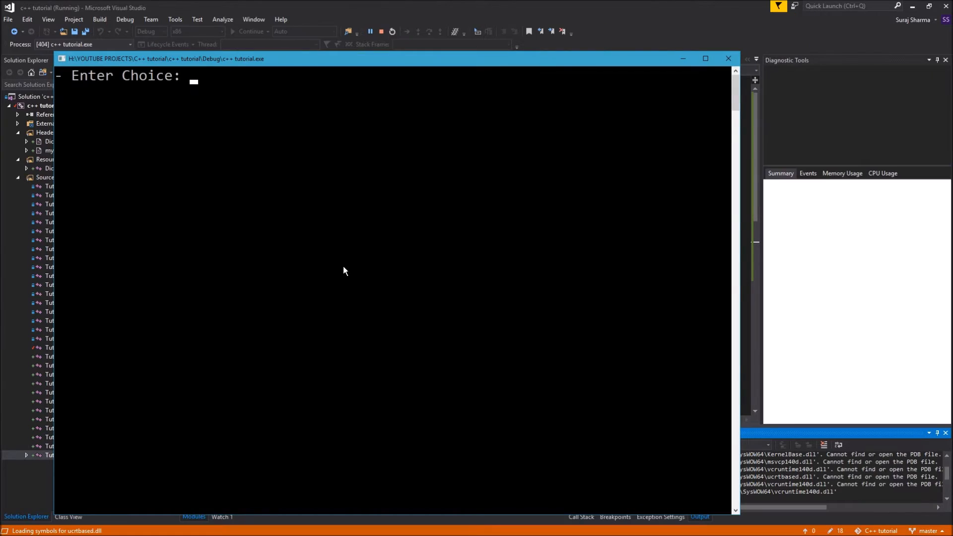
# Enter 1, 2, then asd and fd in the console, observing the faulty-input errors.
pyautogui.write('1')
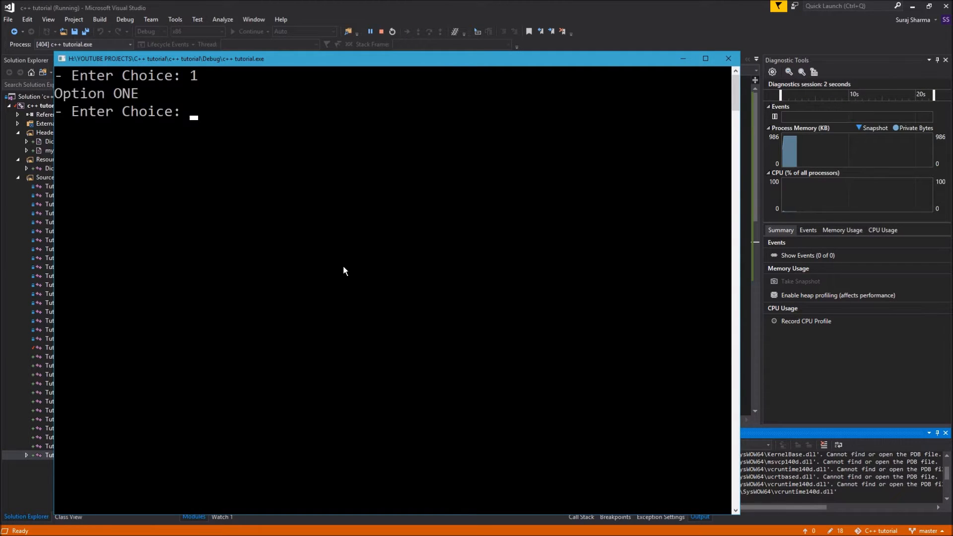
pyautogui.write('2')
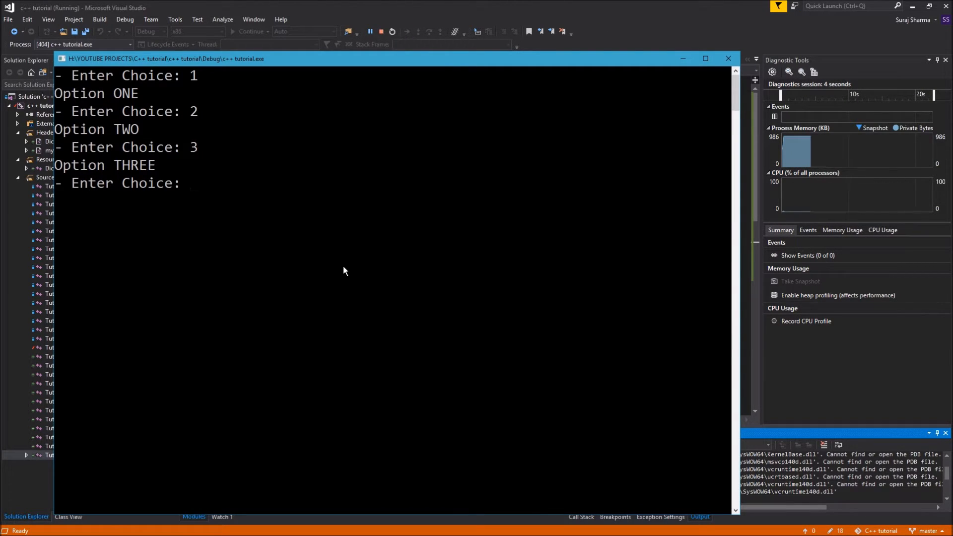
pyautogui.write('asd')
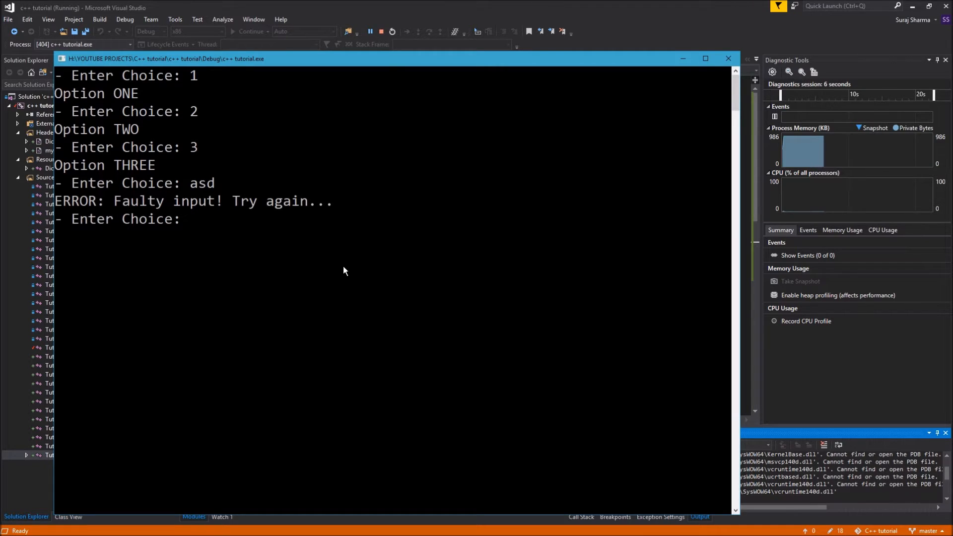
pyautogui.write('fdaf')
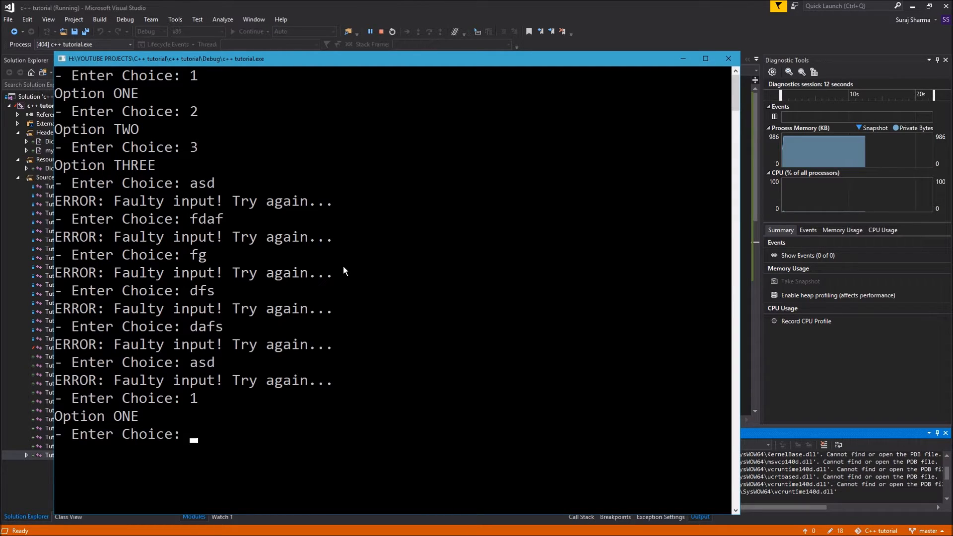
pyautogui.write('1 2')
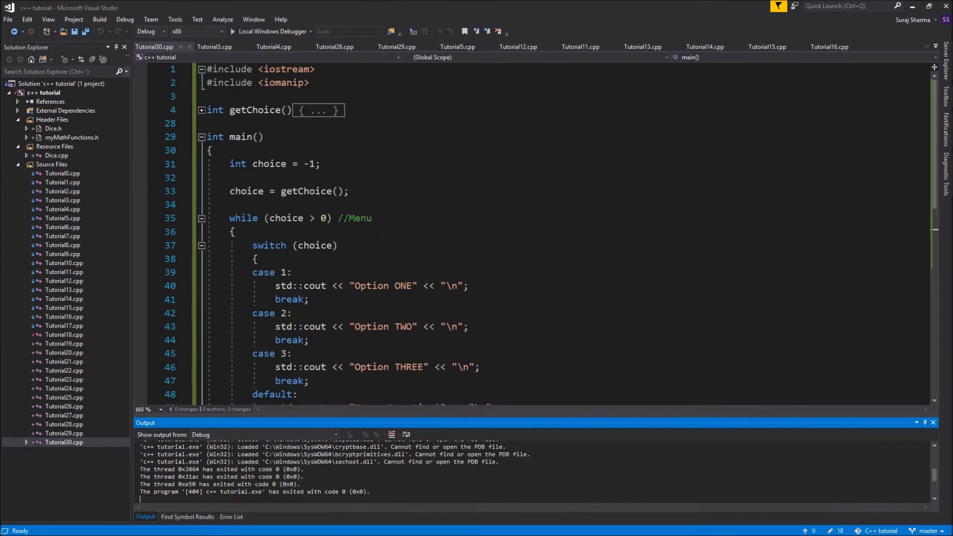
# Expand the collapsed getChoice body and scroll through its prompt, read and error loop.
pyautogui.click(202, 109)
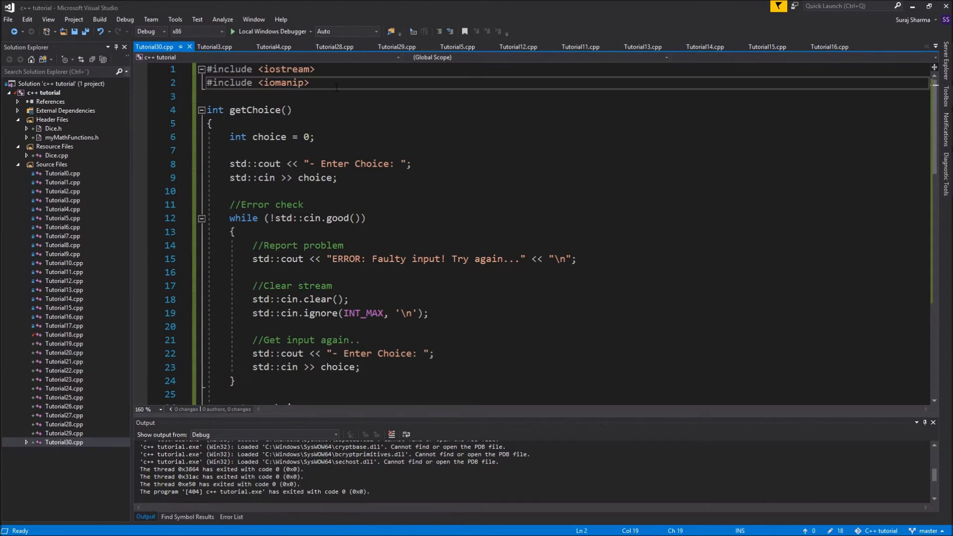
pyautogui.doubleClick(282, 83)
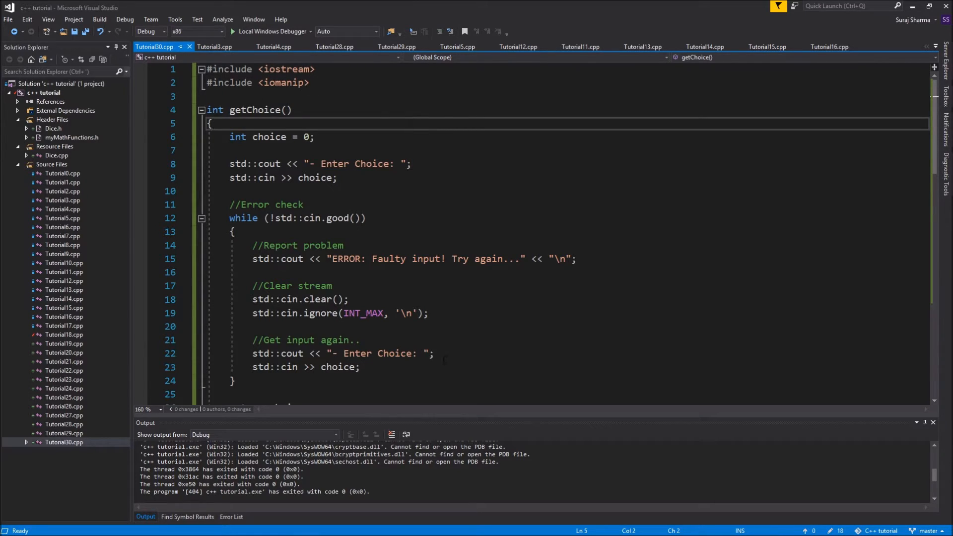
pyautogui.scroll(-3)
pyautogui.write('>')
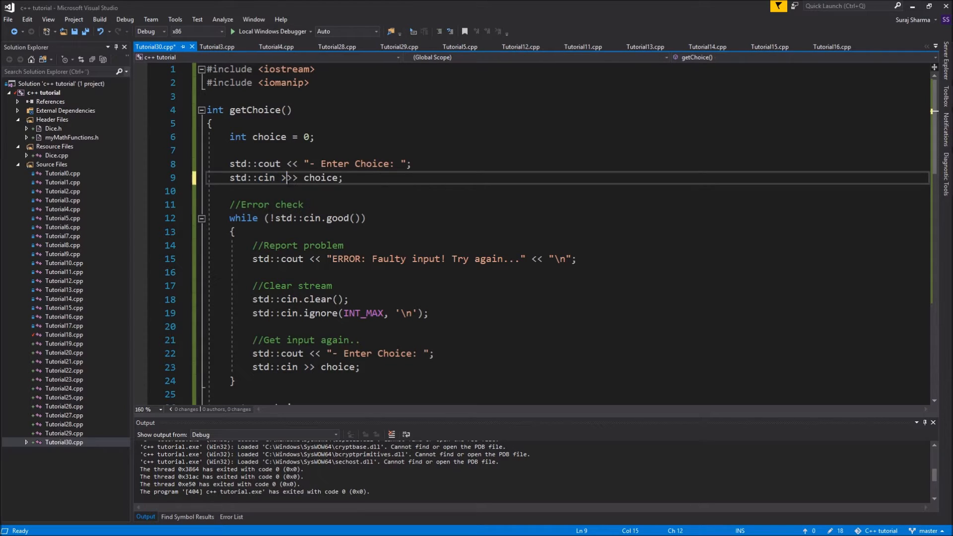
# Make both getChoice reads std::cin >> std::setw(1) >> choice, then rerun the program.
pyautogui.write('std::setw>>')
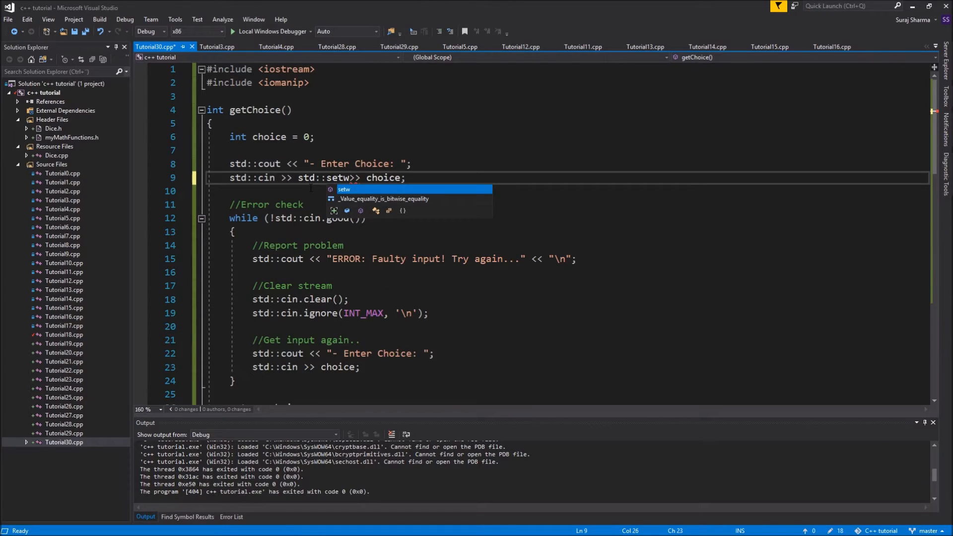
pyautogui.write('(1')
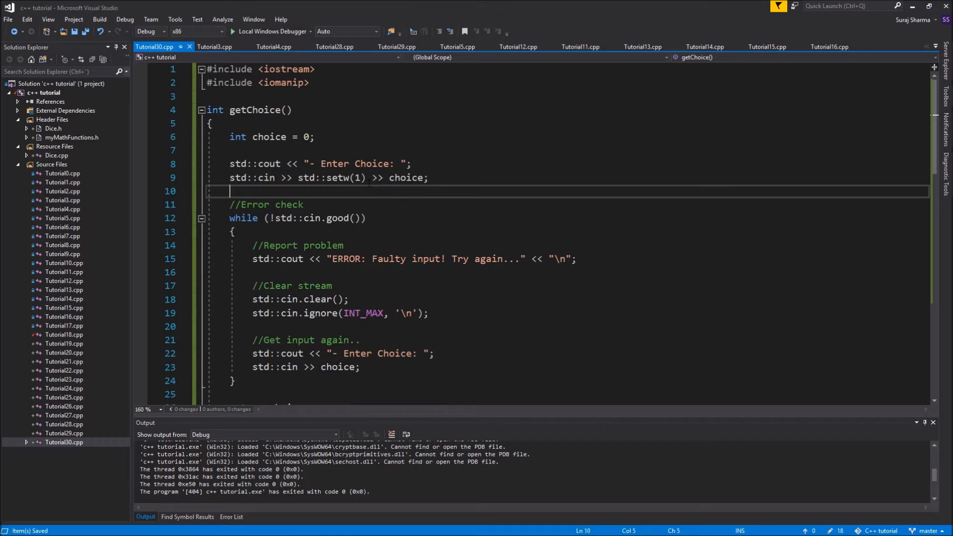
pyautogui.doubleClick(306, 177)
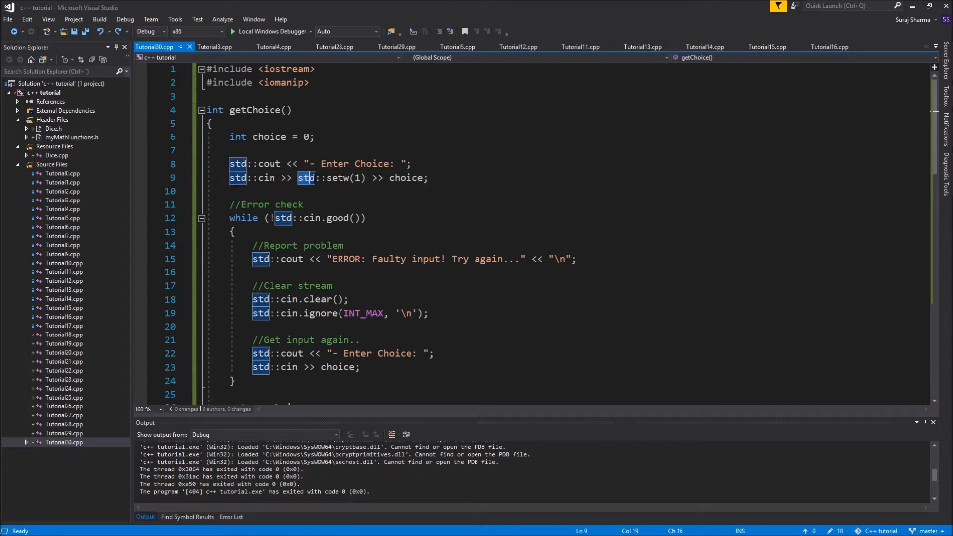
pyautogui.click(230, 192)
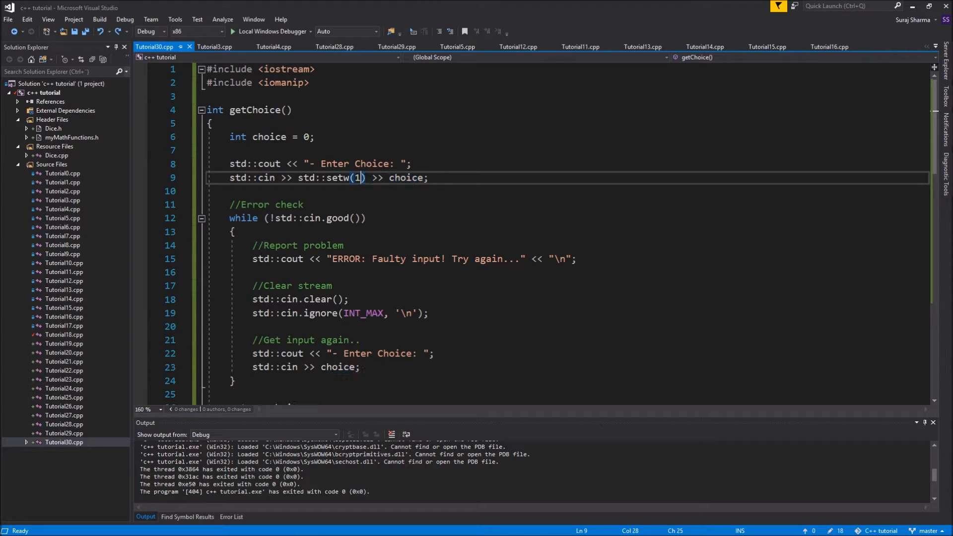
pyautogui.moveTo(369, 178); pyautogui.dragTo(341, 178)
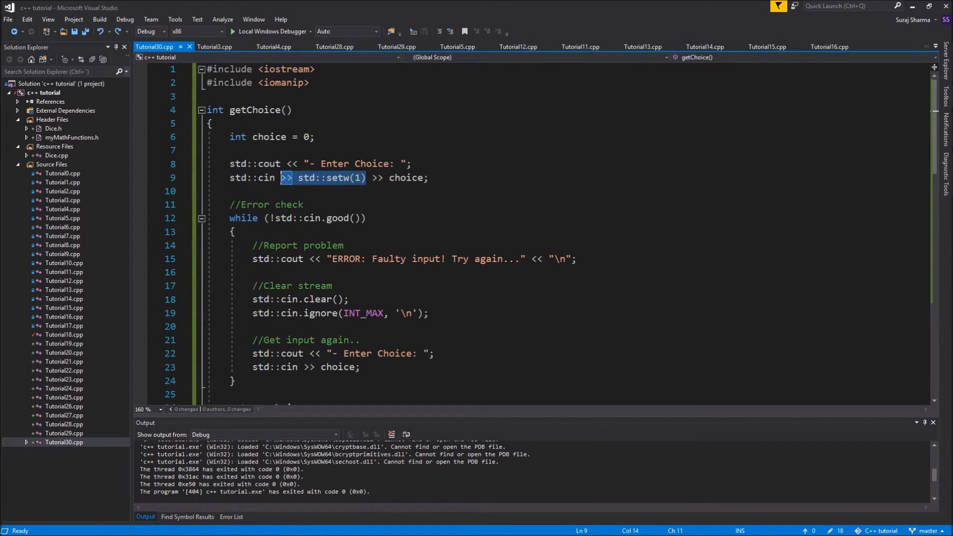
pyautogui.scroll(-3)
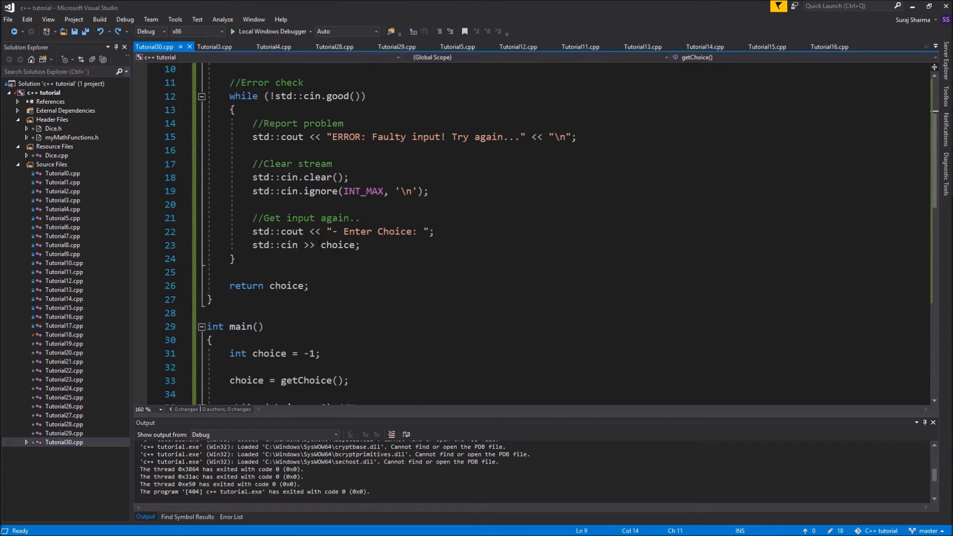
pyautogui.write('std::setw(1)')
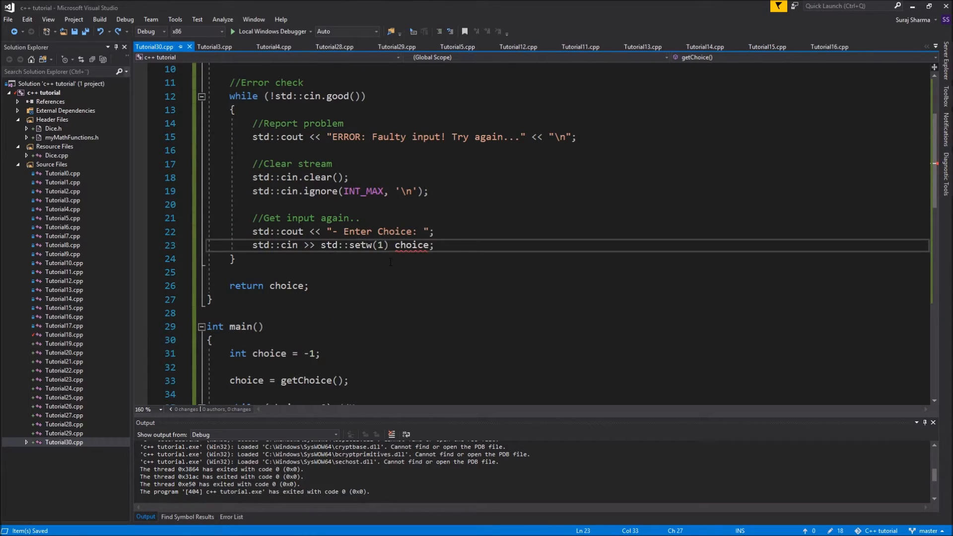
pyautogui.write('>>')
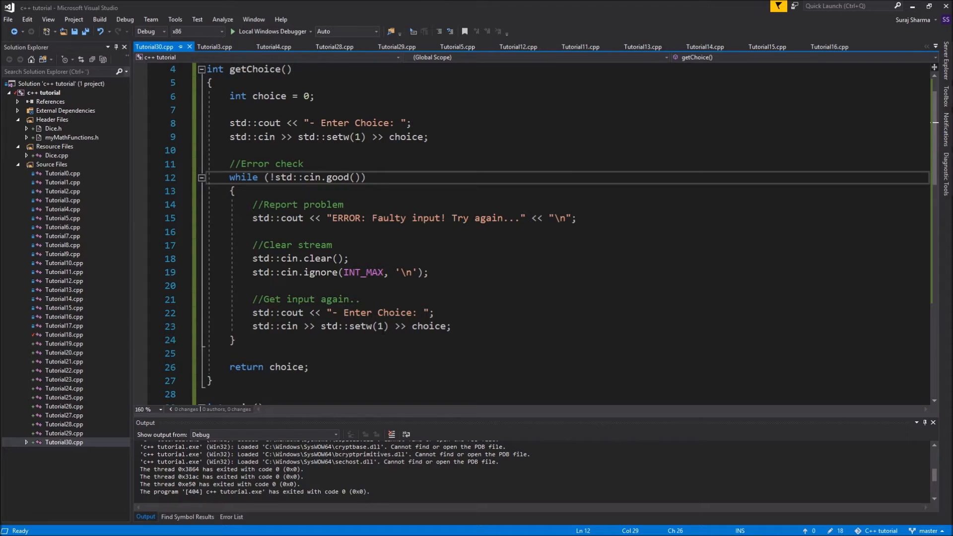
pyautogui.click(233, 31)
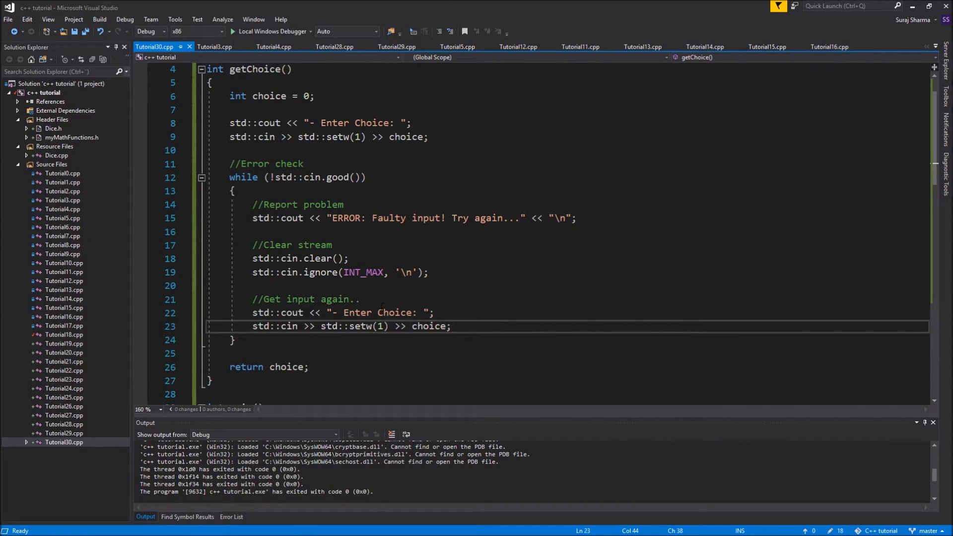
pyautogui.moveTo(253, 245); pyautogui.dragTo(428, 273)
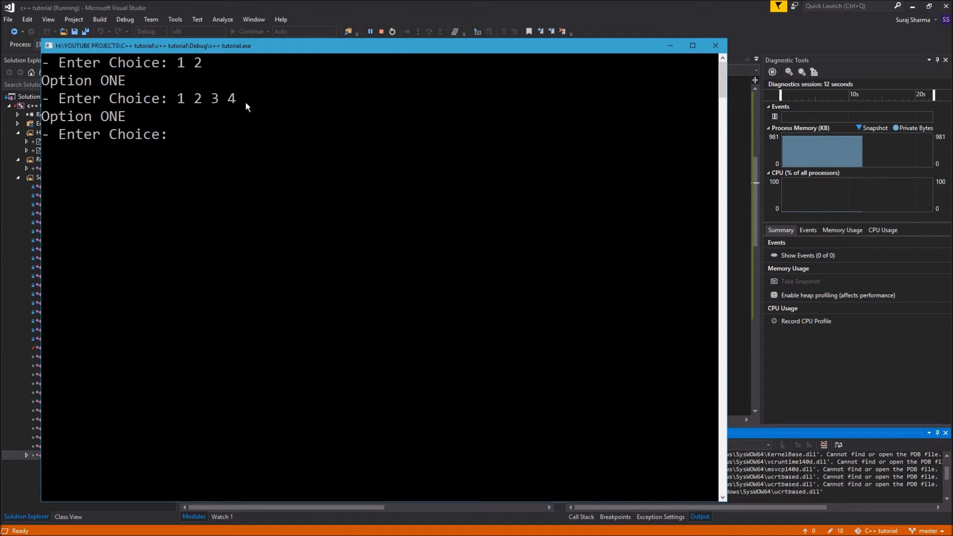
pyautogui.write('2')
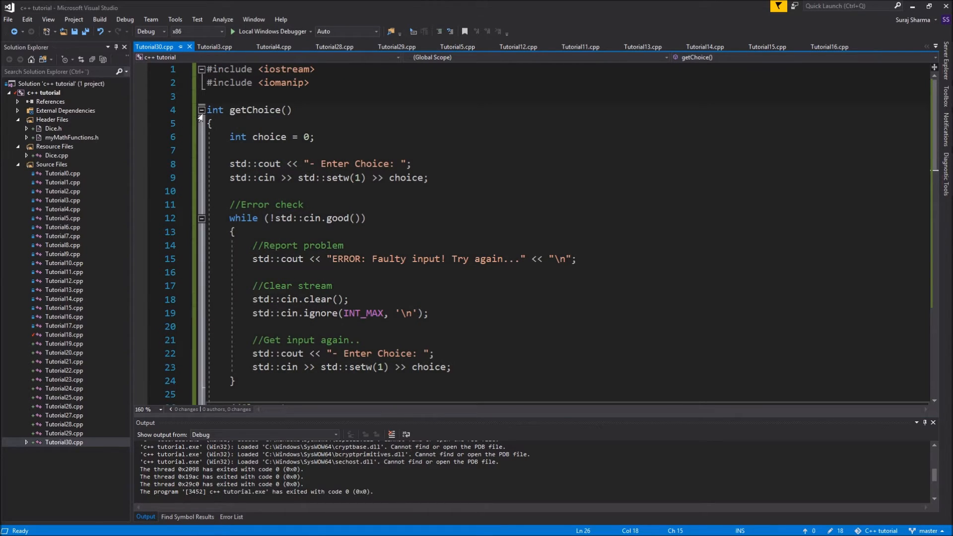
# Add the cin clear and ignore lines after the while loop, before returning.
pyautogui.scroll(-3)
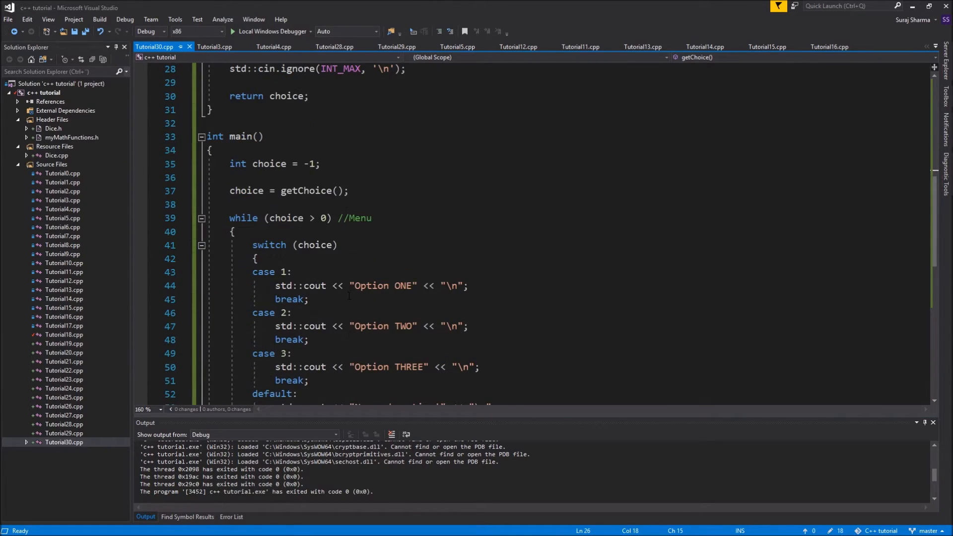
pyautogui.scroll(-3)
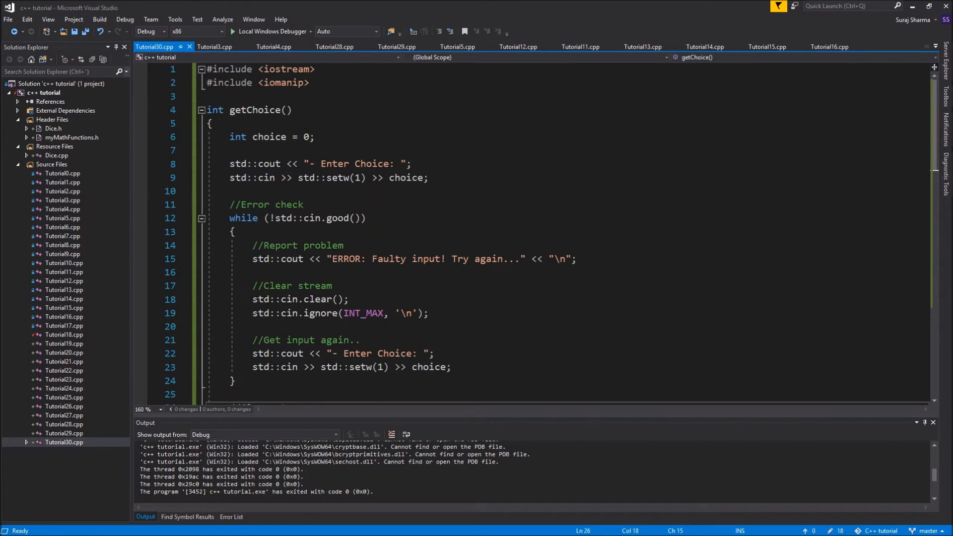
pyautogui.press('Enter')
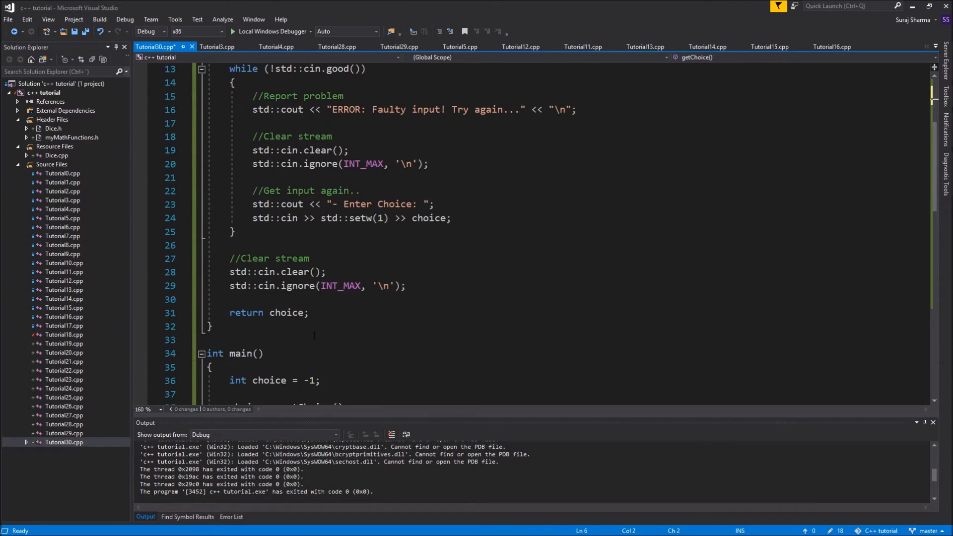
pyautogui.scroll(-3)
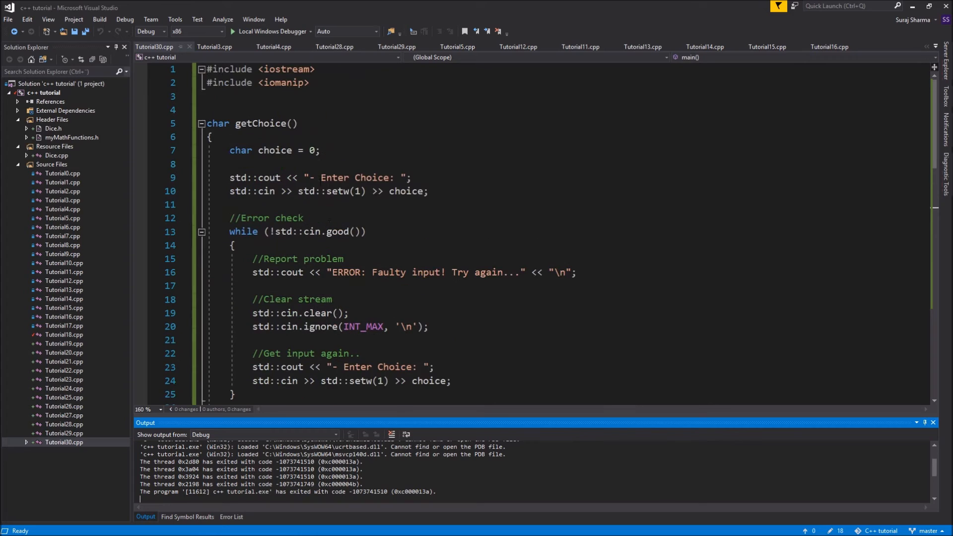
# Change choice's type from char back to int.
pyautogui.doubleClick(240, 151)
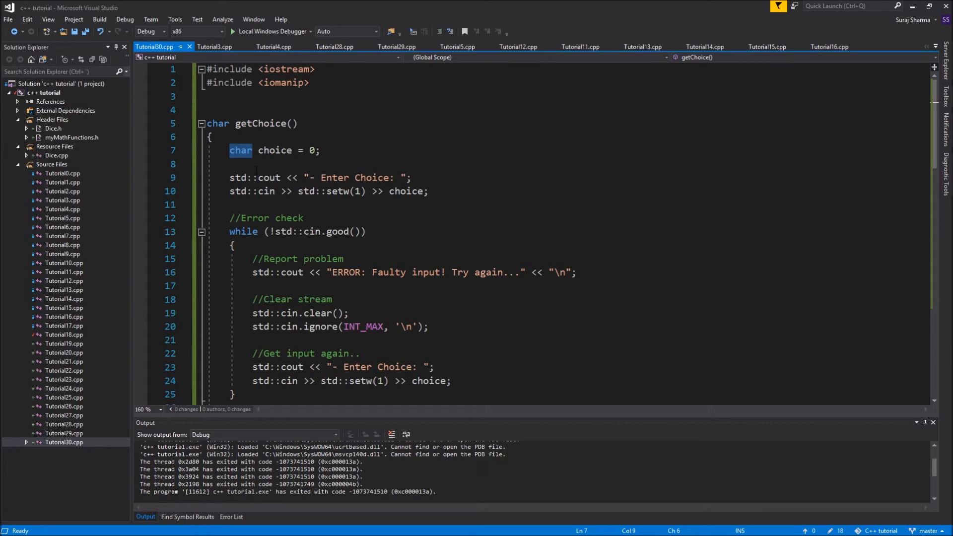
pyautogui.write('in')
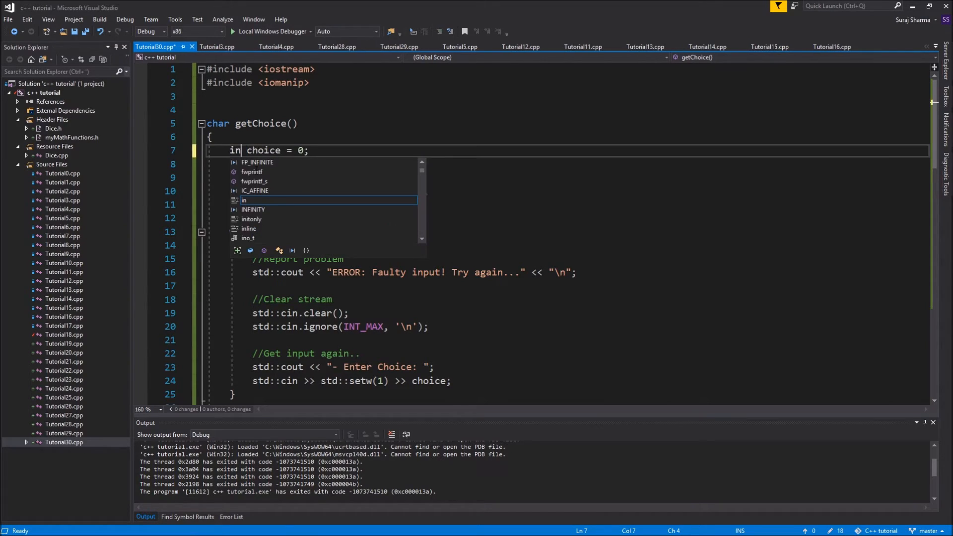
pyautogui.write('t')
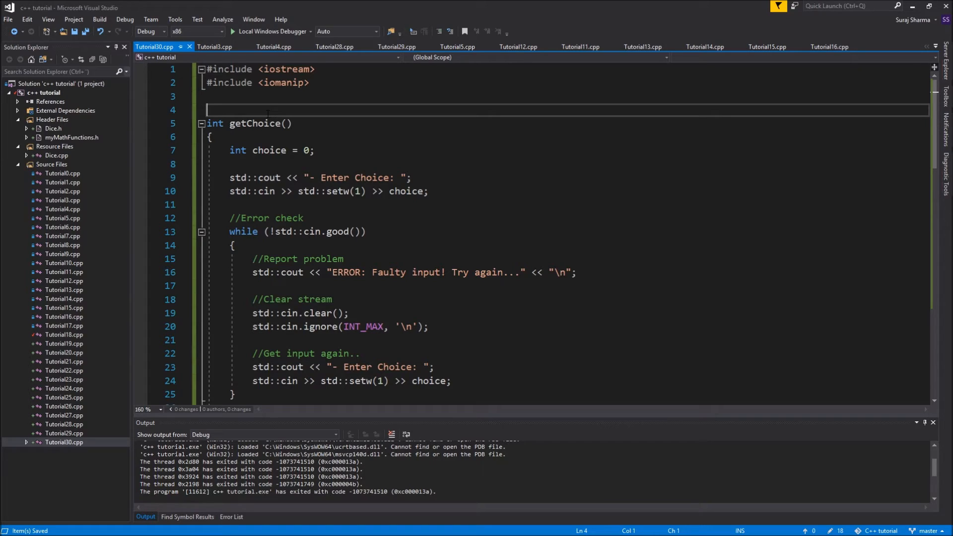
# Type template <typename T> above getChoice, fixing the typename typo.
pyautogui.write('t')
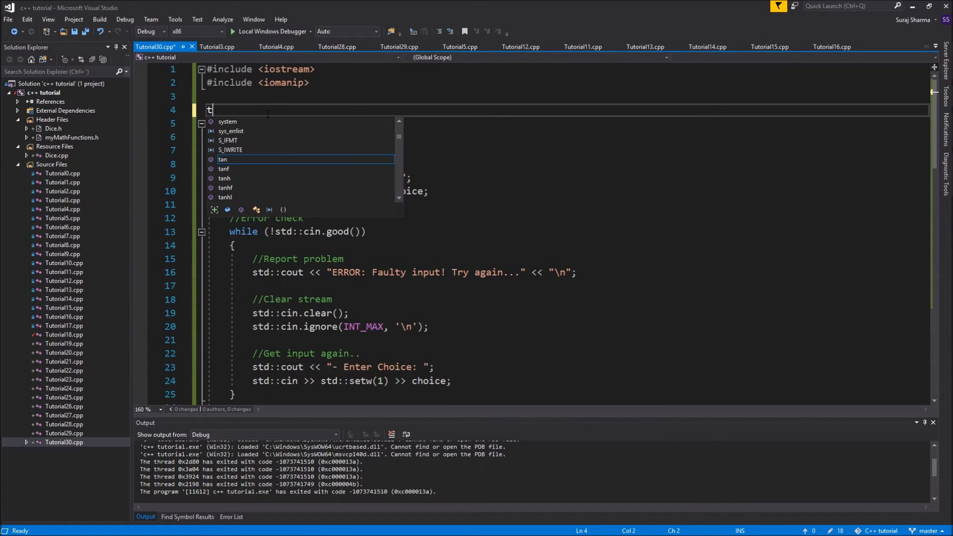
pyautogui.write('emplate<')
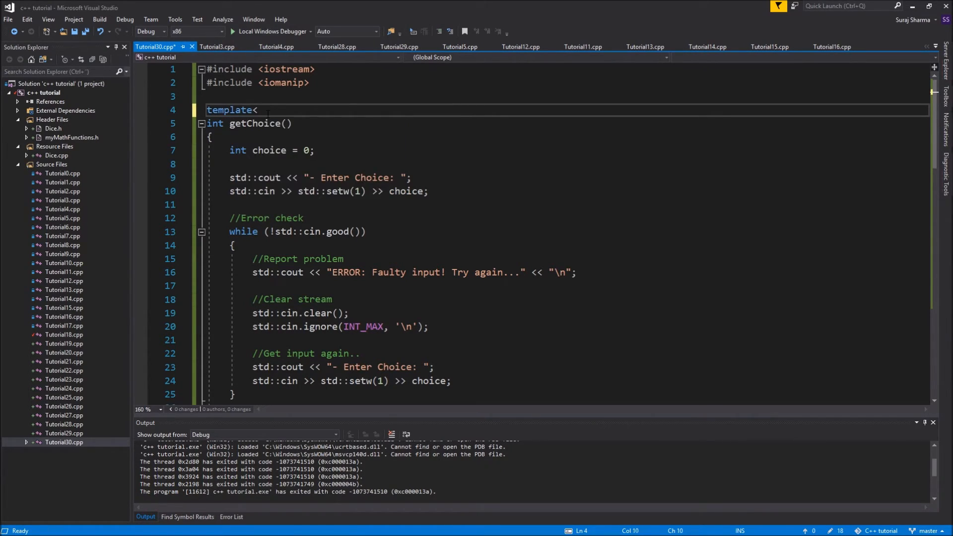
pyautogui.write('" "')
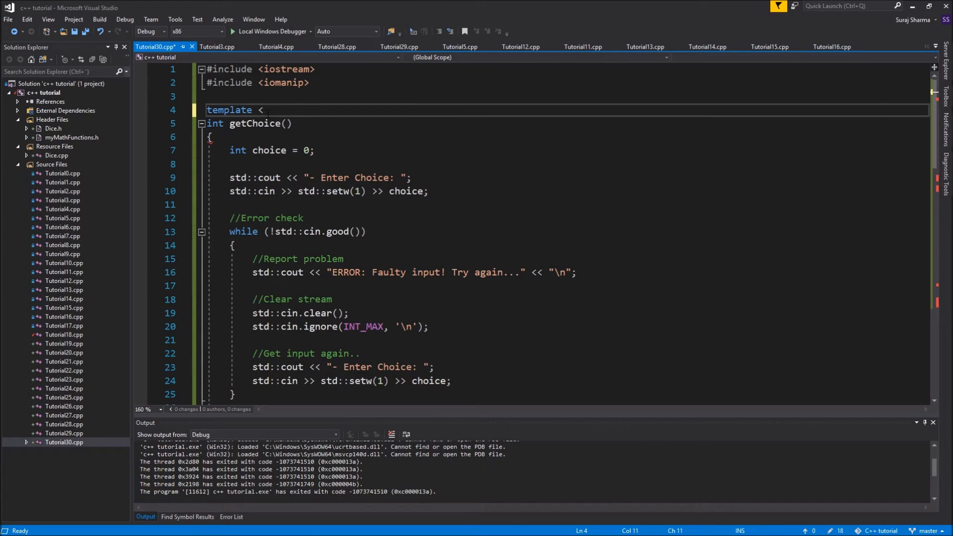
pyautogui.write('typeme')
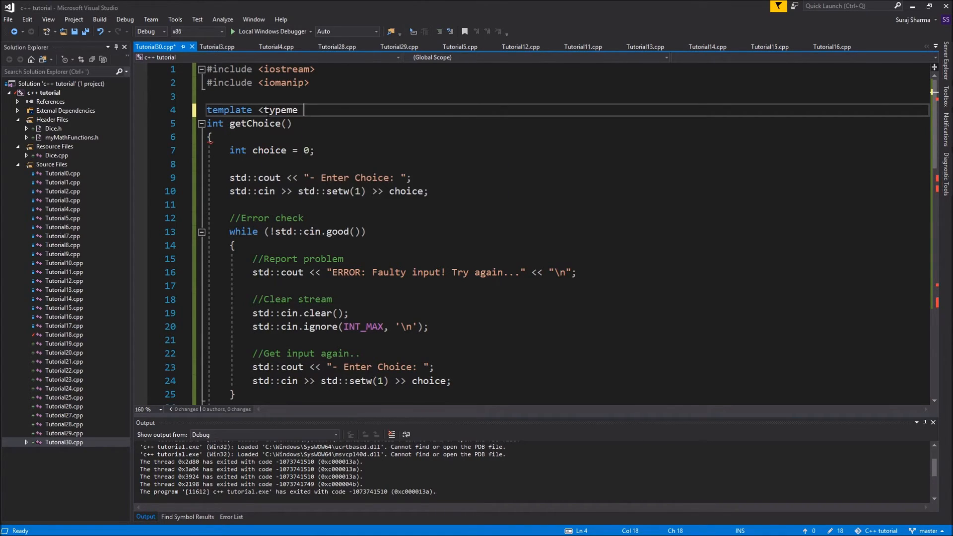
pyautogui.press('Backspace')
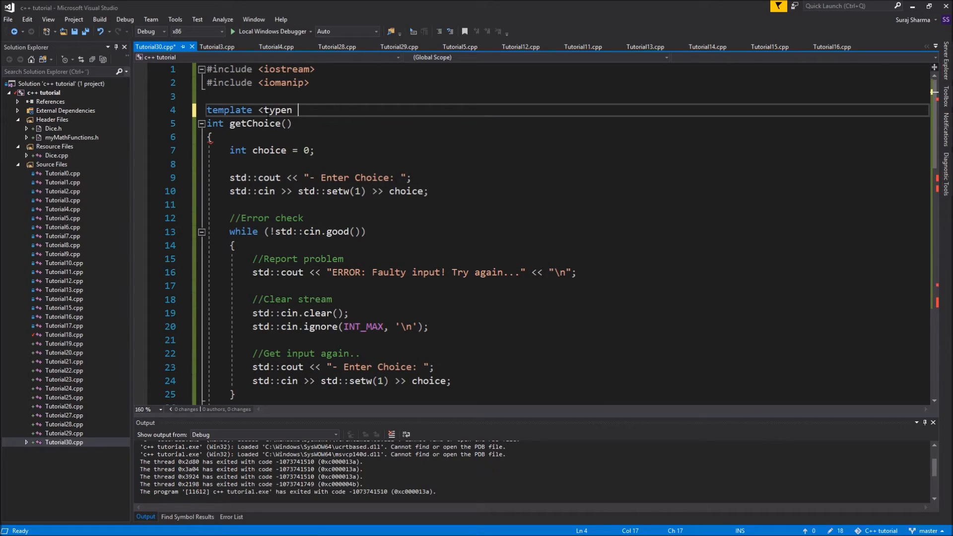
pyautogui.write('ame T>')
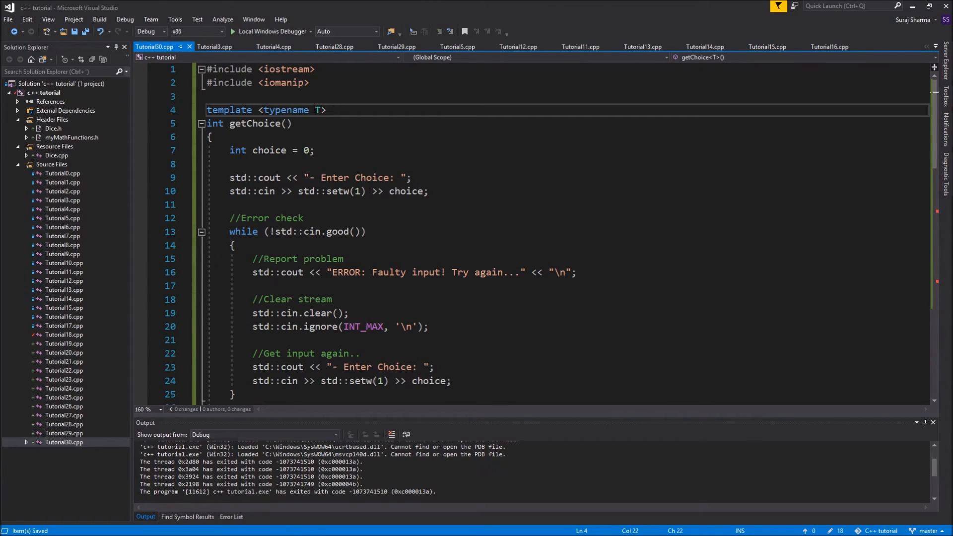
# Select the template parameter T and scroll to getChoice's int return type.
pyautogui.doubleClick(320, 110)
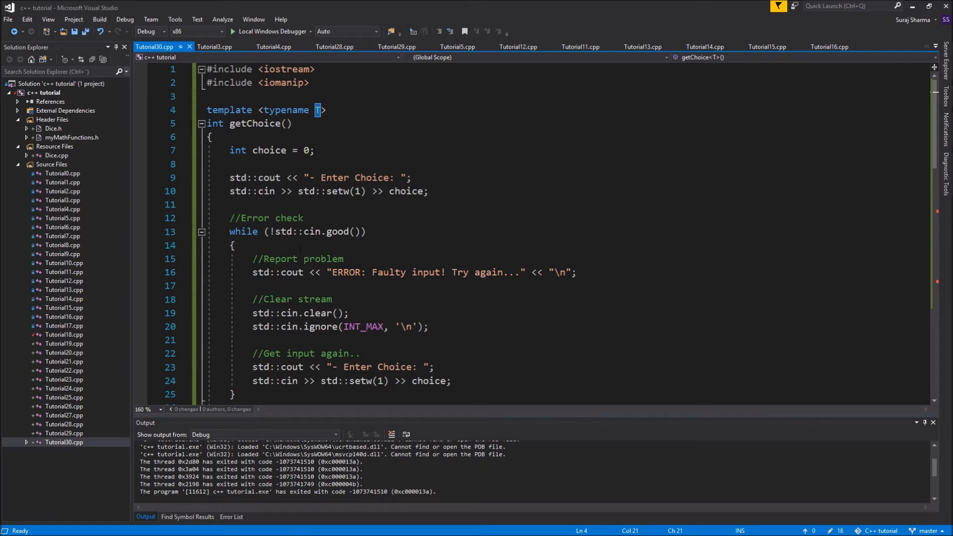
pyautogui.scroll(-3)
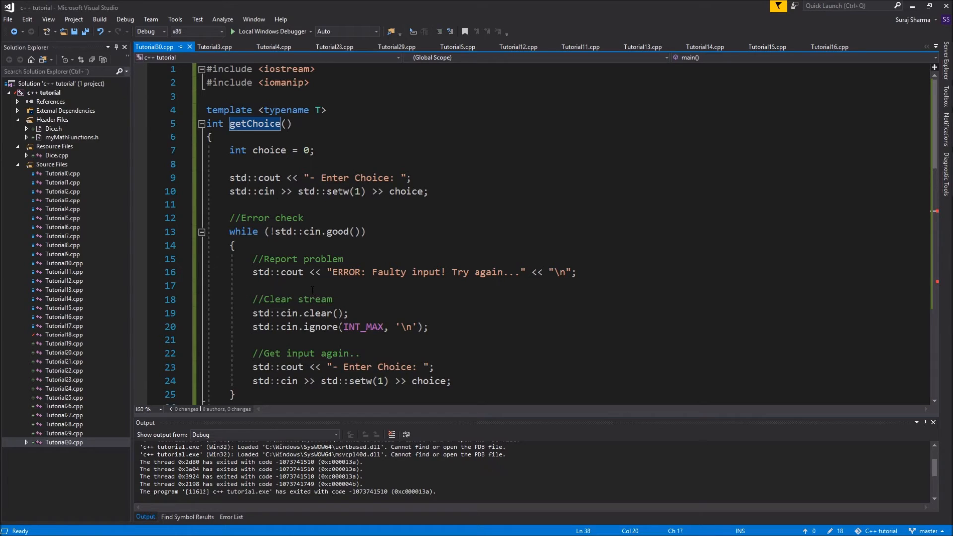
pyautogui.scroll(-3)
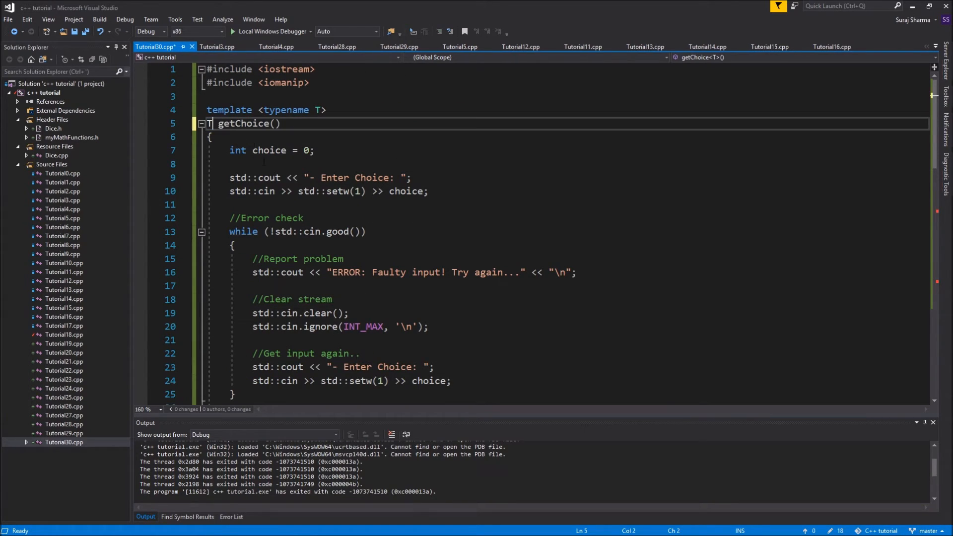
# Rewrite getChoice's signature to take a T& choice parameter.
pyautogui.write('T')
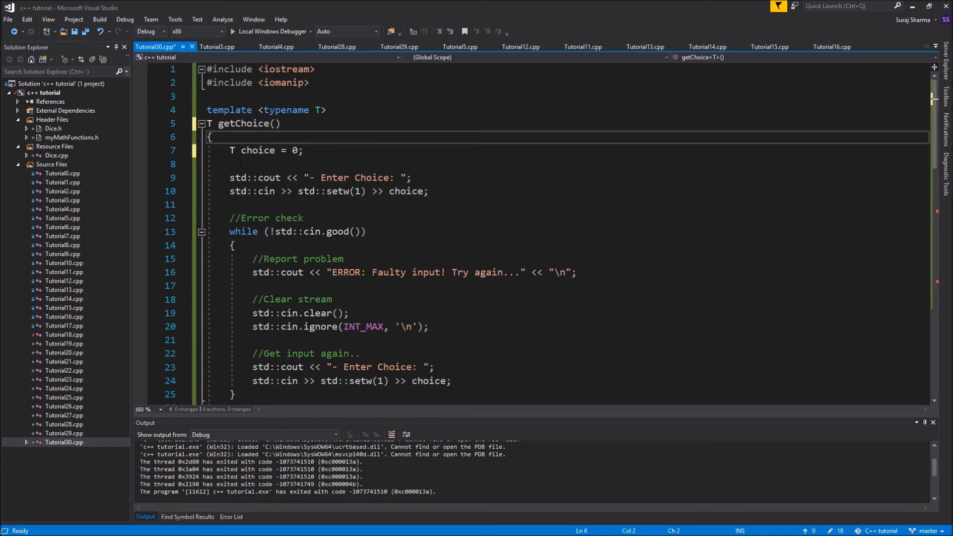
pyautogui.scroll(-3)
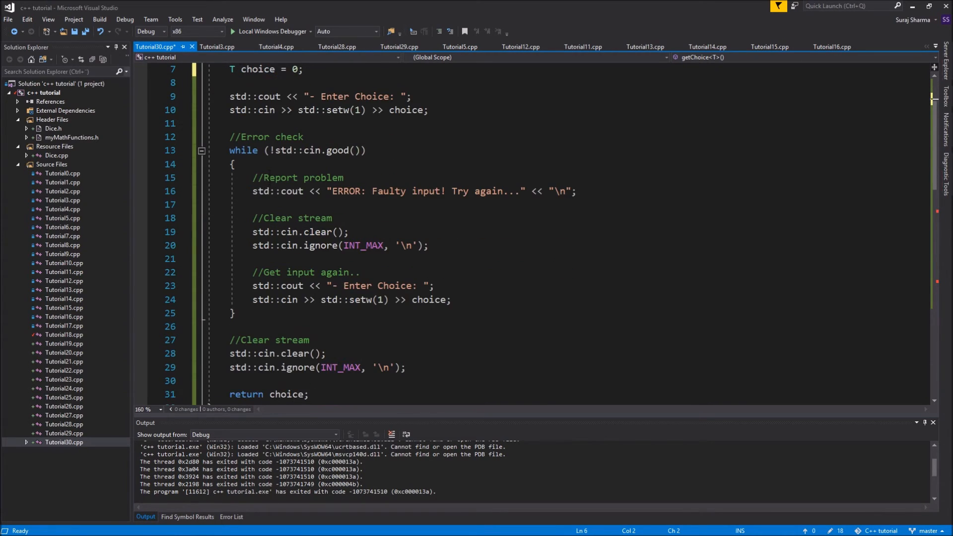
pyautogui.doubleClick(258, 150)
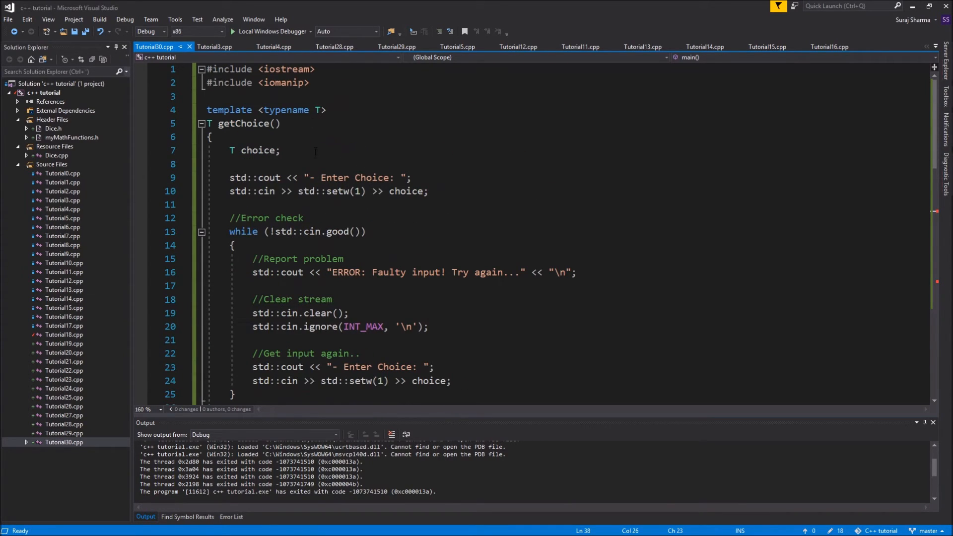
pyautogui.write('T')
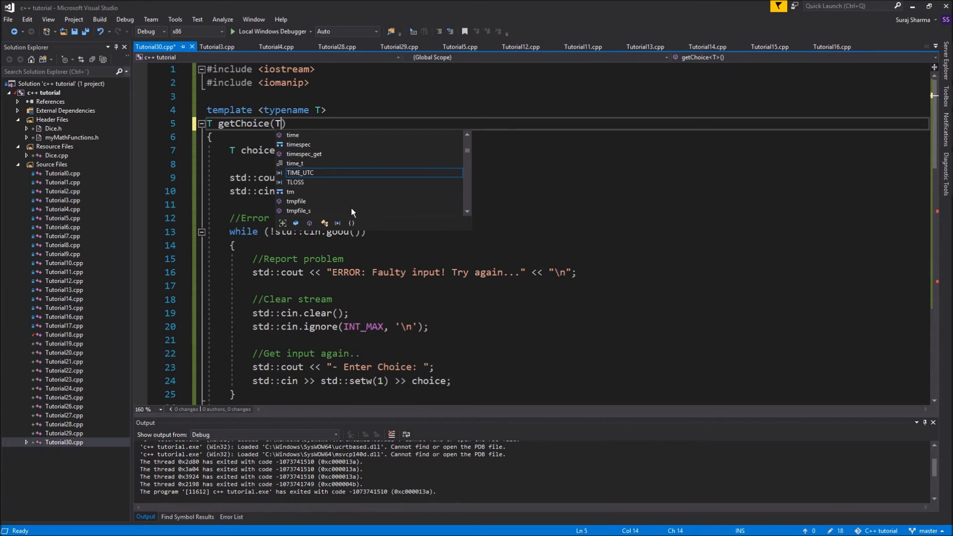
pyautogui.write('&')
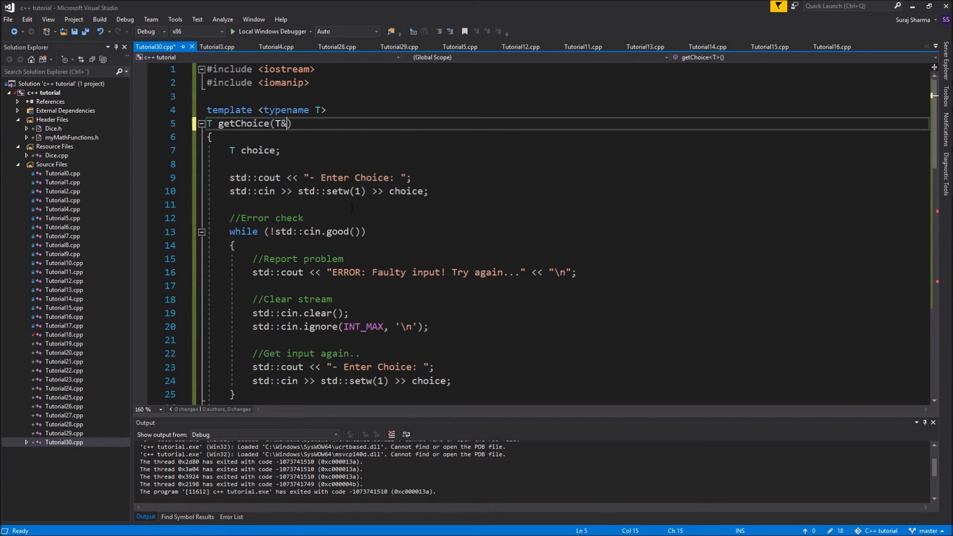
pyautogui.write('choice')
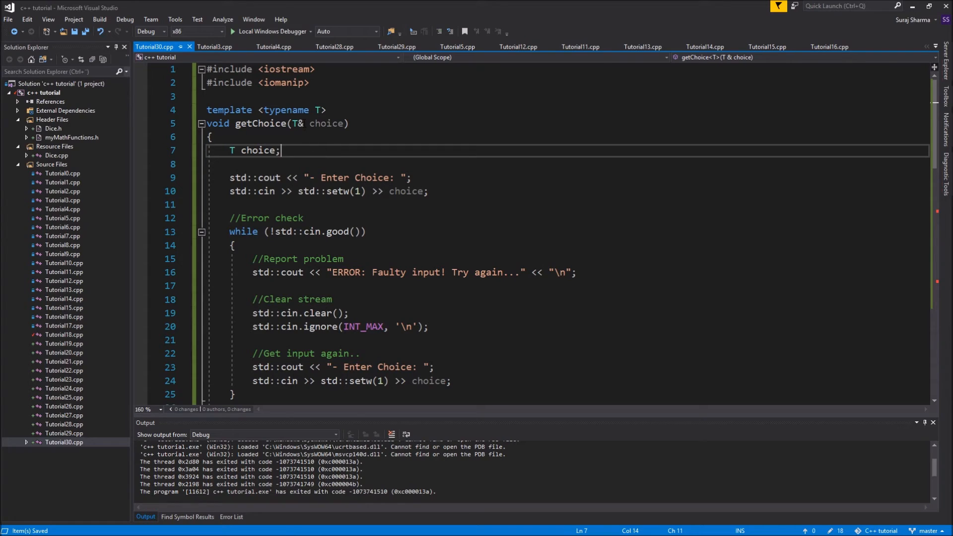
# Remove the local choice variable and check the choice parameter's uses down to main.
pyautogui.scroll(-3)
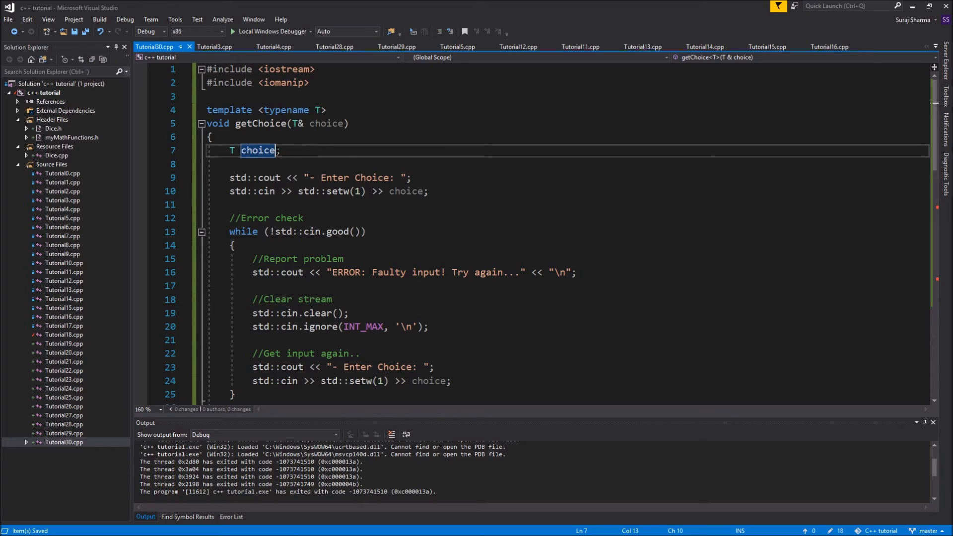
pyautogui.write('= choice')
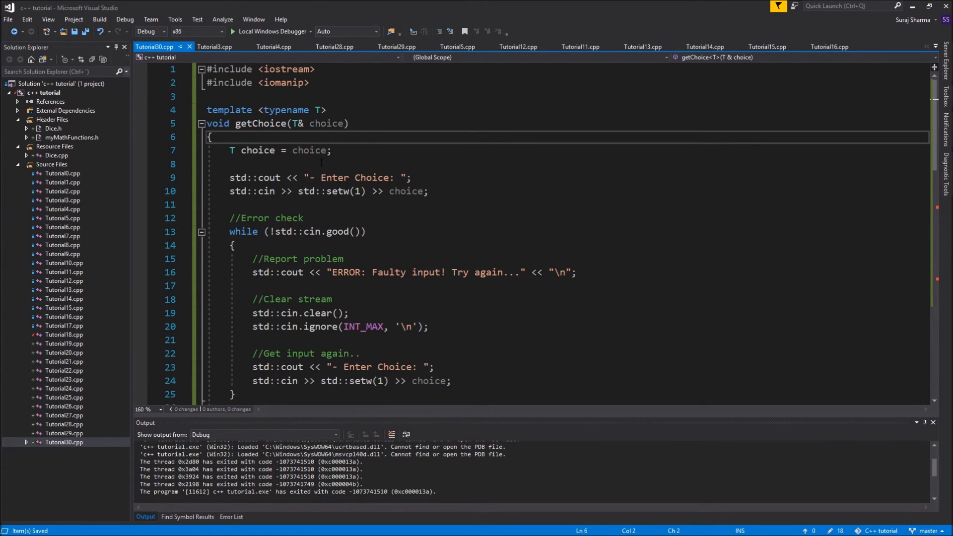
pyautogui.moveTo(320, 162)
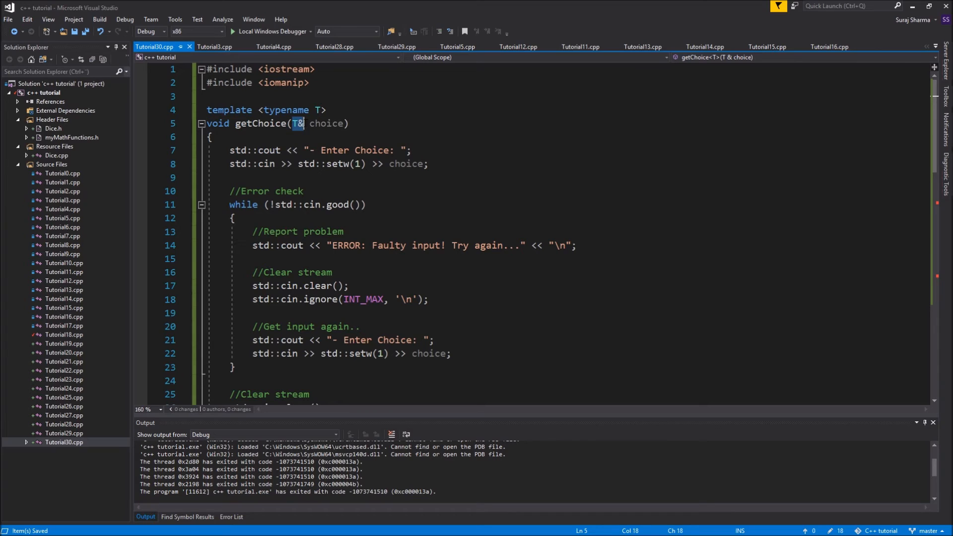
pyautogui.doubleClick(326, 124)
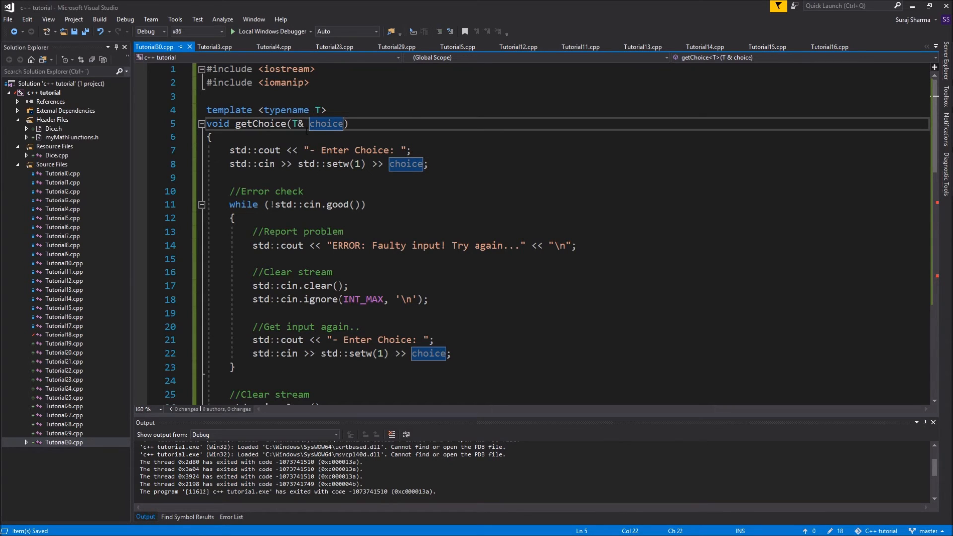
pyautogui.scroll(-3)
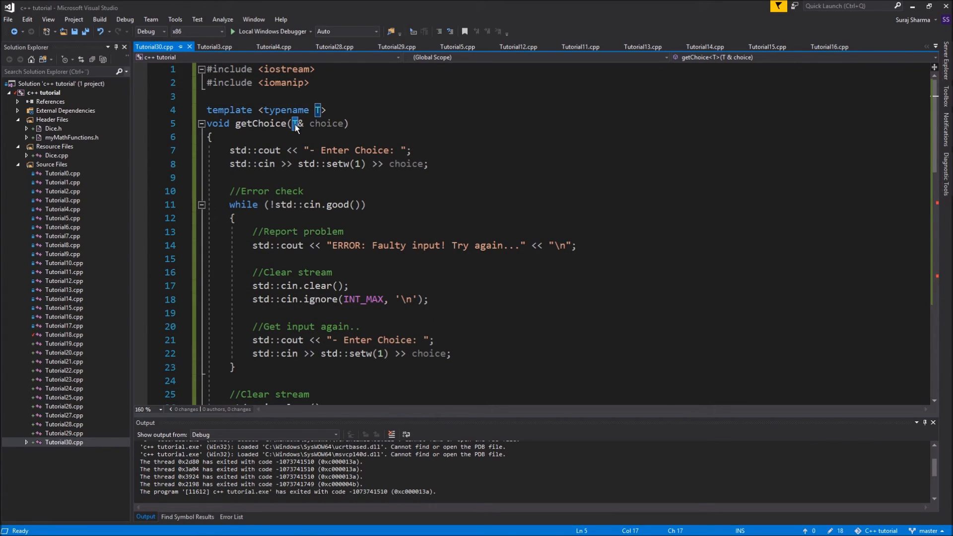
pyautogui.scroll(-3)
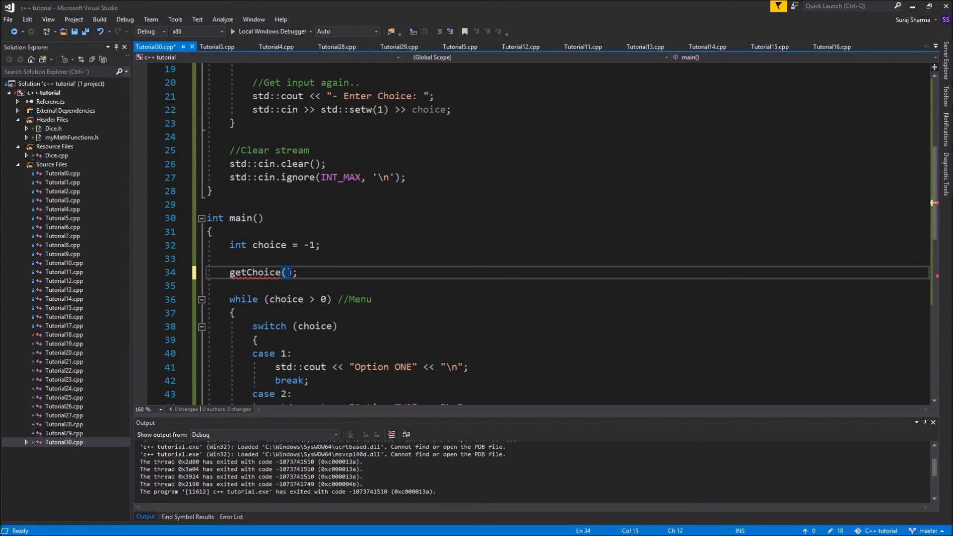
# Pass choice into the first getChoice call and declare char choiceChar = 'n'.
pyautogui.write('choice')
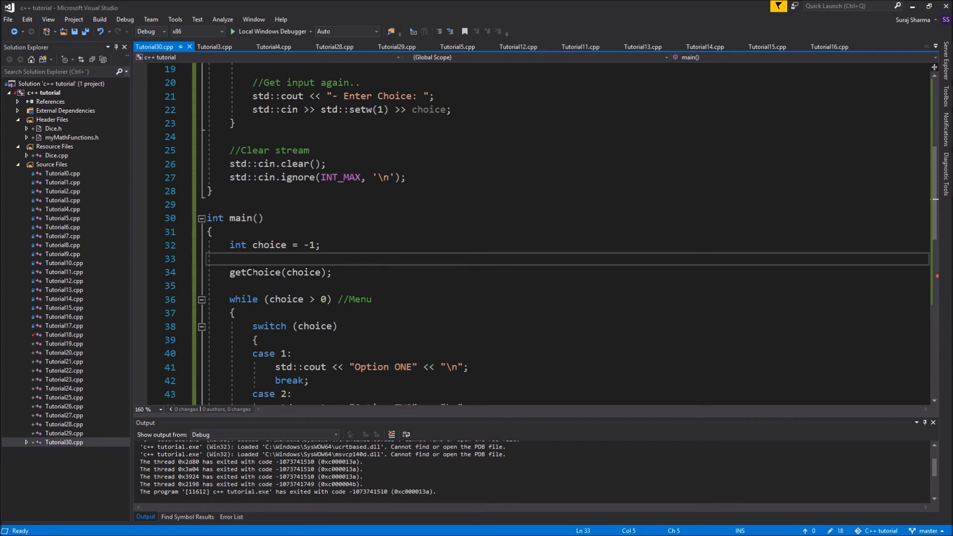
pyautogui.moveTo(258, 273)
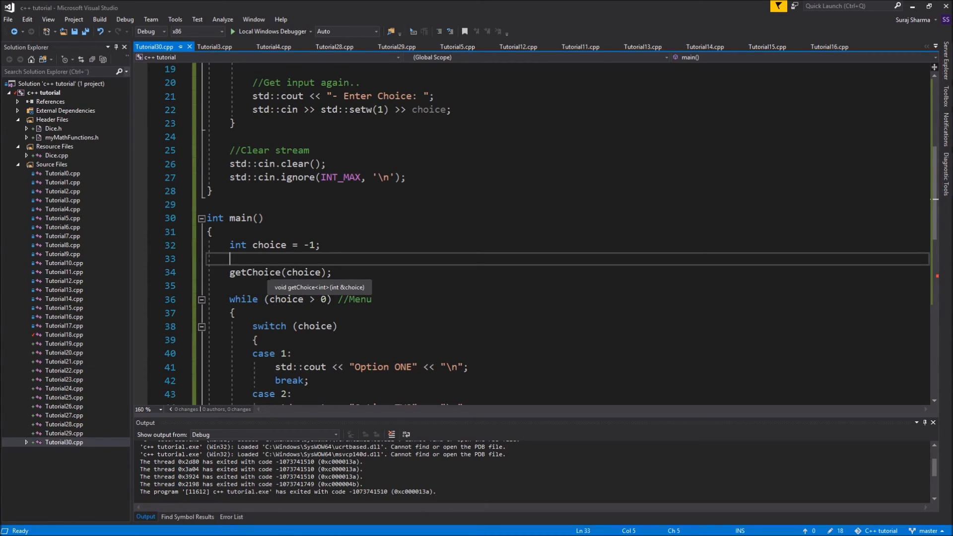
pyautogui.write('char c')
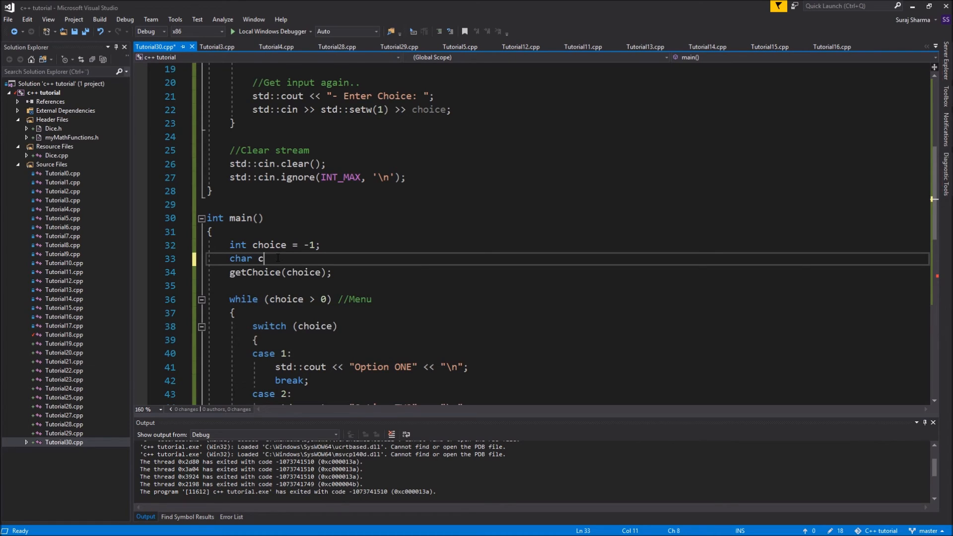
pyautogui.write('hoiceChar =')
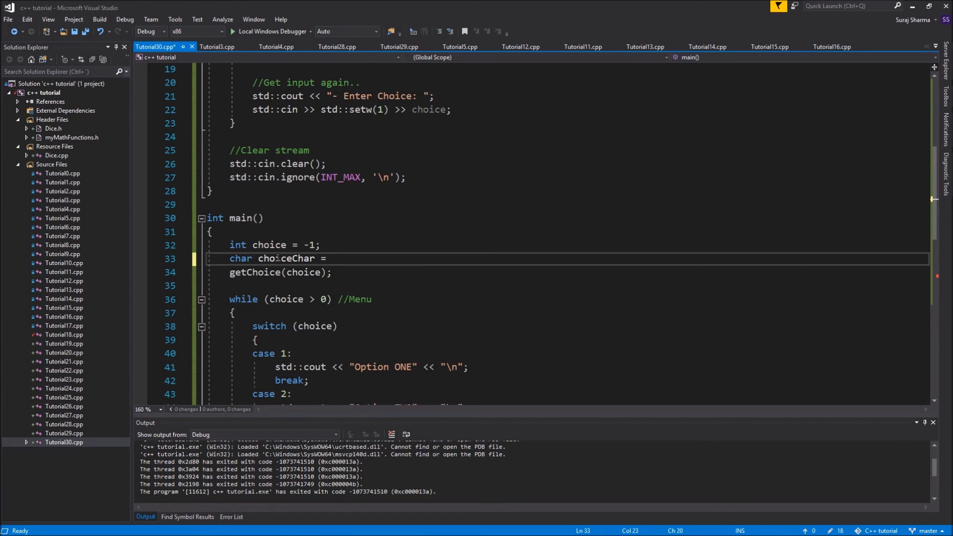
pyautogui.write("'n")
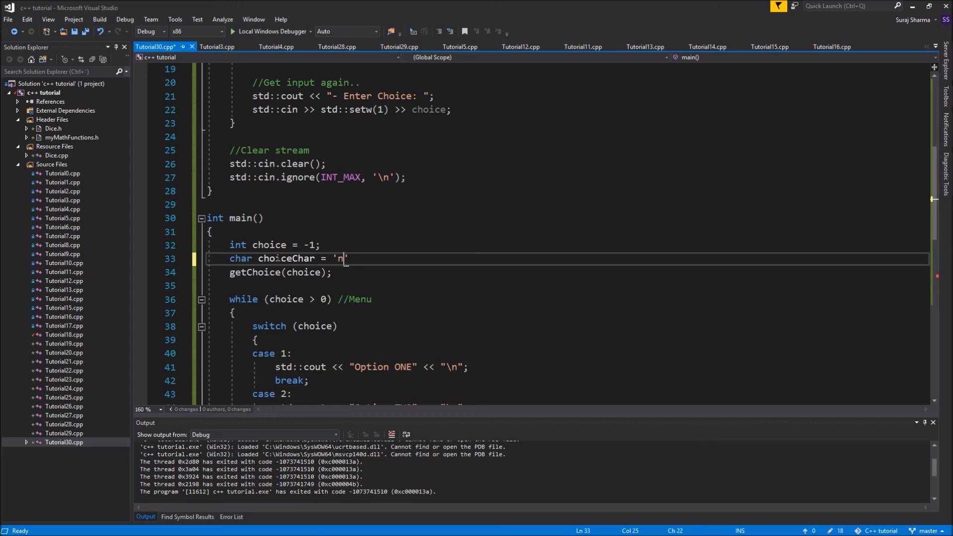
pyautogui.write("';")
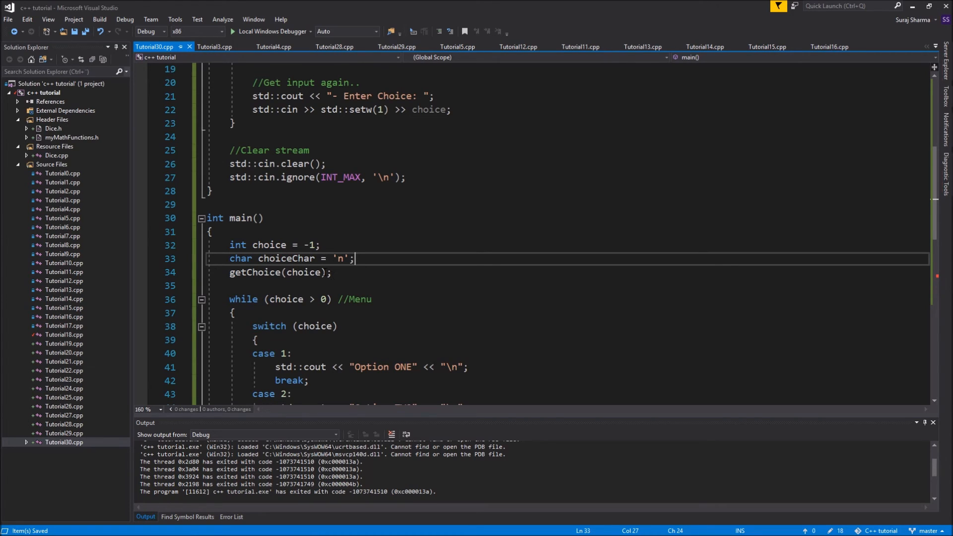
pyautogui.write('C')
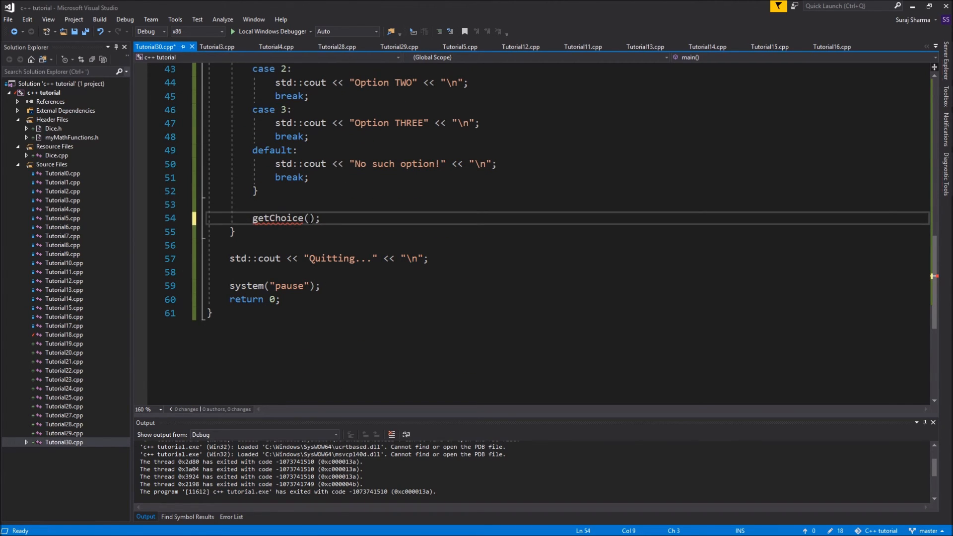
# Pass 'choice' to the getChoice() call at the end of the menu loop.
pyautogui.write('choice')
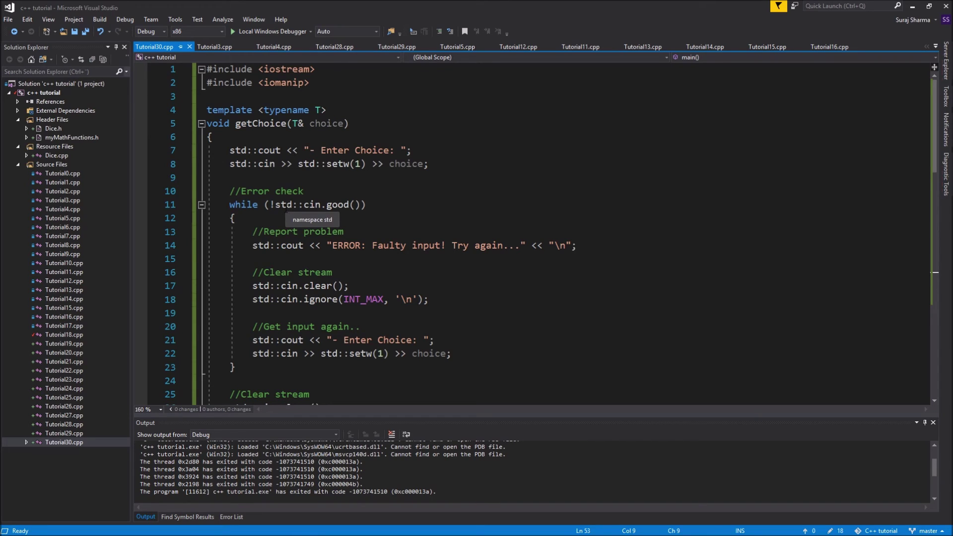
pyautogui.moveTo(249, 140)
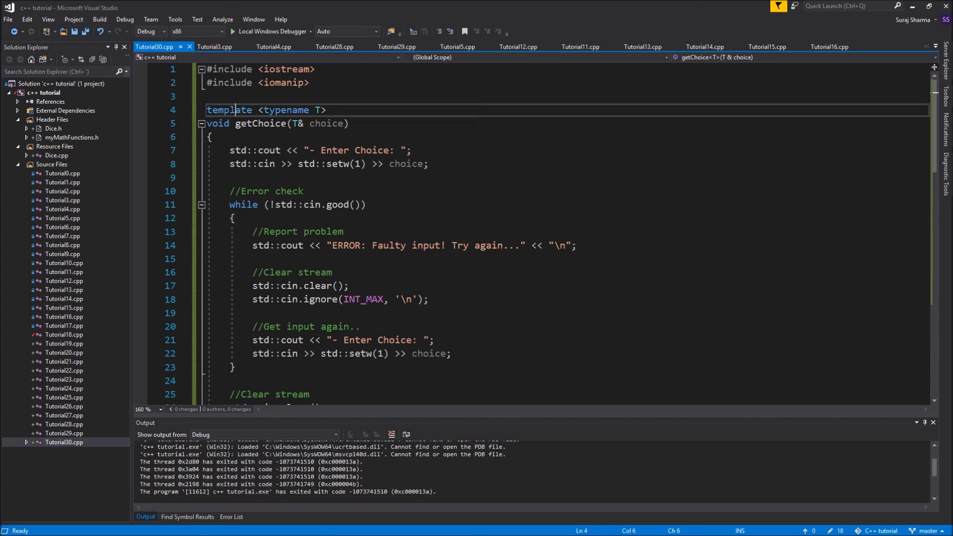
pyautogui.scroll(-3)
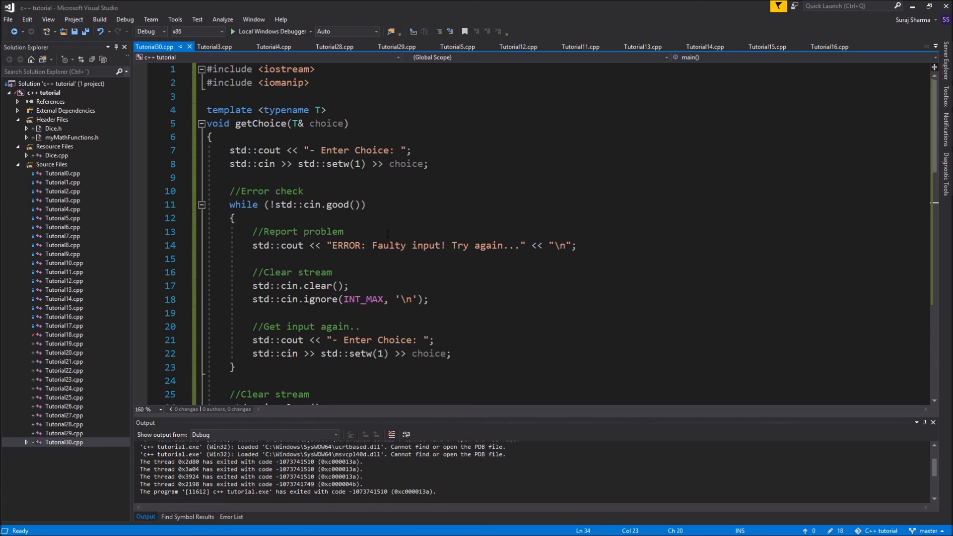
pyautogui.doubleClick(413, 164)
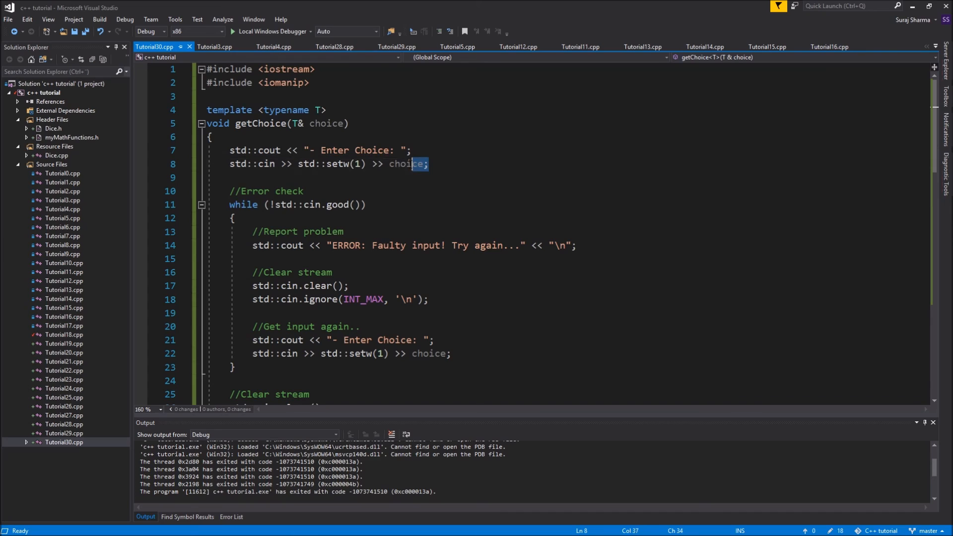
pyautogui.click(463, 354)
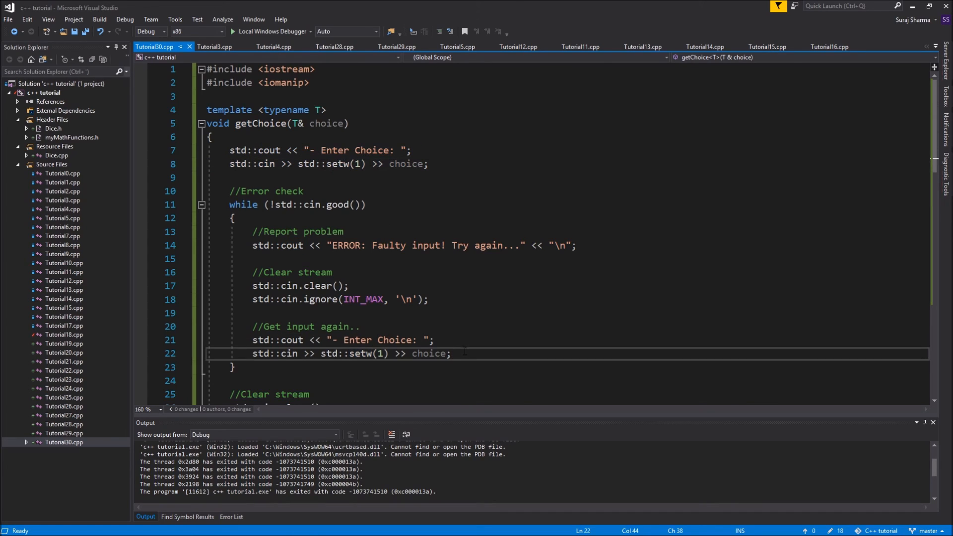
pyautogui.click(234, 367)
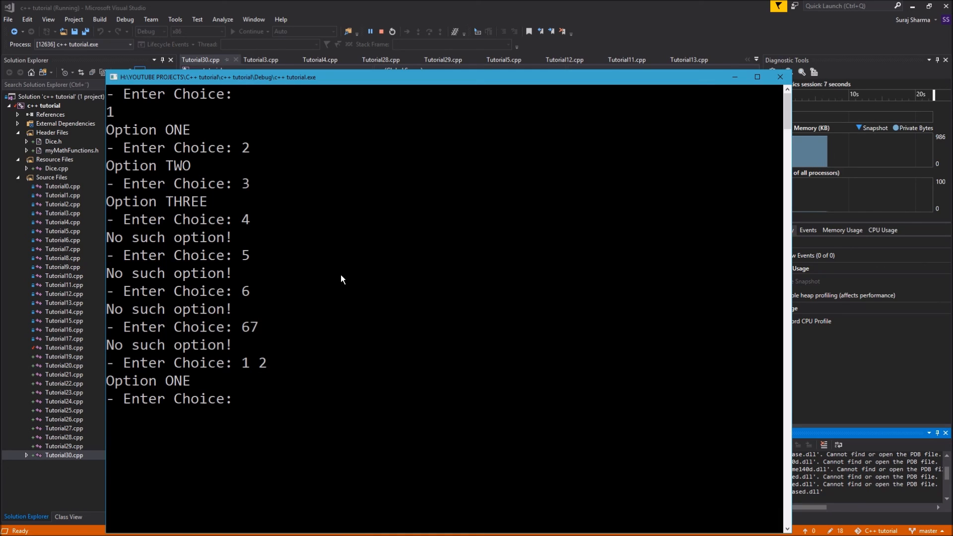
# Run the menu program and test choices by typing 'sda' in the console.
pyautogui.write('sda')
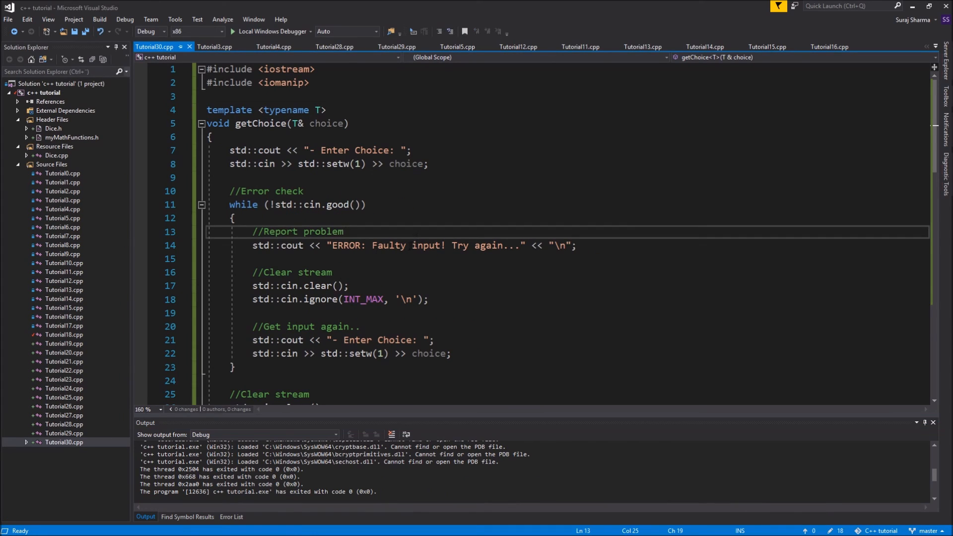
# Collapse the getChoice function body and scroll down through main's menu loop.
pyautogui.click(201, 123)
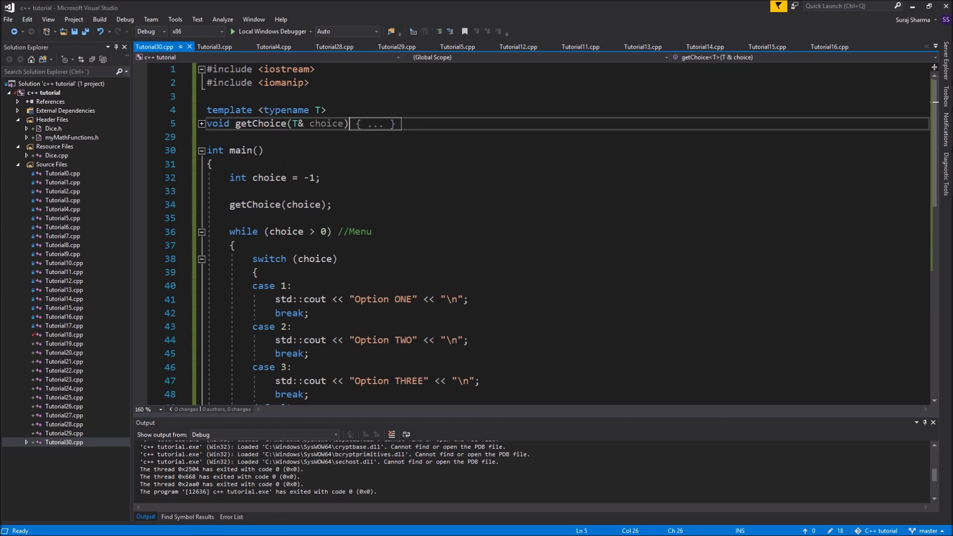
pyautogui.scroll(-3)
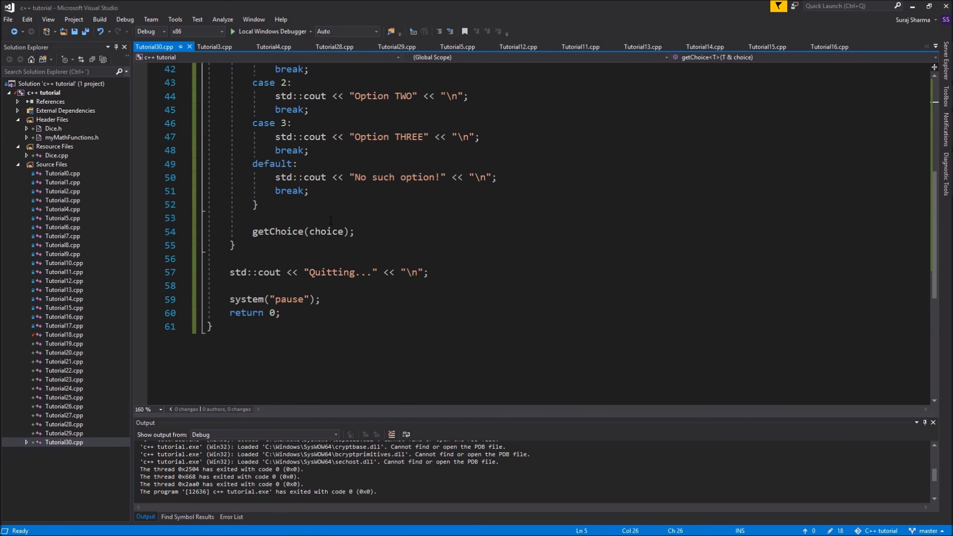